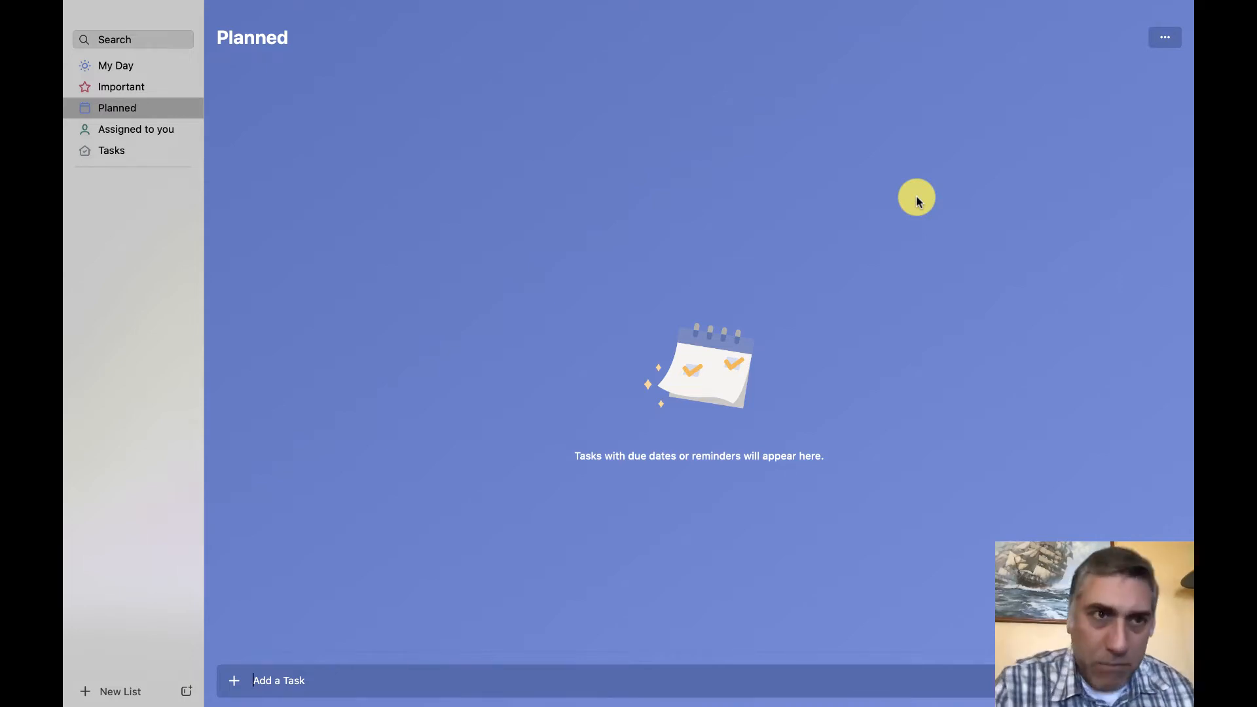
{"action": "mouse_move", "coordinate": [309, 336]}
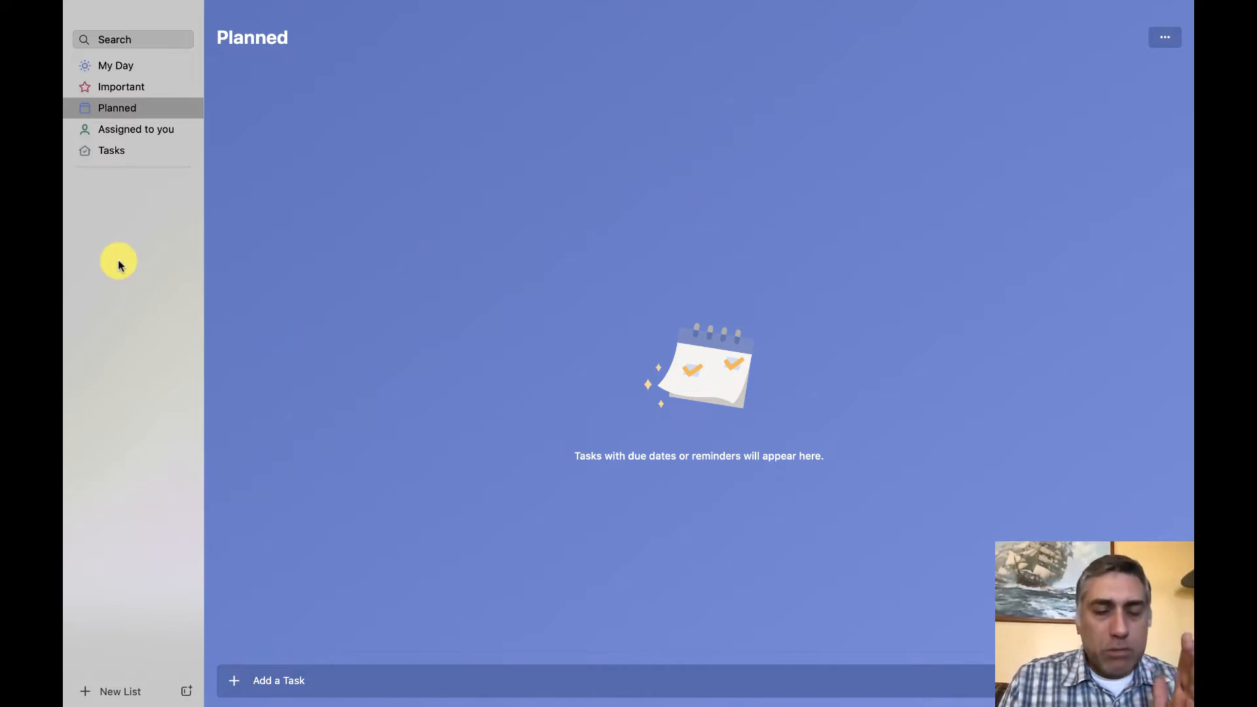
Create the first two list groups from the sidebar, naming the second one Home.
{"action": "right_click", "coordinate": [117, 262]}
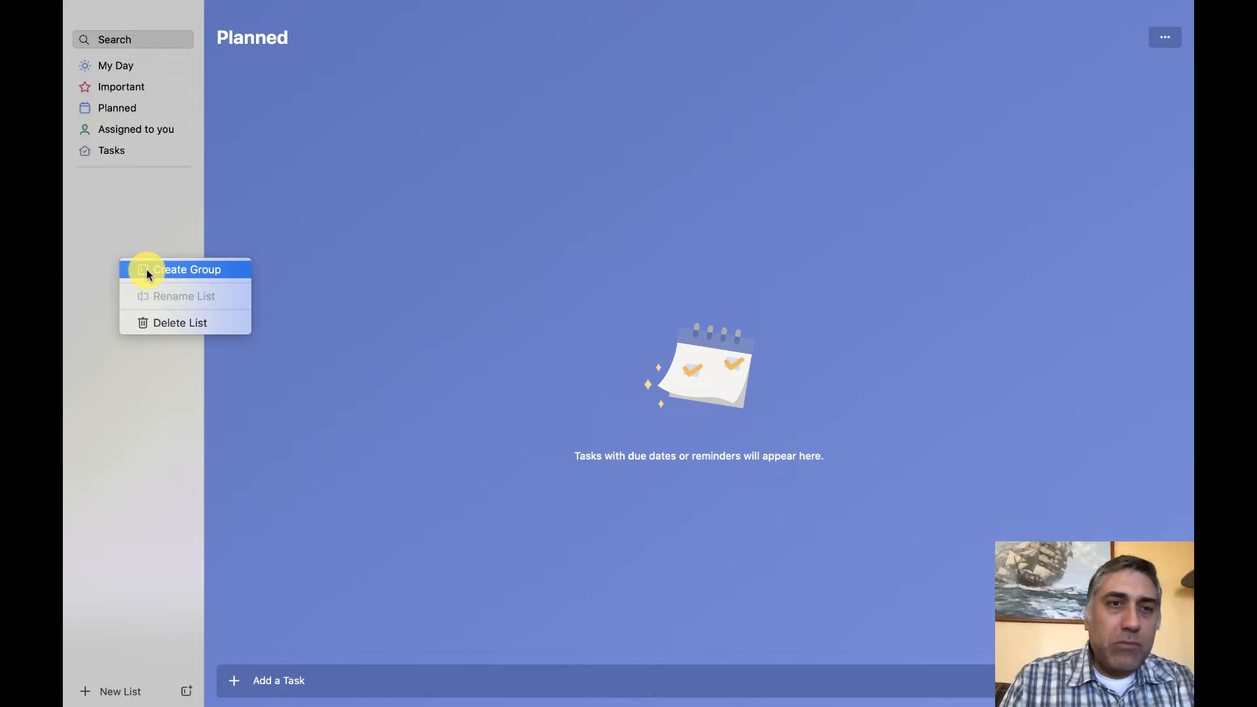
{"action": "left_click", "coordinate": [186, 269]}
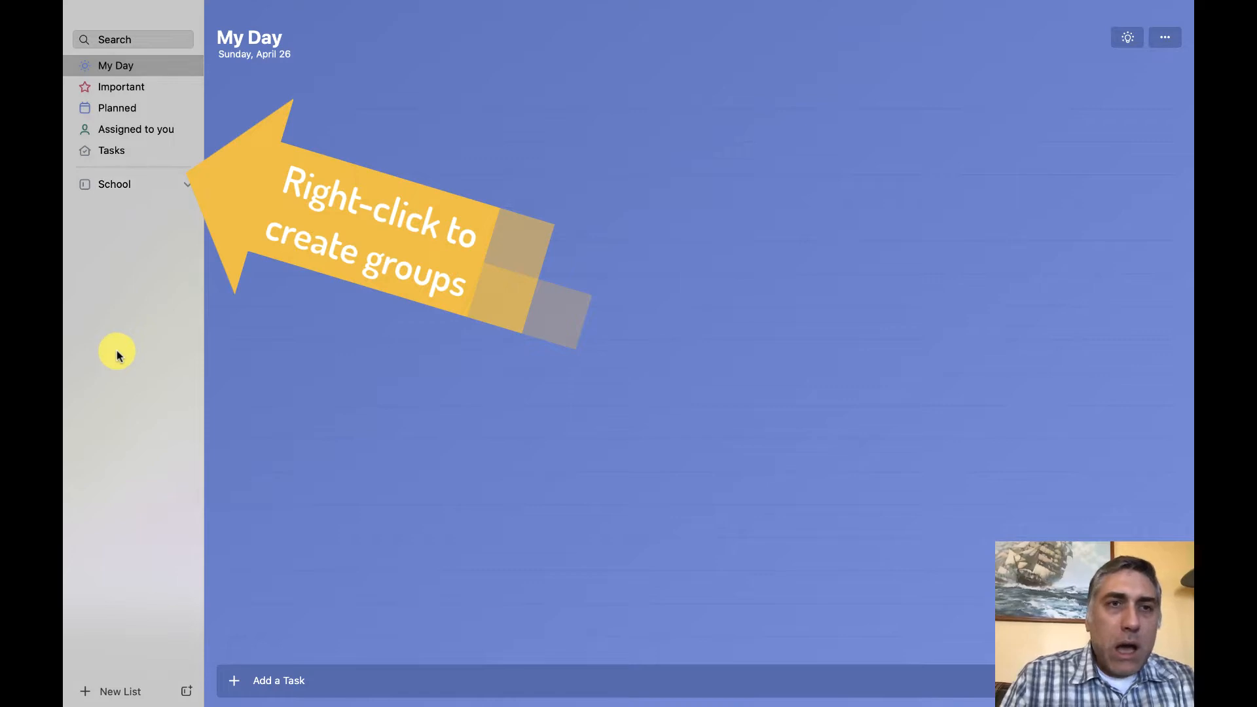
{"action": "right_click", "coordinate": [117, 352]}
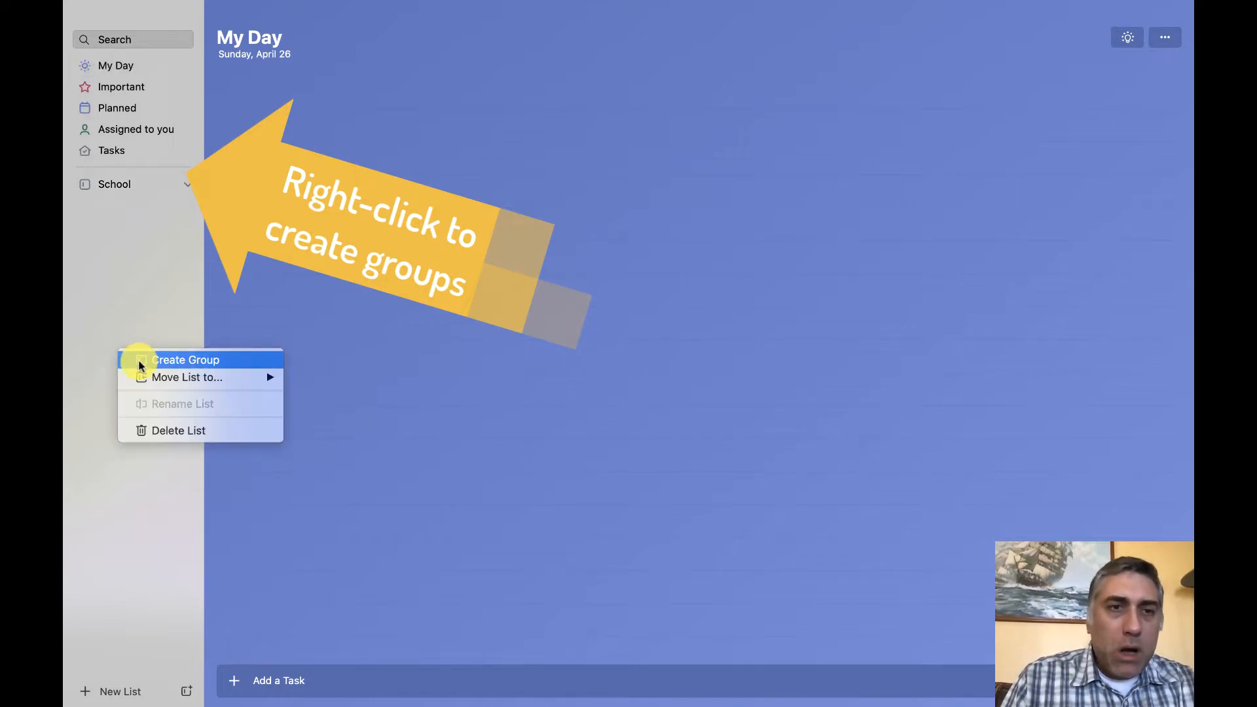
{"action": "left_click", "coordinate": [185, 359]}
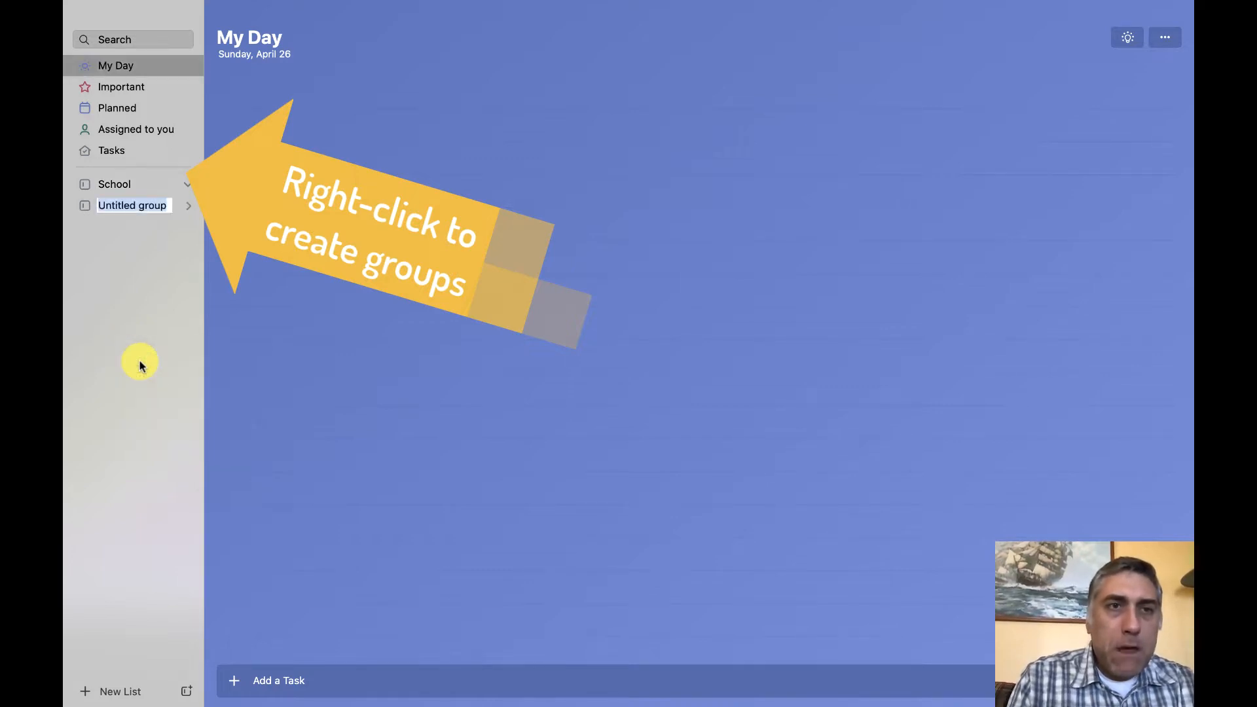
{"action": "type", "text": "Ho"}
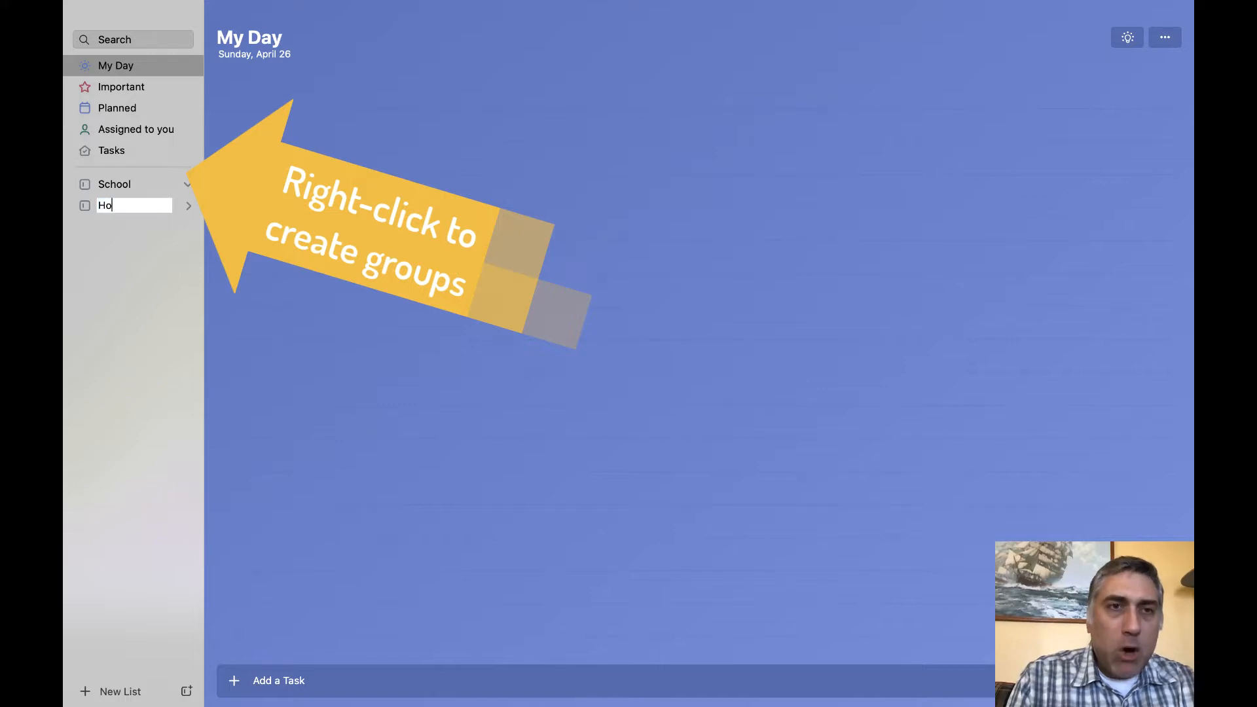
Create a third group named Activities and return to the sidebar's group options.
{"action": "right_click", "coordinate": [135, 206]}
{"action": "type", "text": "c"}
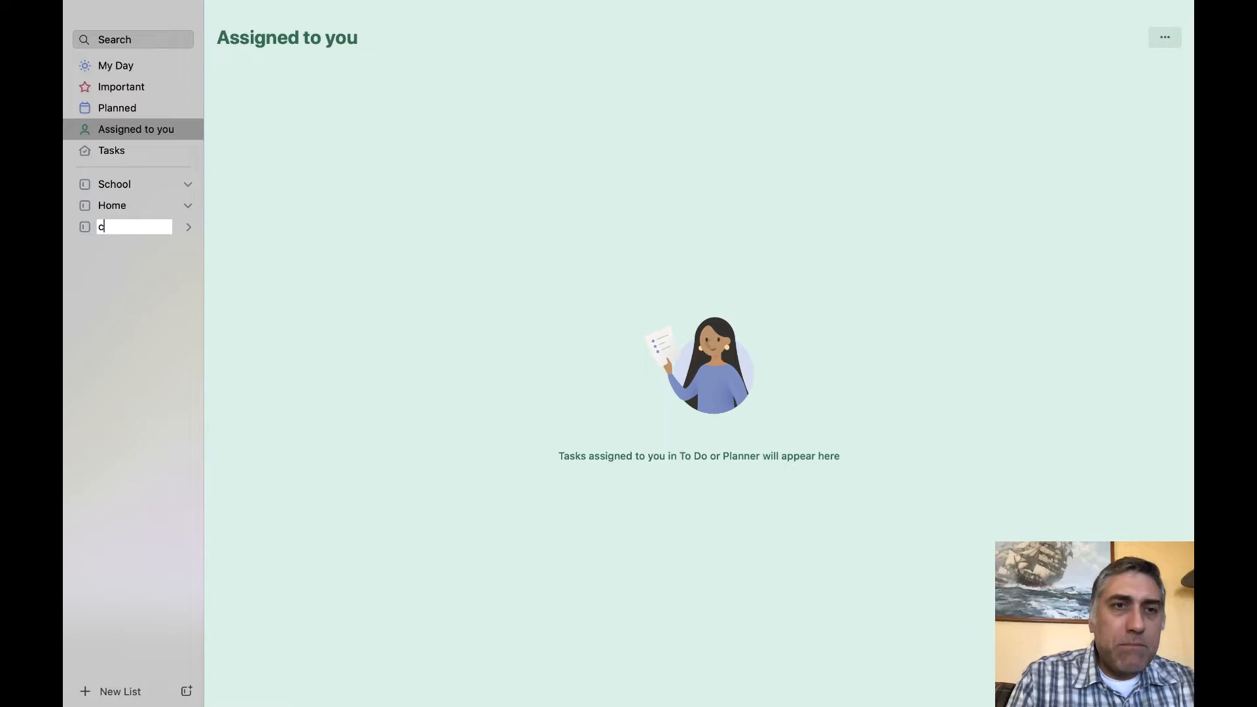
{"action": "type", "text": "Activities"}
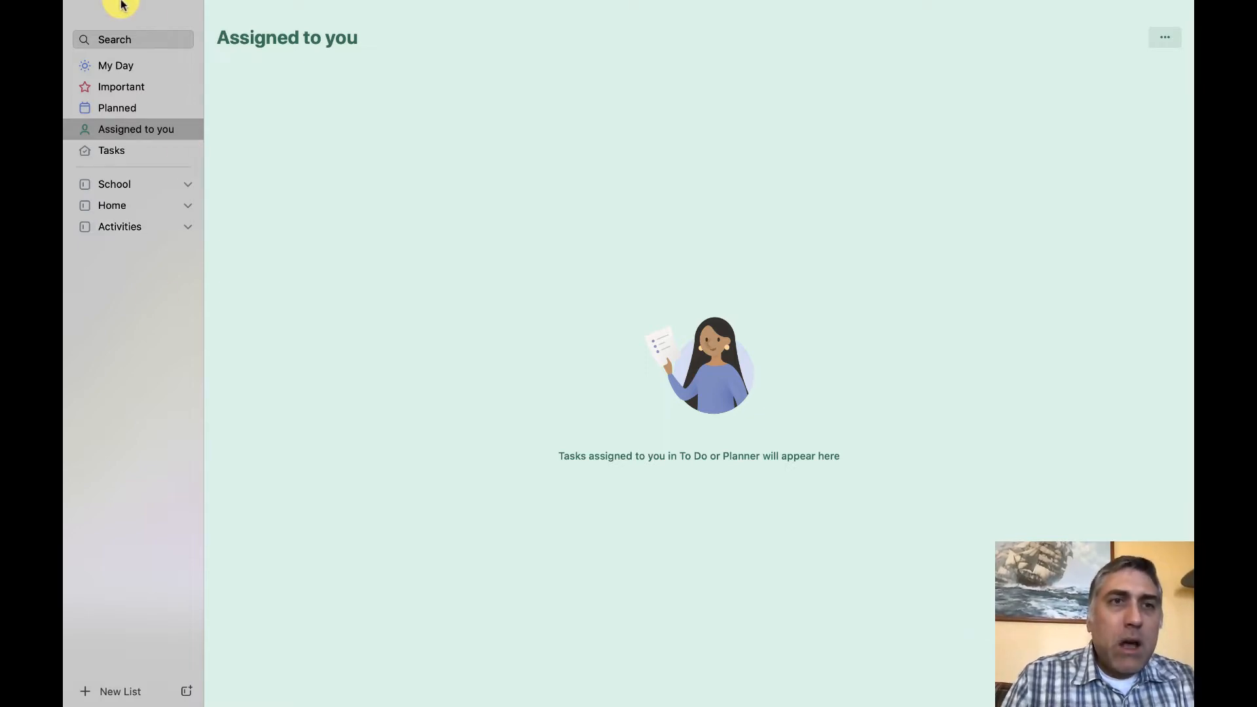
{"action": "left_click", "coordinate": [115, 66]}
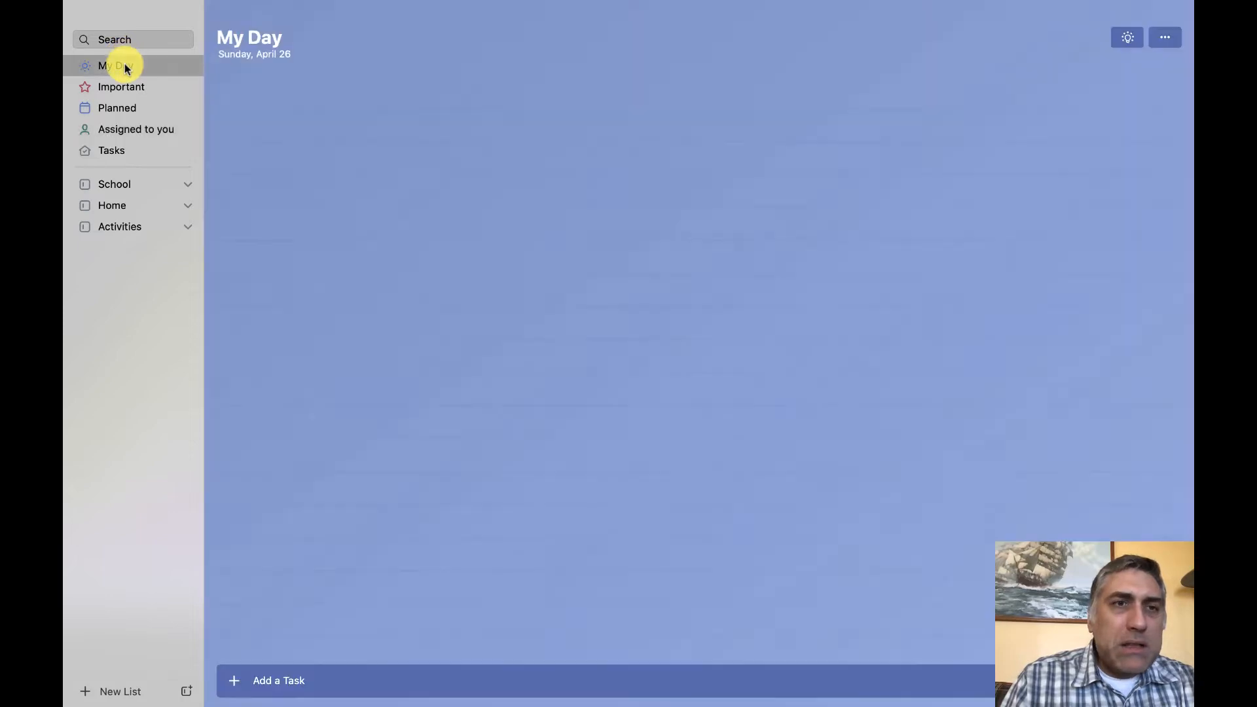
{"action": "mouse_move", "coordinate": [112, 352]}
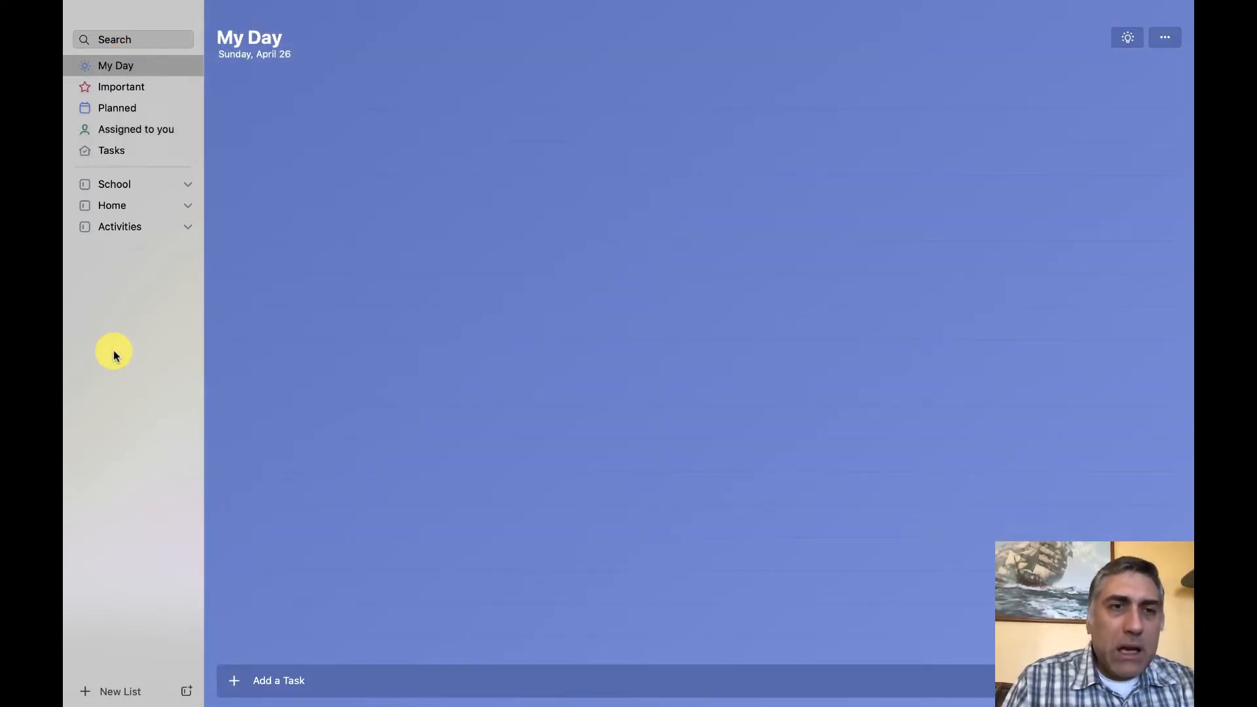
{"action": "right_click", "coordinate": [113, 351]}
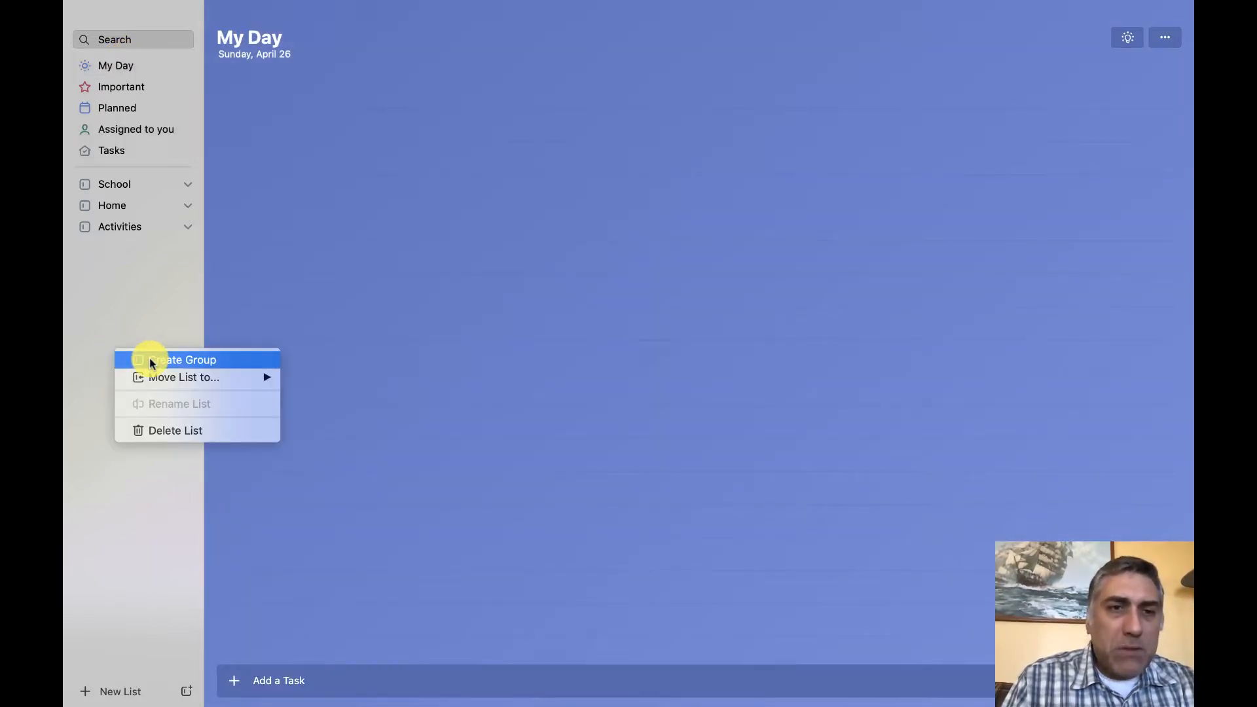
{"action": "mouse_move", "coordinate": [83, 359]}
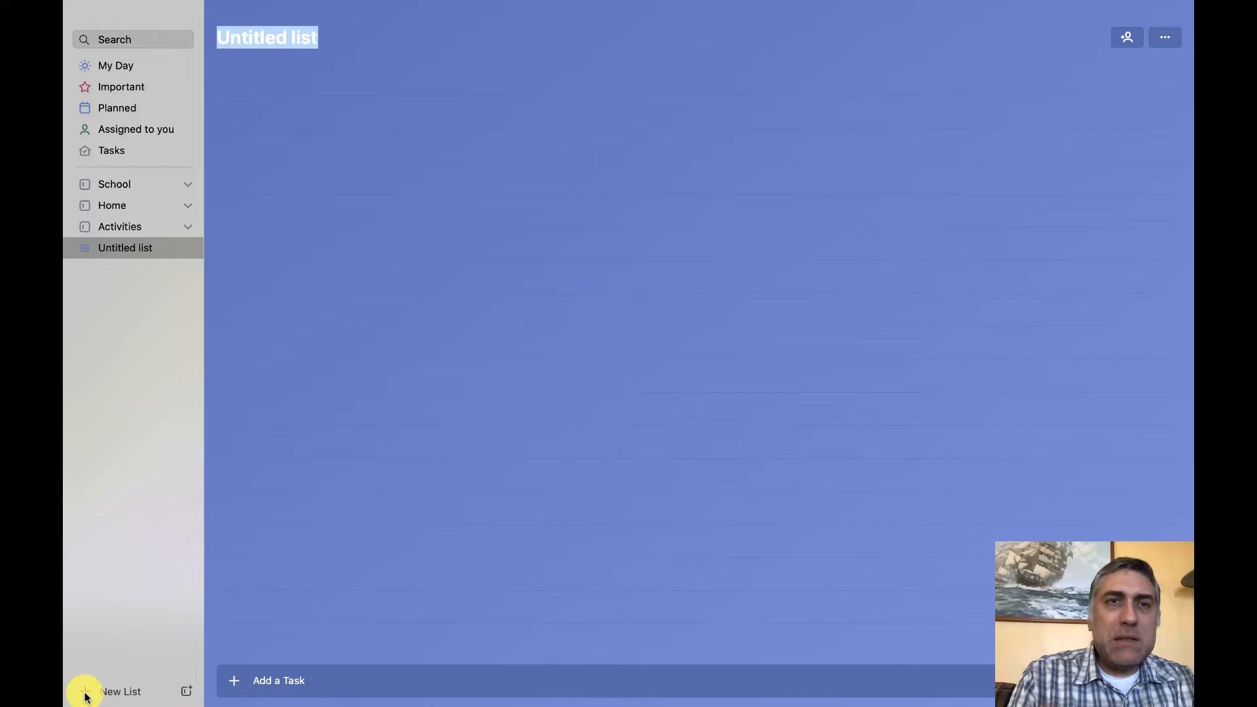
Create new lists named Physics and English.
{"action": "type", "text": "Ph"}
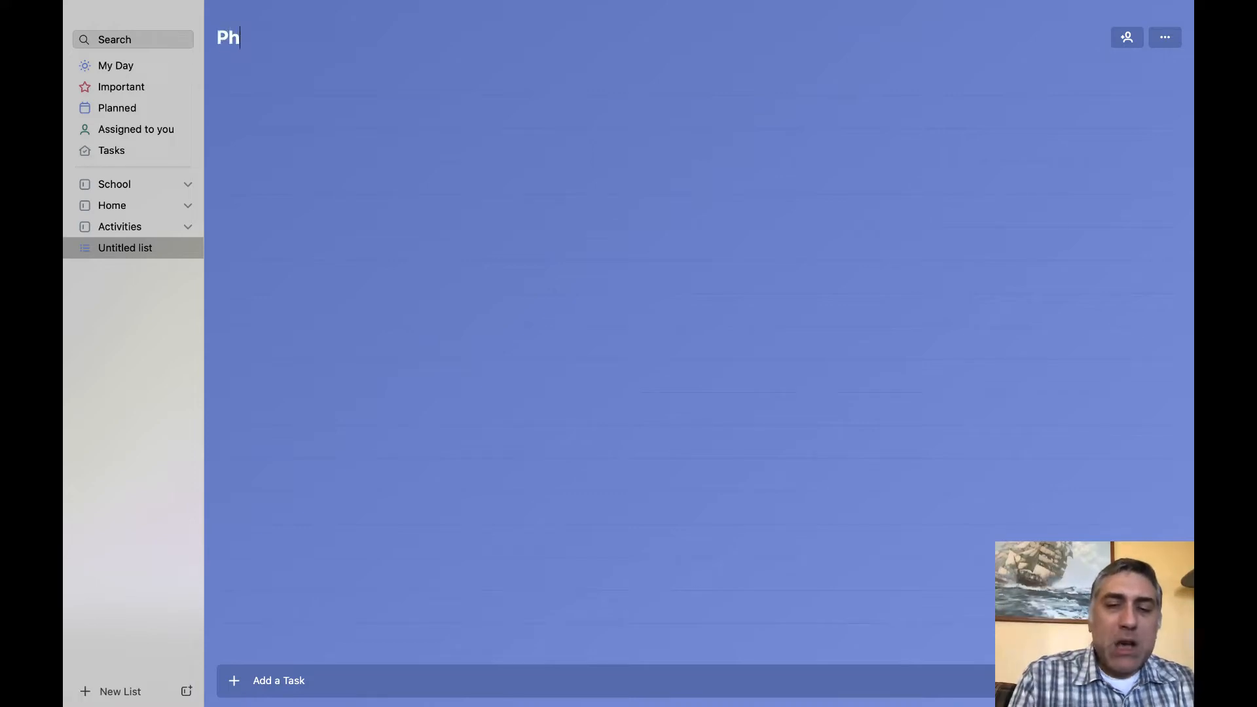
{"action": "type", "text": "ysics"}
{"action": "type", "text": "En"}
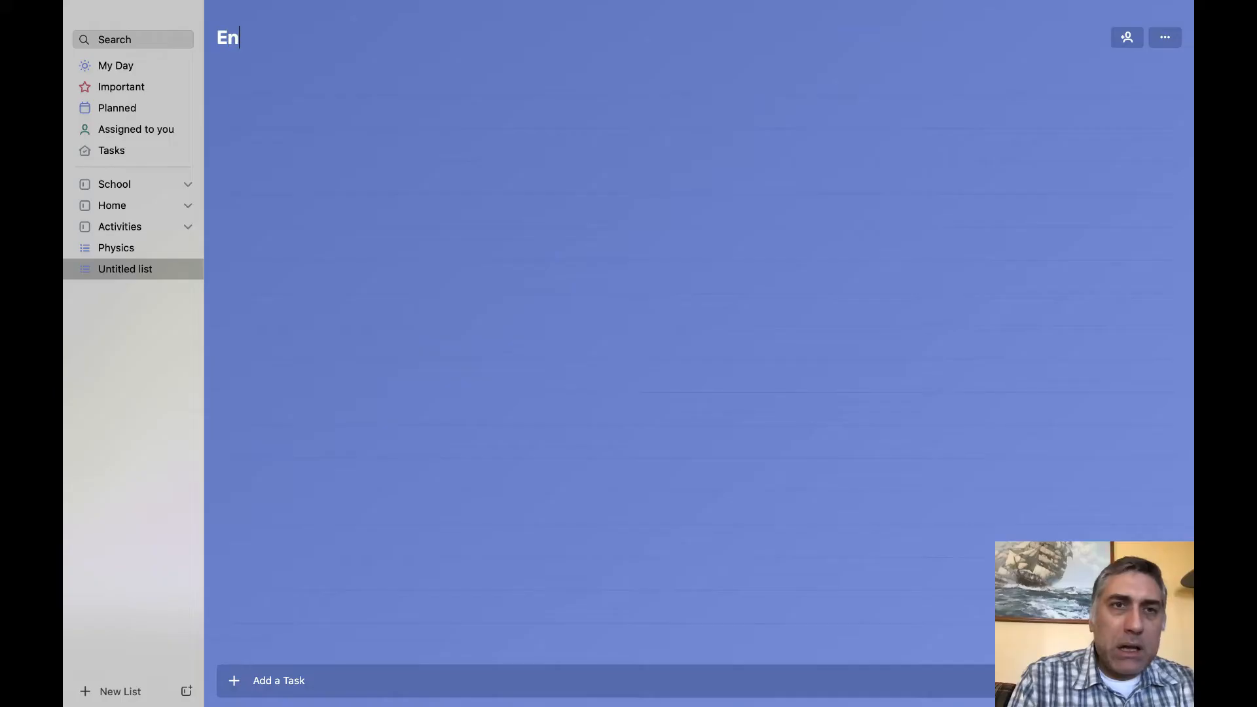
{"action": "type", "text": "glish"}
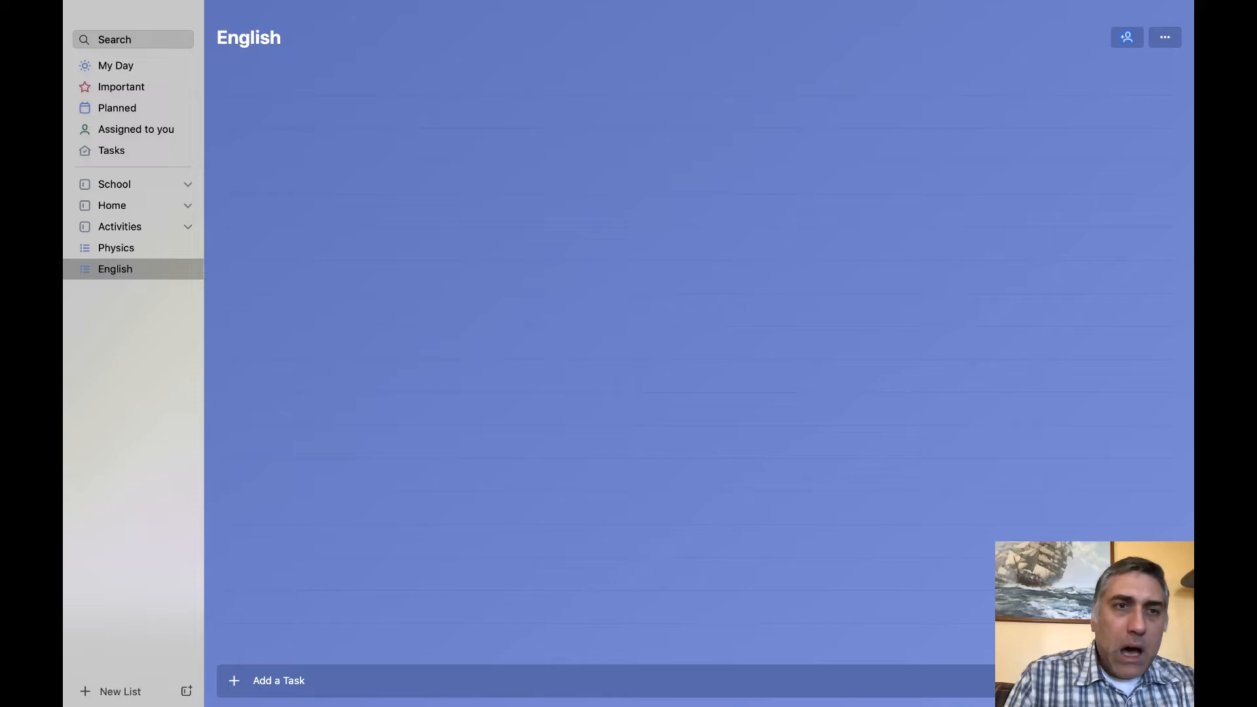
Create two more lists named Algebra and PE.
{"action": "left_click", "coordinate": [119, 691]}
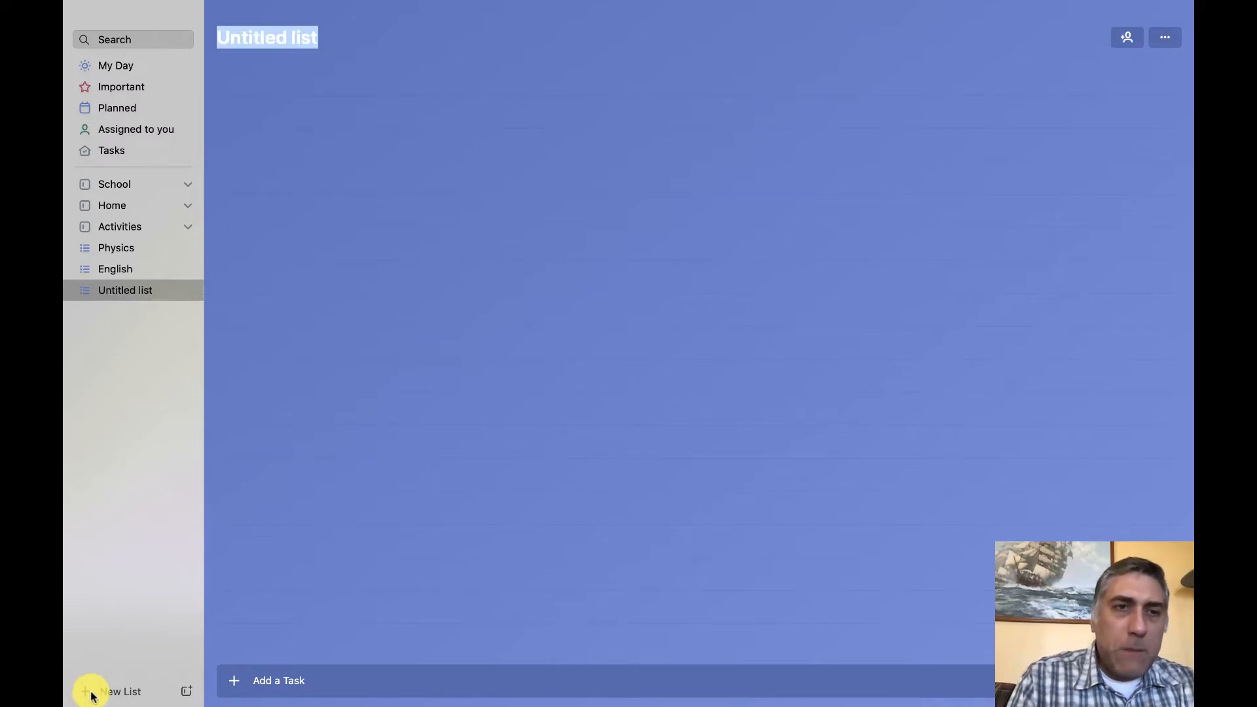
{"action": "type", "text": "Algebra"}
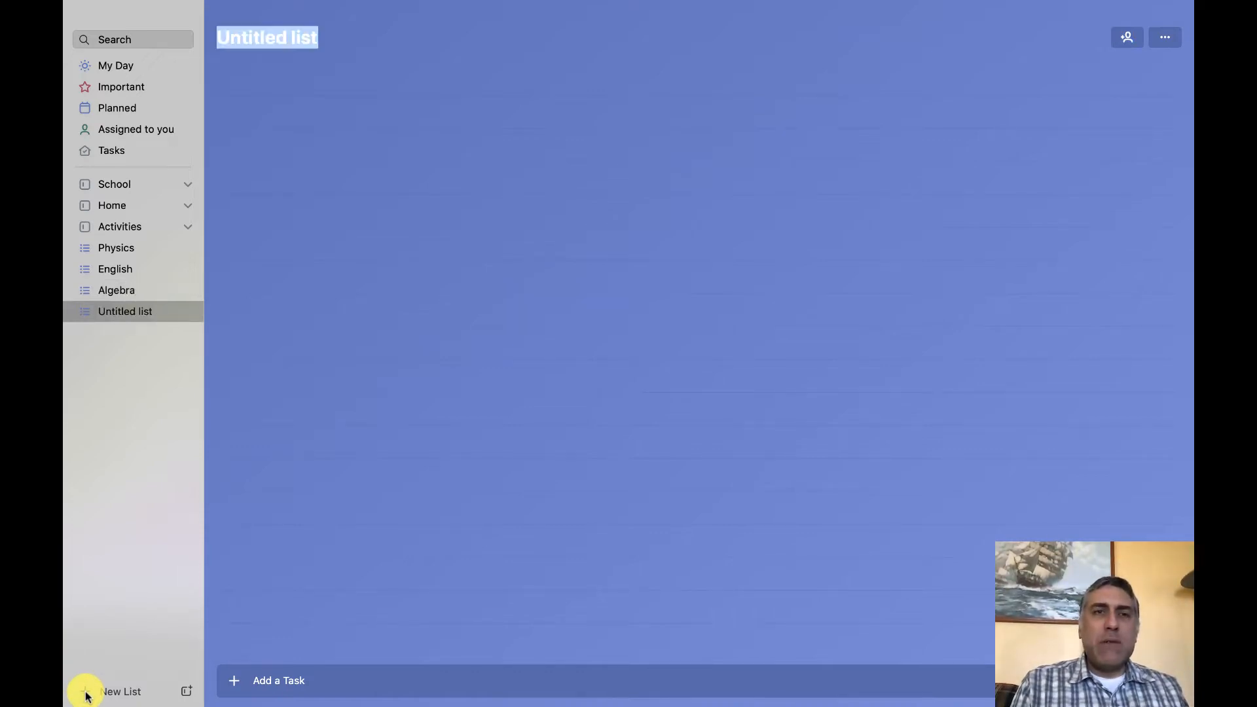
{"action": "type", "text": "PE"}
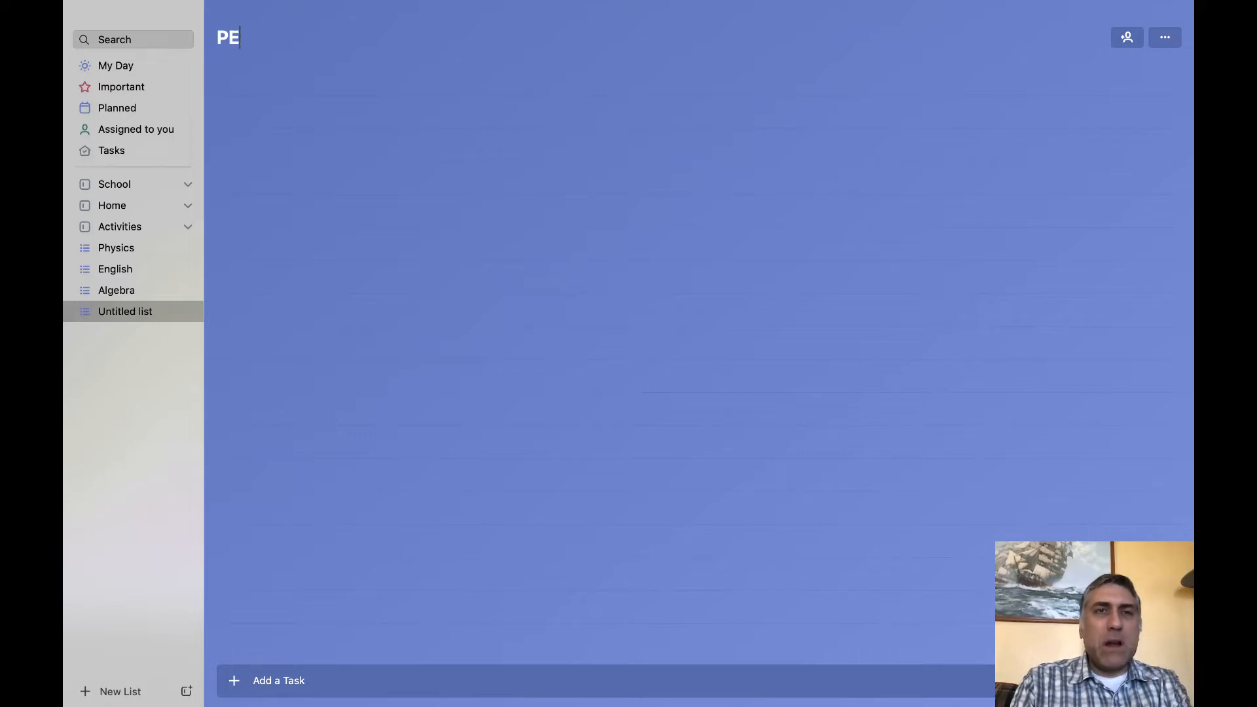
{"action": "type", "text": "PE"}
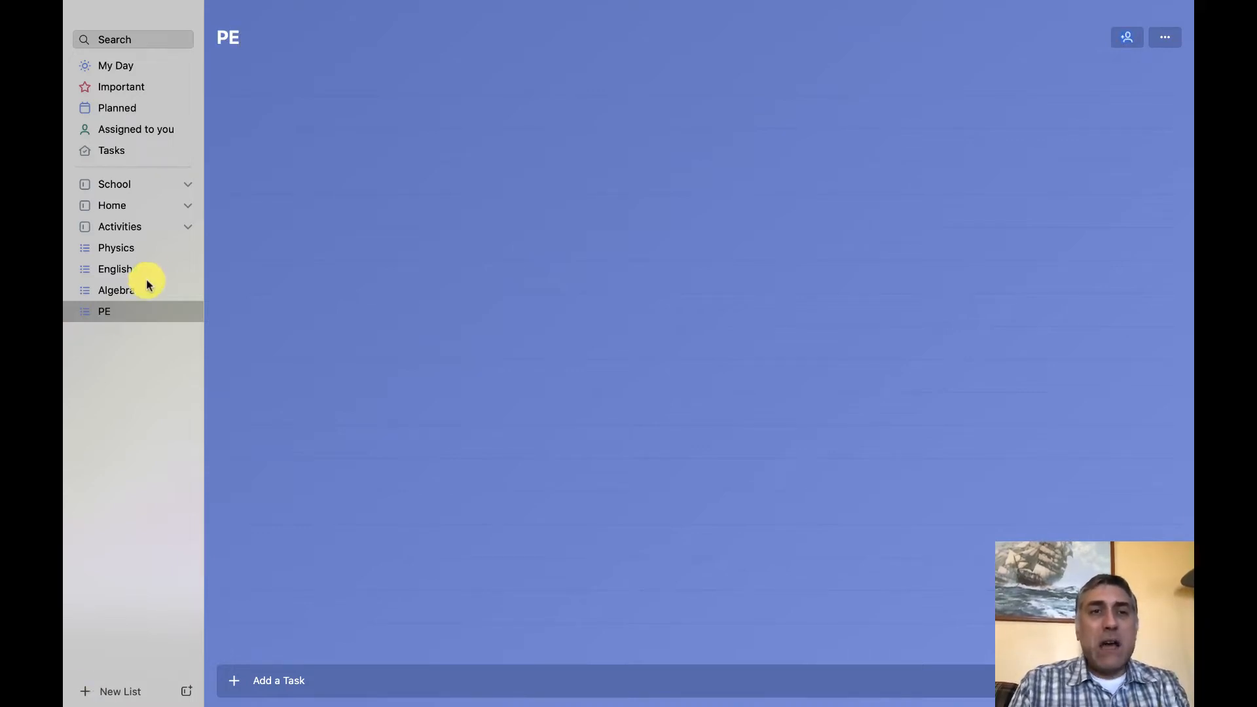
{"action": "mouse_move", "coordinate": [122, 302]}
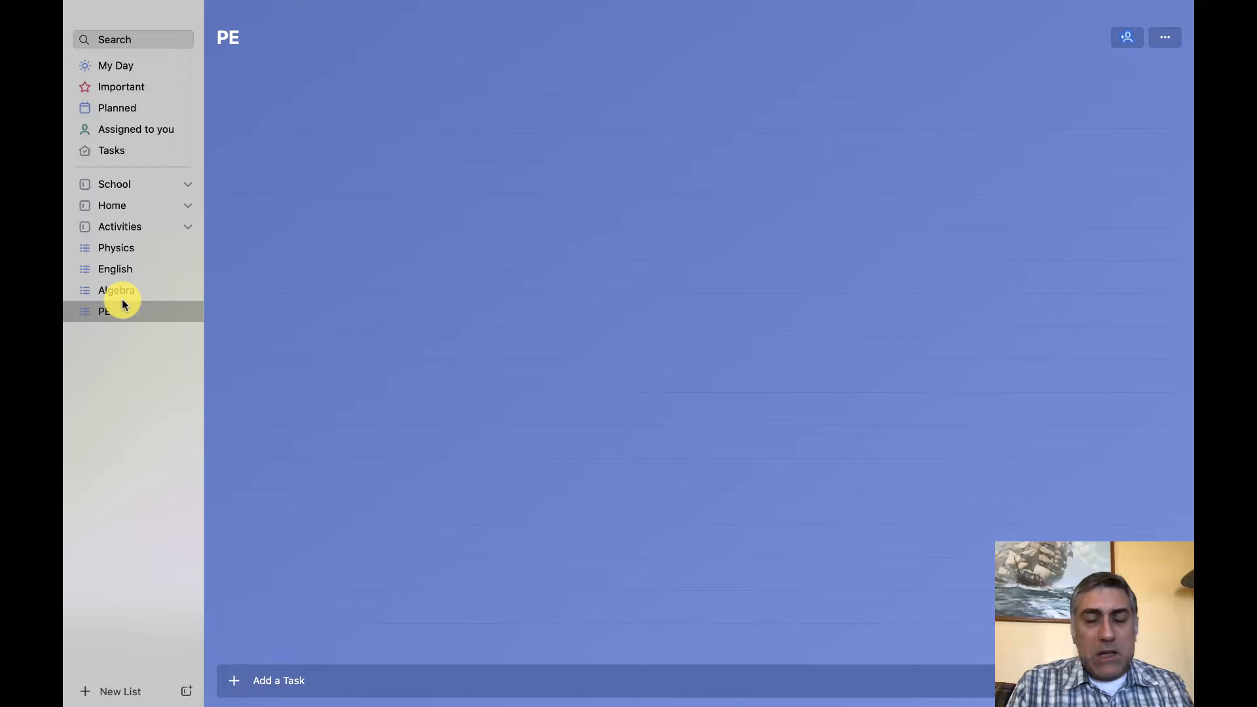
Delete the PE list, leaving Physics, English and Algebra ungrouped.
{"action": "right_click", "coordinate": [105, 312]}
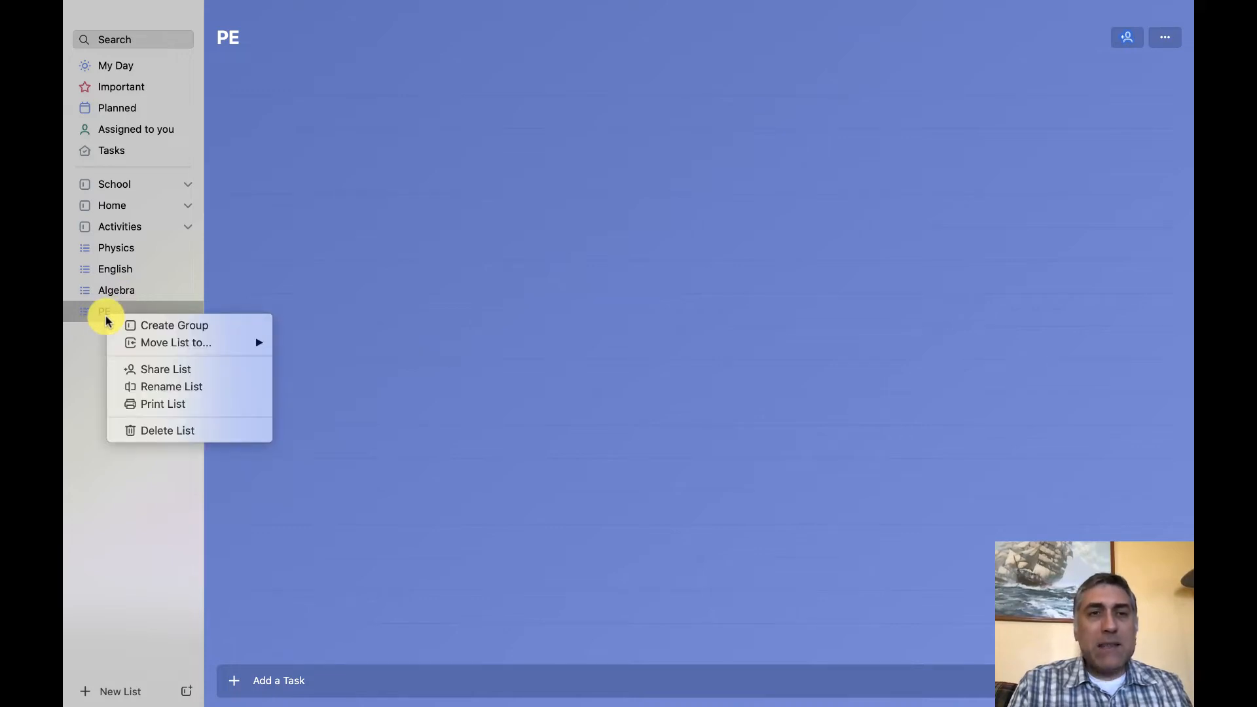
{"action": "mouse_move", "coordinate": [152, 404]}
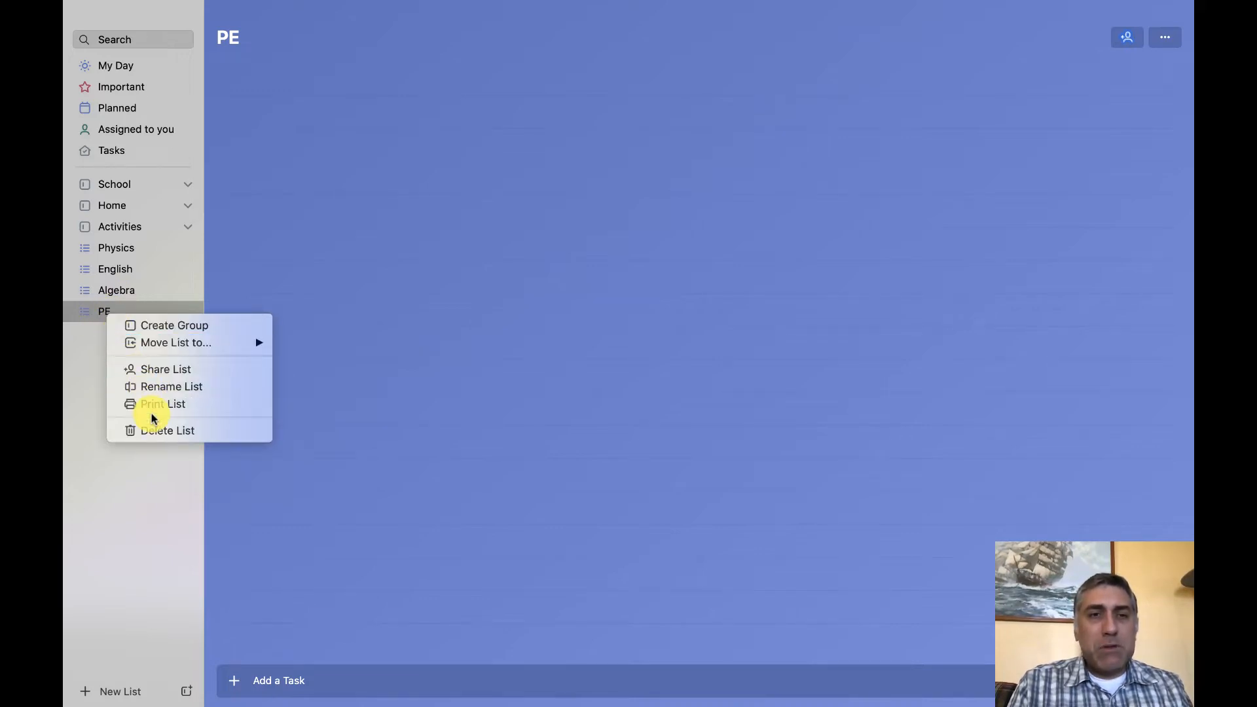
{"action": "left_click", "coordinate": [166, 431]}
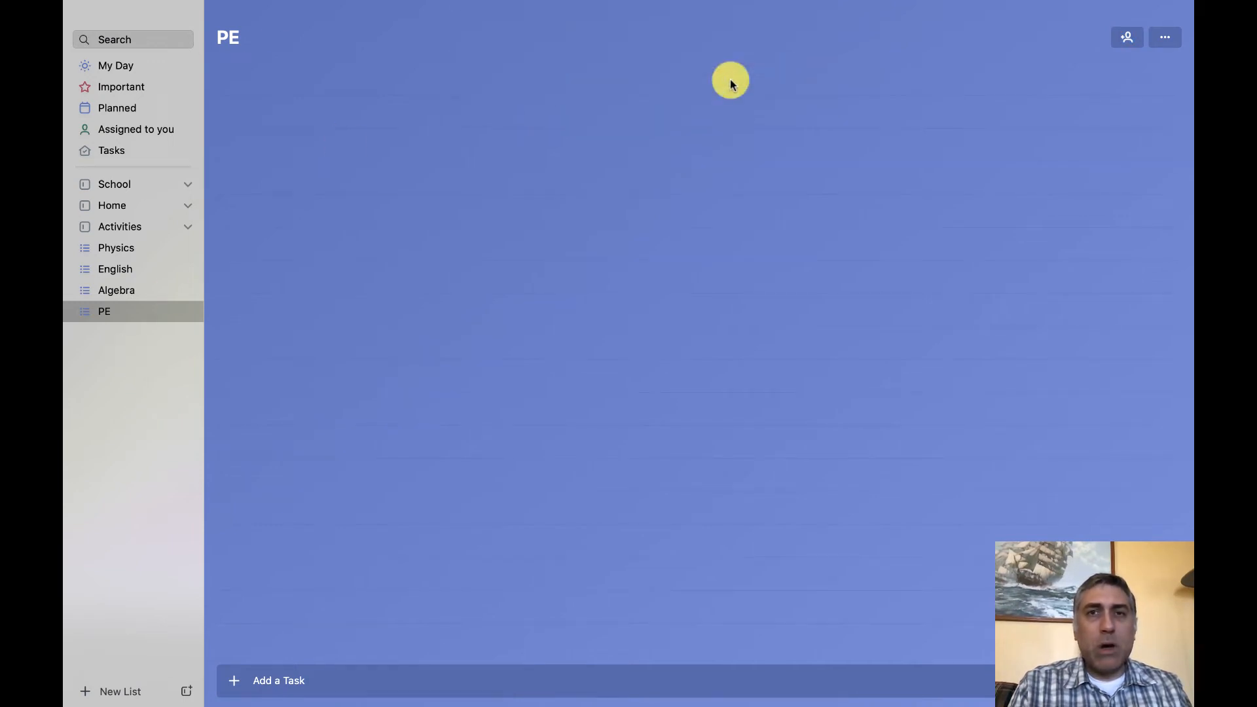
{"action": "left_click", "coordinate": [116, 289]}
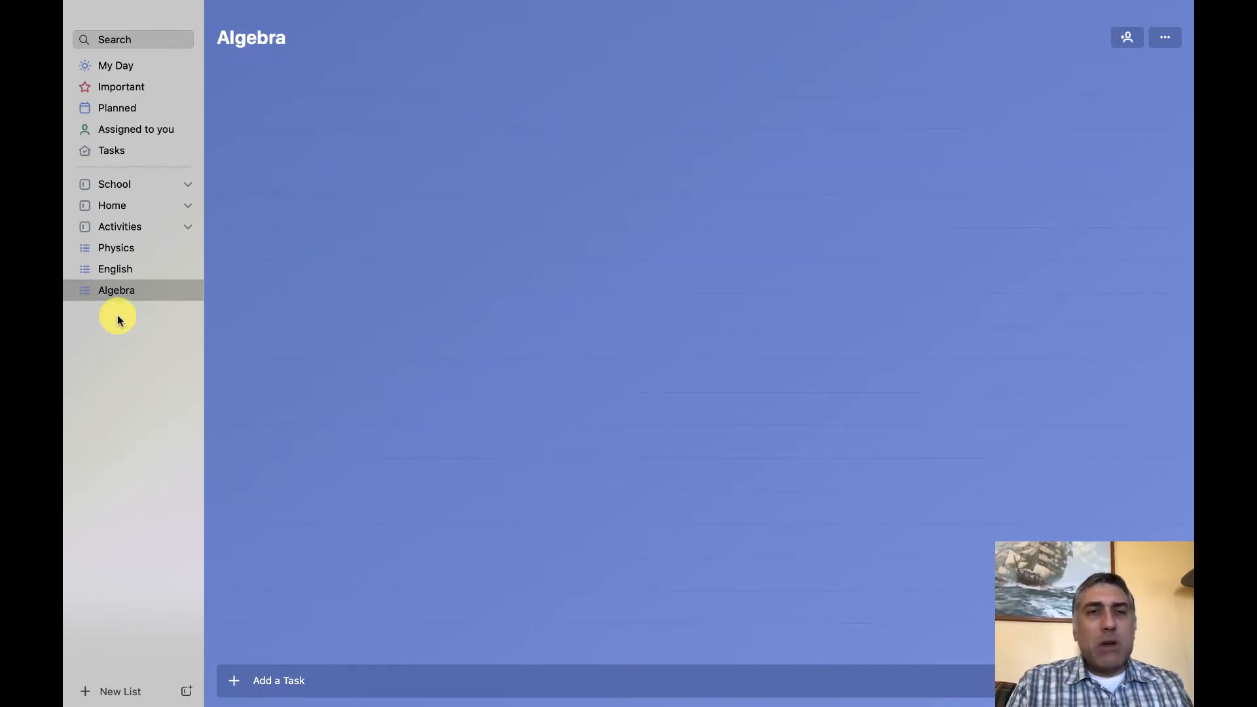
{"action": "mouse_move", "coordinate": [115, 248]}
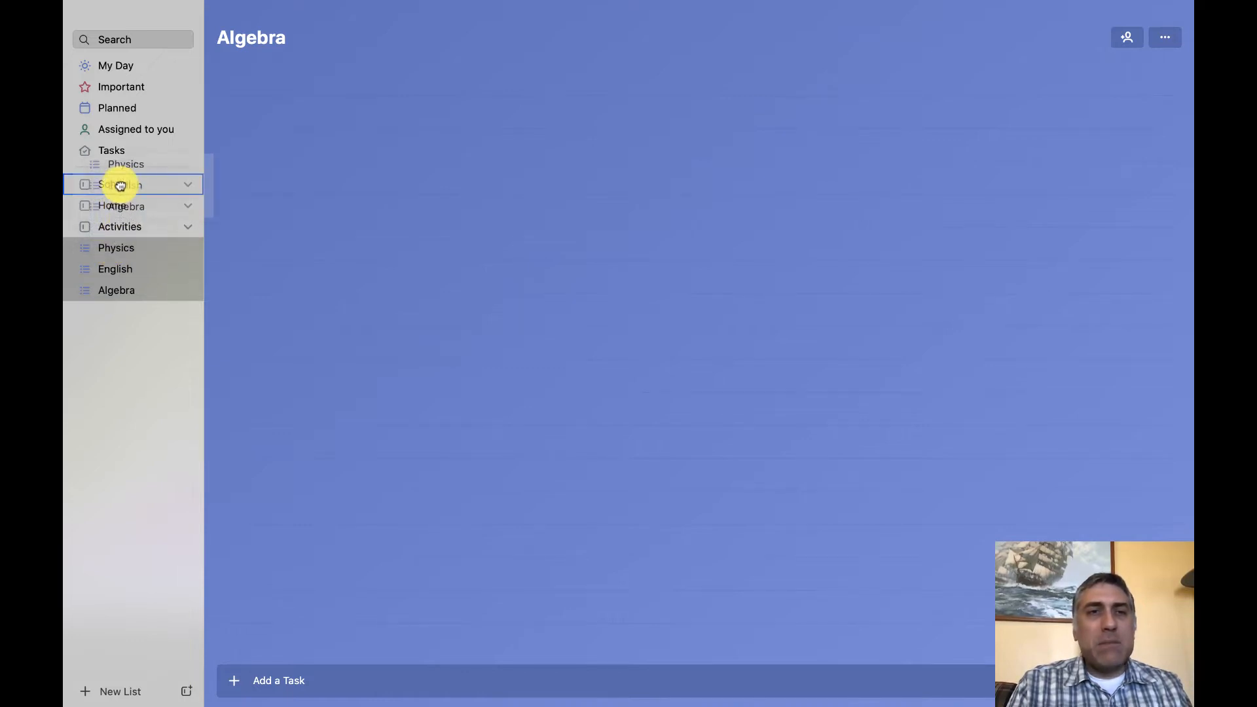
Move Physics, English and Algebra into the School group.
{"action": "left_click", "coordinate": [120, 185]}
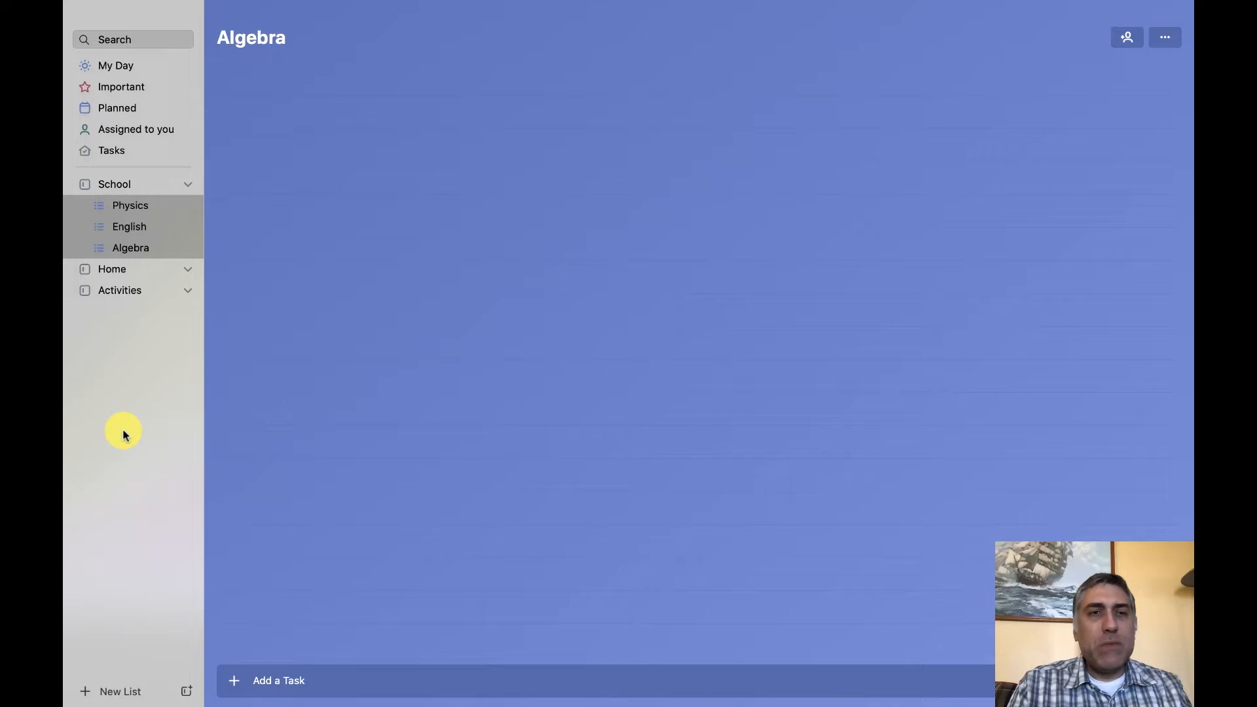
{"action": "mouse_move", "coordinate": [106, 680]}
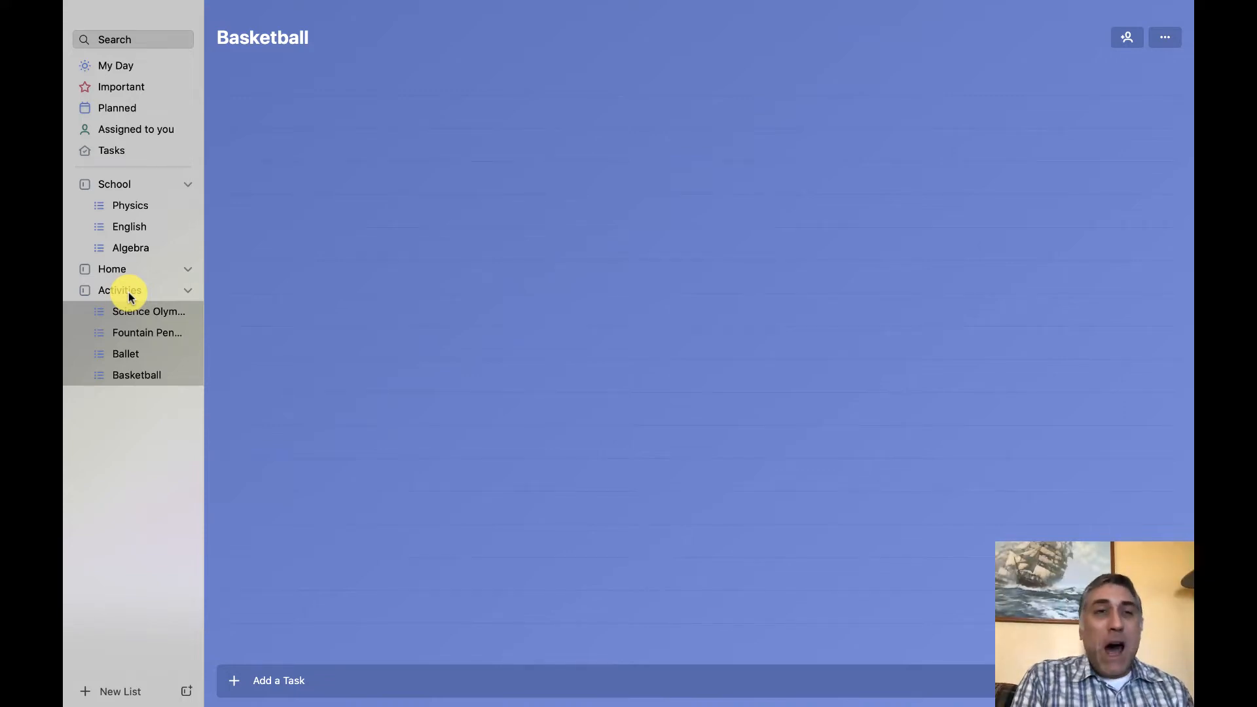
{"action": "mouse_move", "coordinate": [183, 90]}
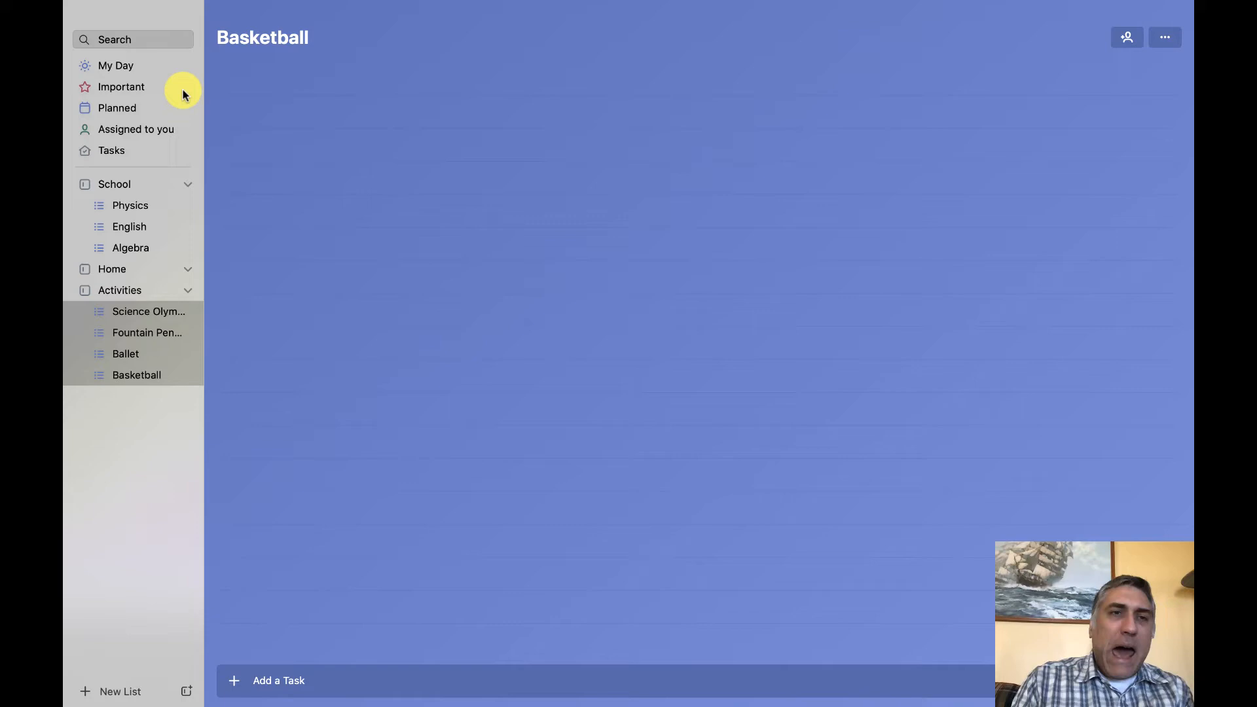
{"action": "left_click", "coordinate": [130, 205]}
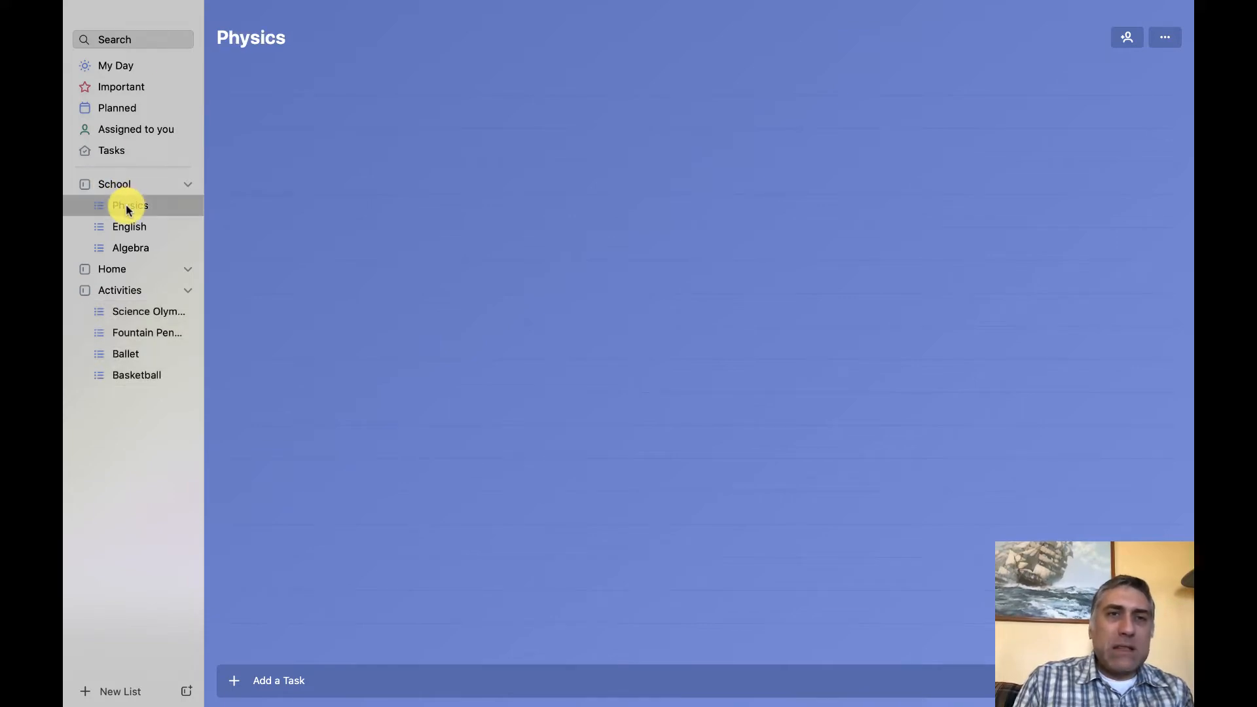
{"action": "mouse_move", "coordinate": [390, 620]}
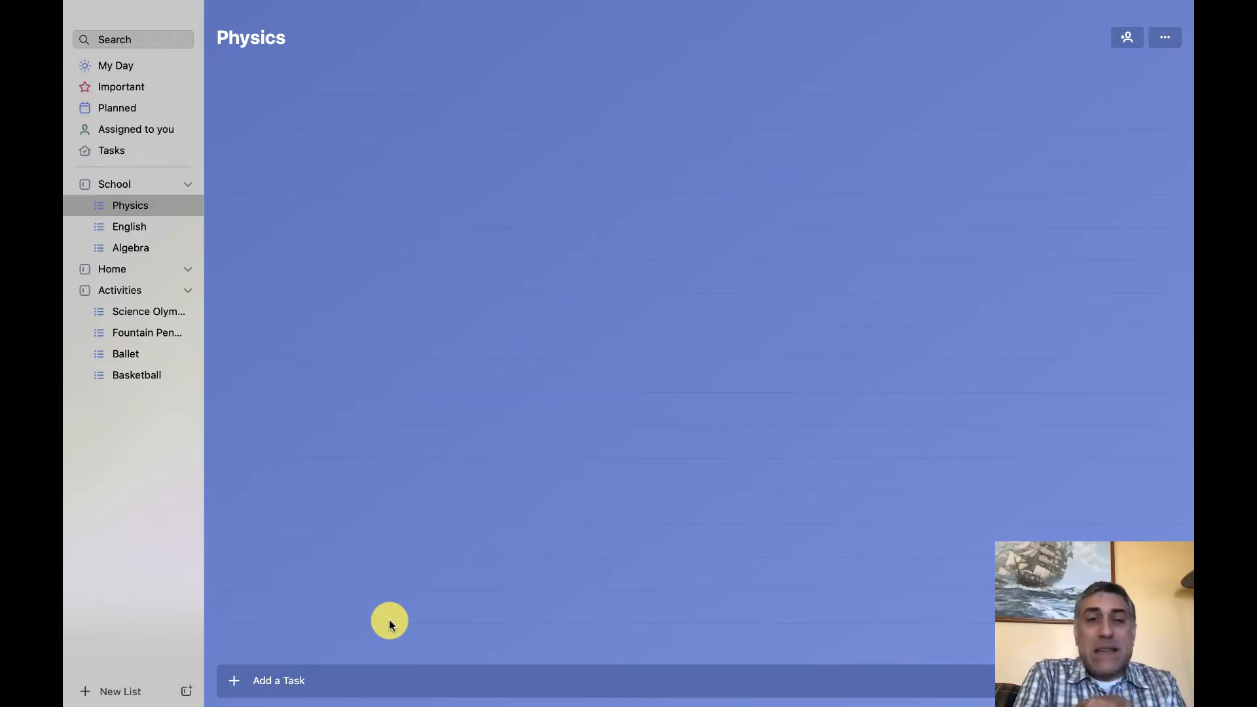
{"action": "mouse_move", "coordinate": [305, 690]}
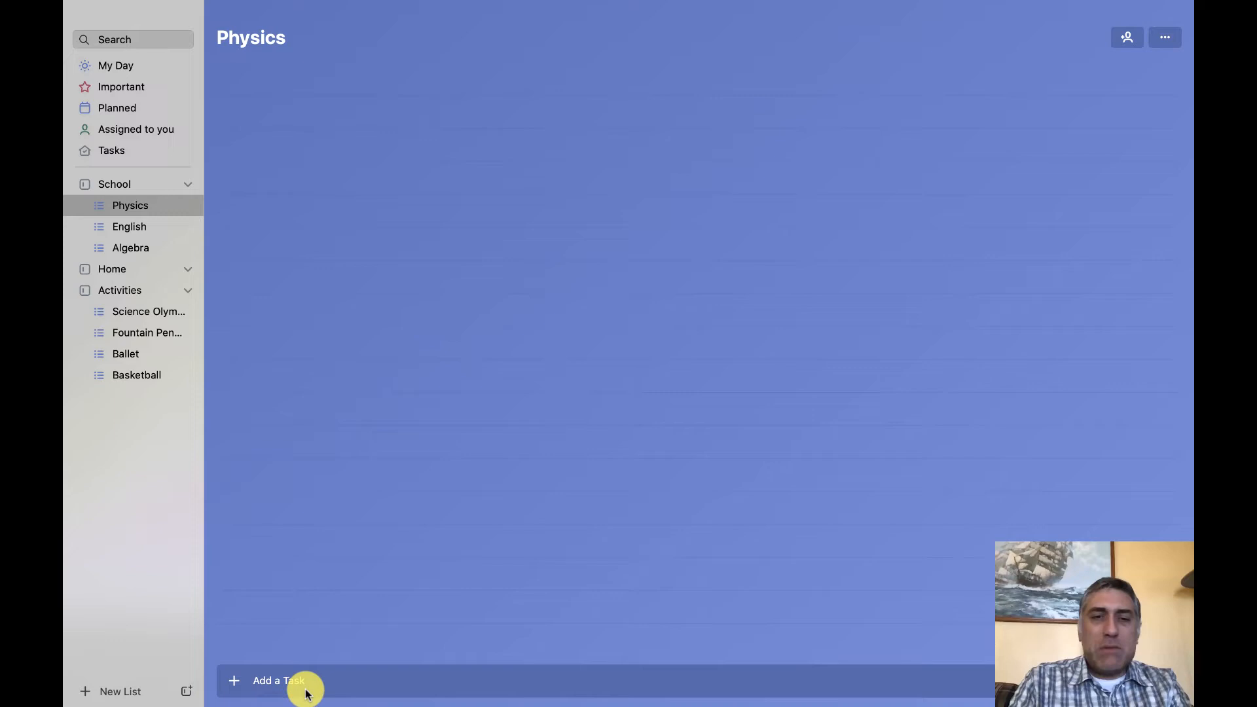
Add the task "Work on lab 7.6" to the Physics list.
{"action": "left_click", "coordinate": [277, 680]}
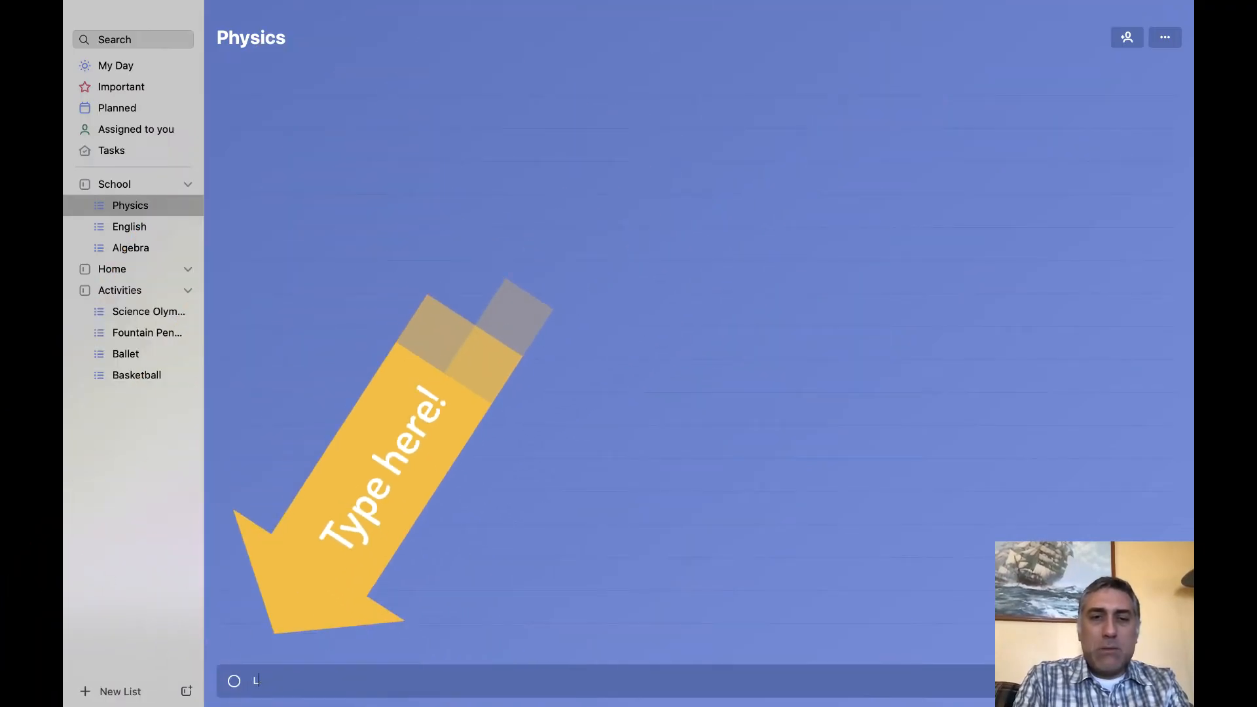
{"action": "type", "text": "Work"}
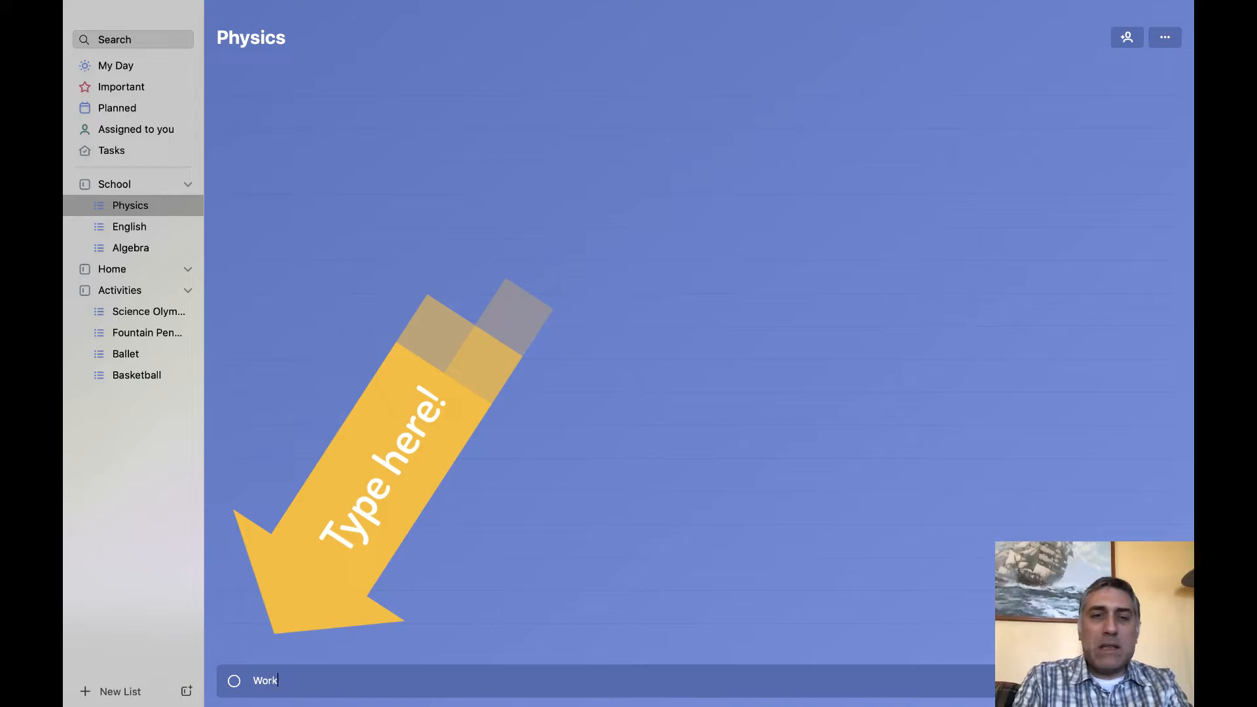
{"action": "type", "text": "on lab 7.6"}
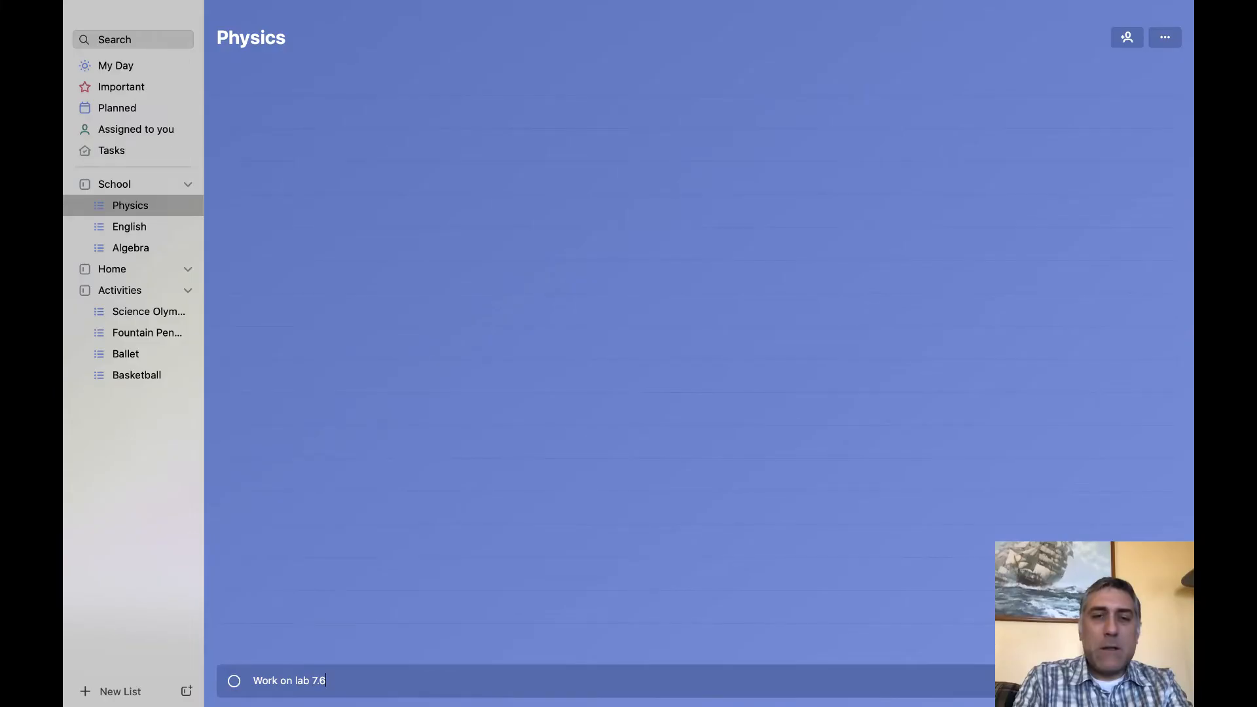
{"action": "key", "text": "Return"}
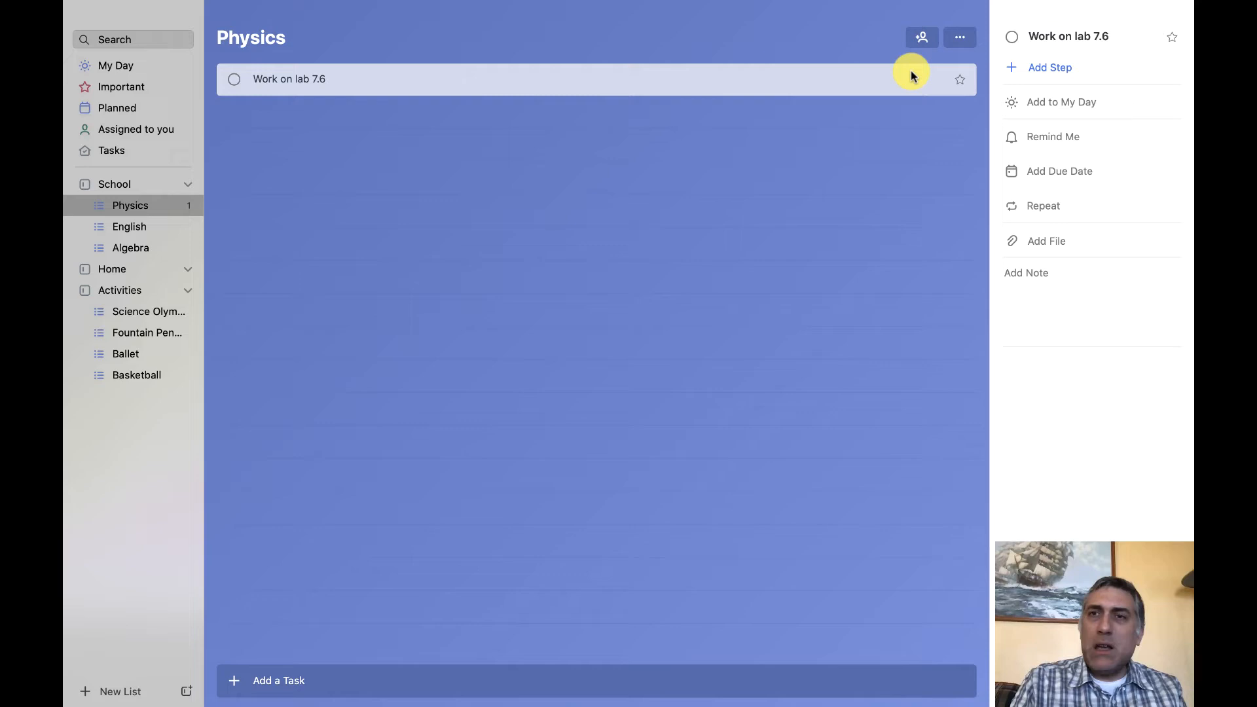
{"action": "mouse_move", "coordinate": [1042, 102]}
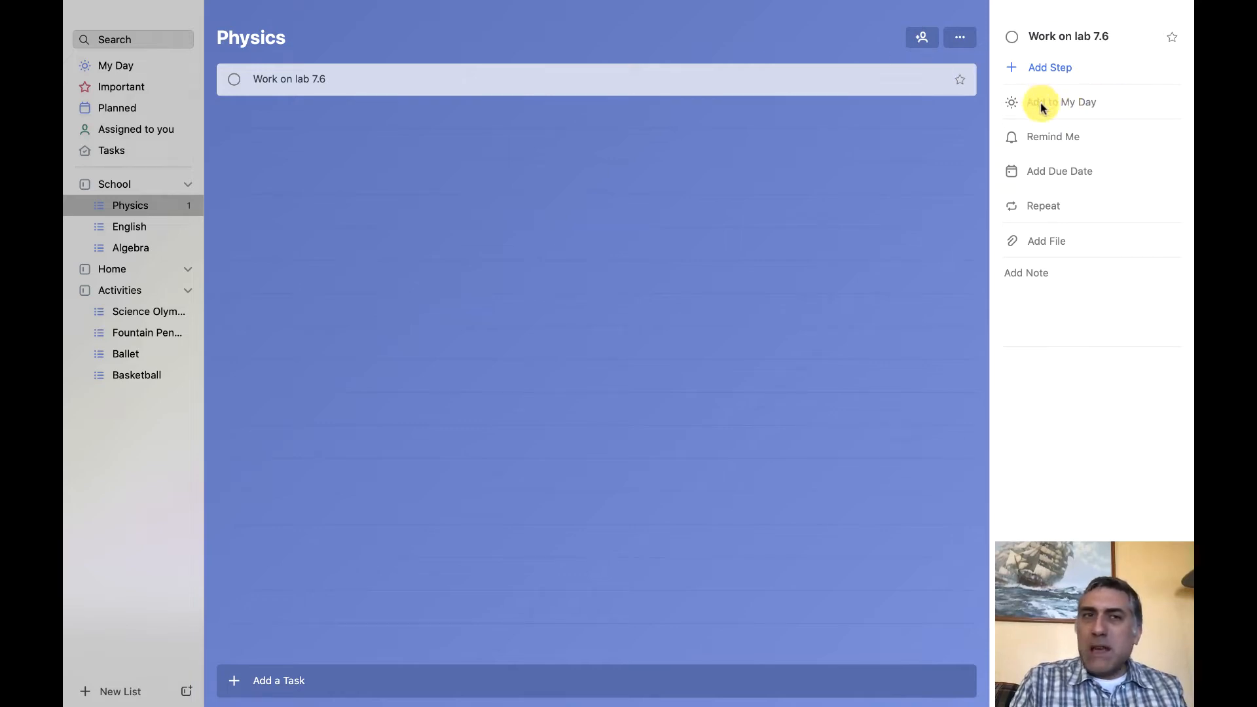
{"action": "mouse_move", "coordinate": [1041, 170]}
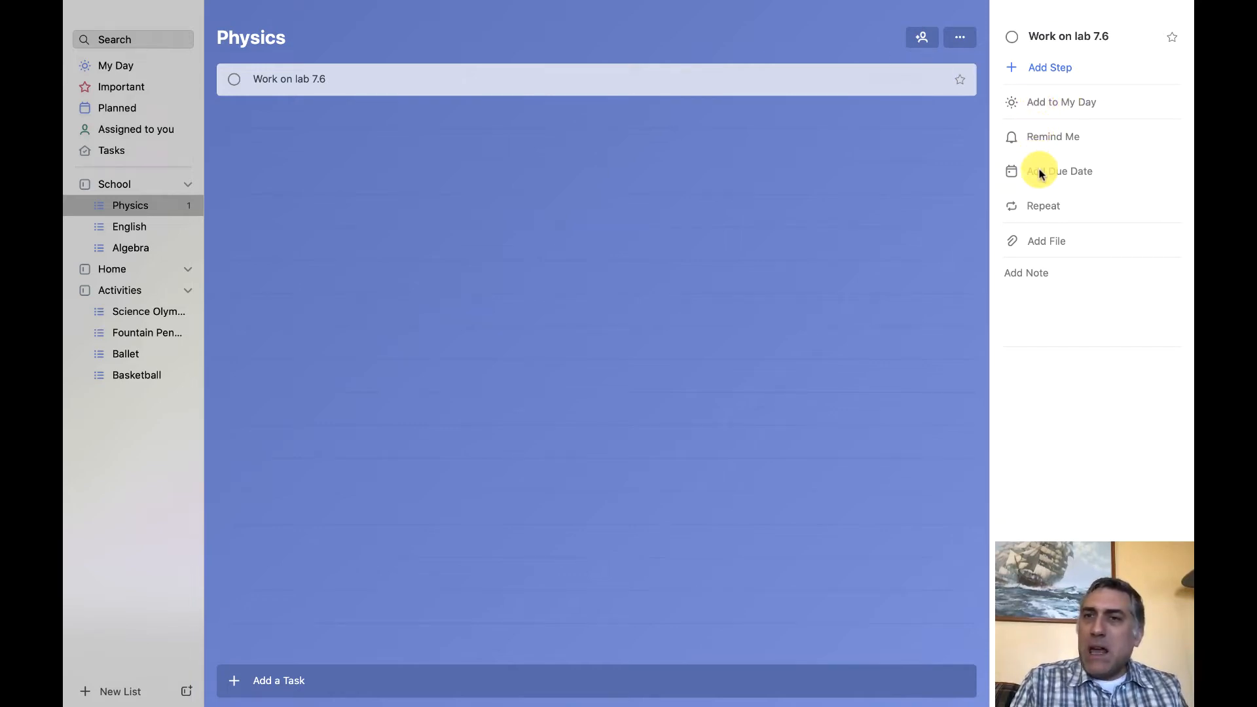
Give the Work on lab 7.6 task a due date of Today.
{"action": "left_click", "coordinate": [1059, 170]}
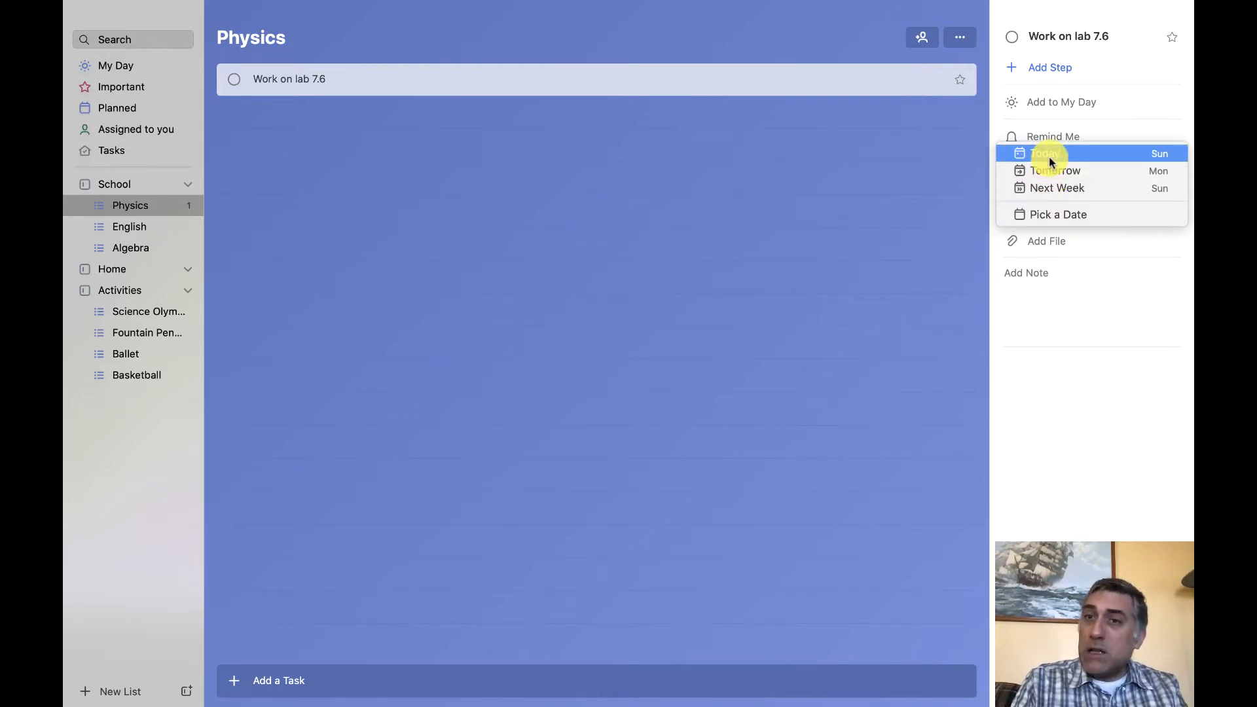
{"action": "left_click", "coordinate": [1045, 153]}
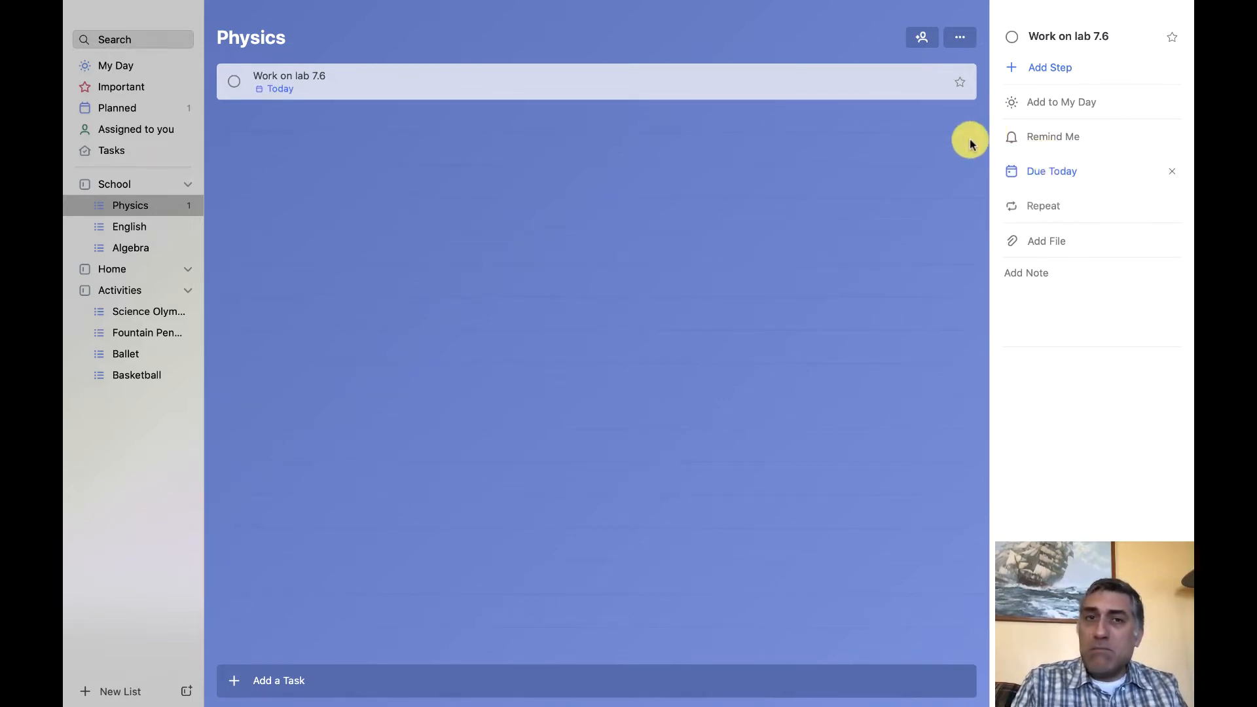
{"action": "mouse_move", "coordinate": [649, 272]}
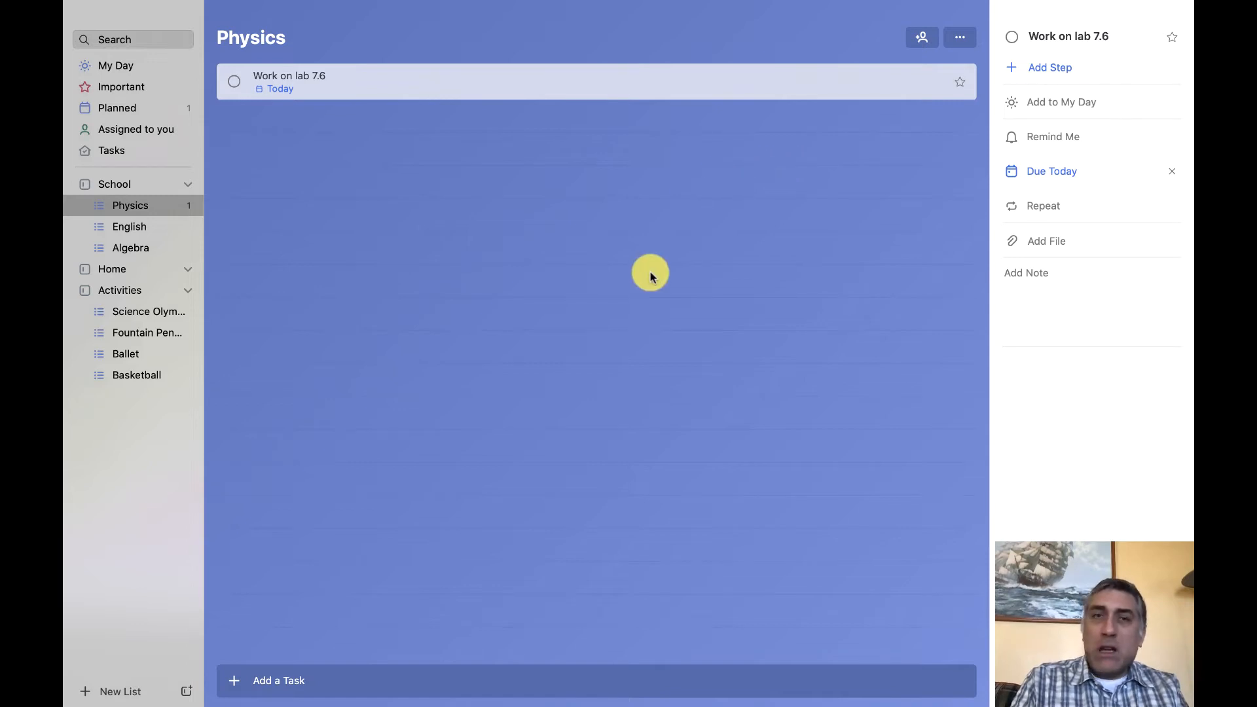
{"action": "mouse_move", "coordinate": [917, 313]}
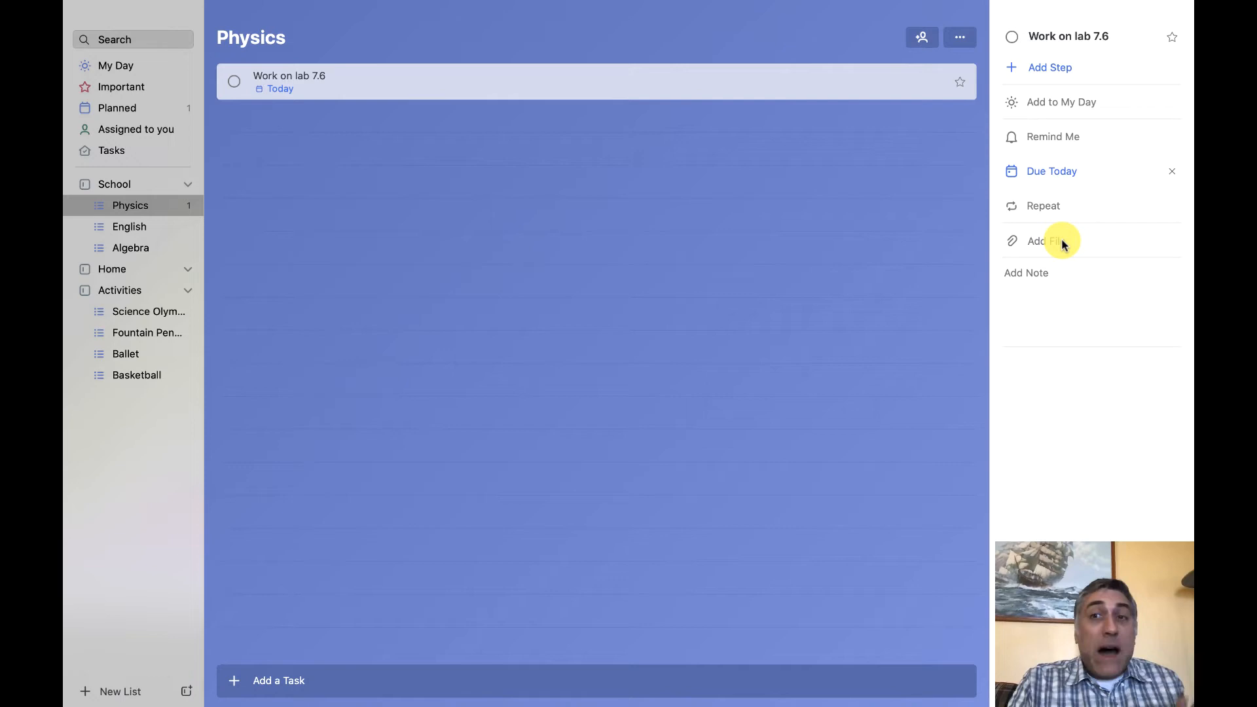
Attach the file Chinese for Squirrel.odt to the lab task.
{"action": "left_click", "coordinate": [1042, 241]}
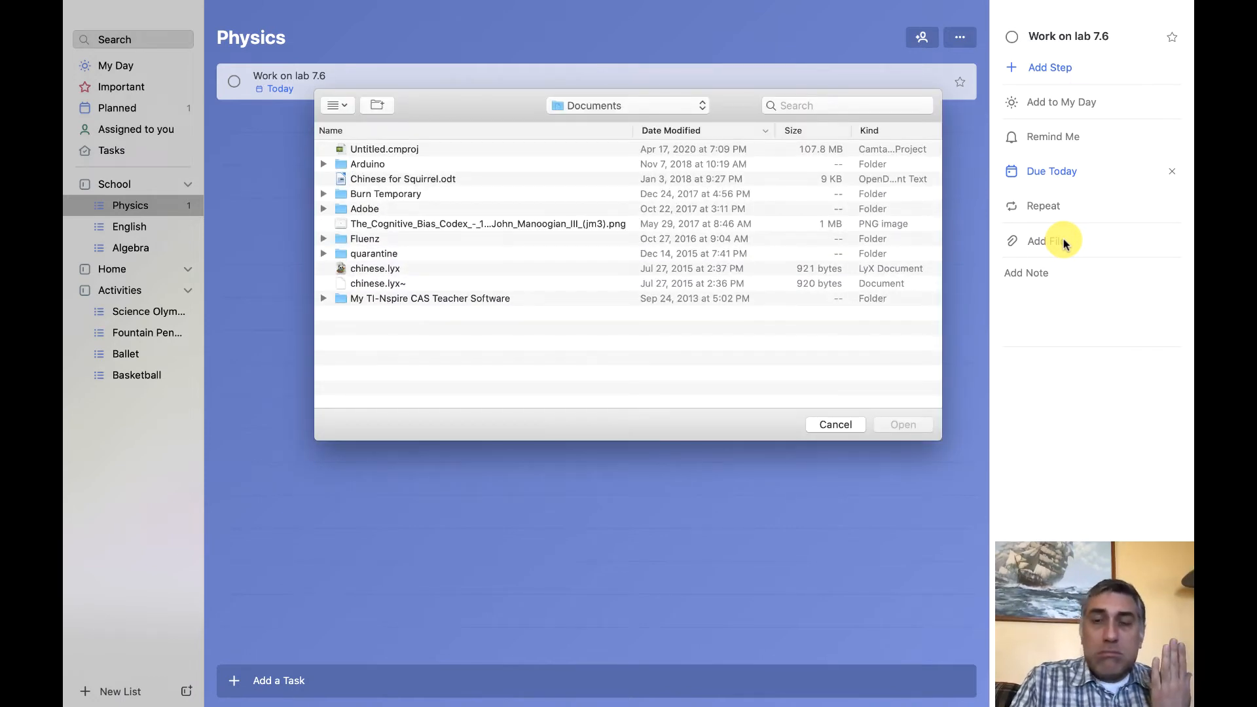
{"action": "mouse_move", "coordinate": [823, 212]}
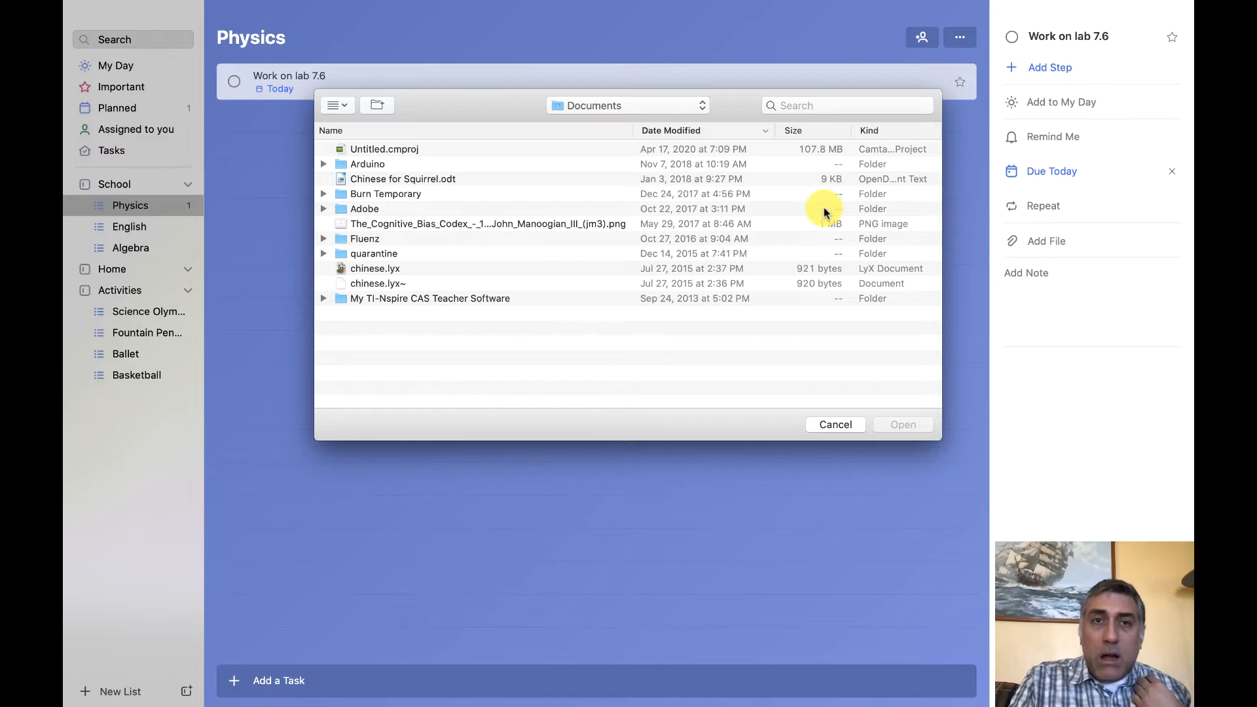
{"action": "left_click", "coordinate": [402, 180]}
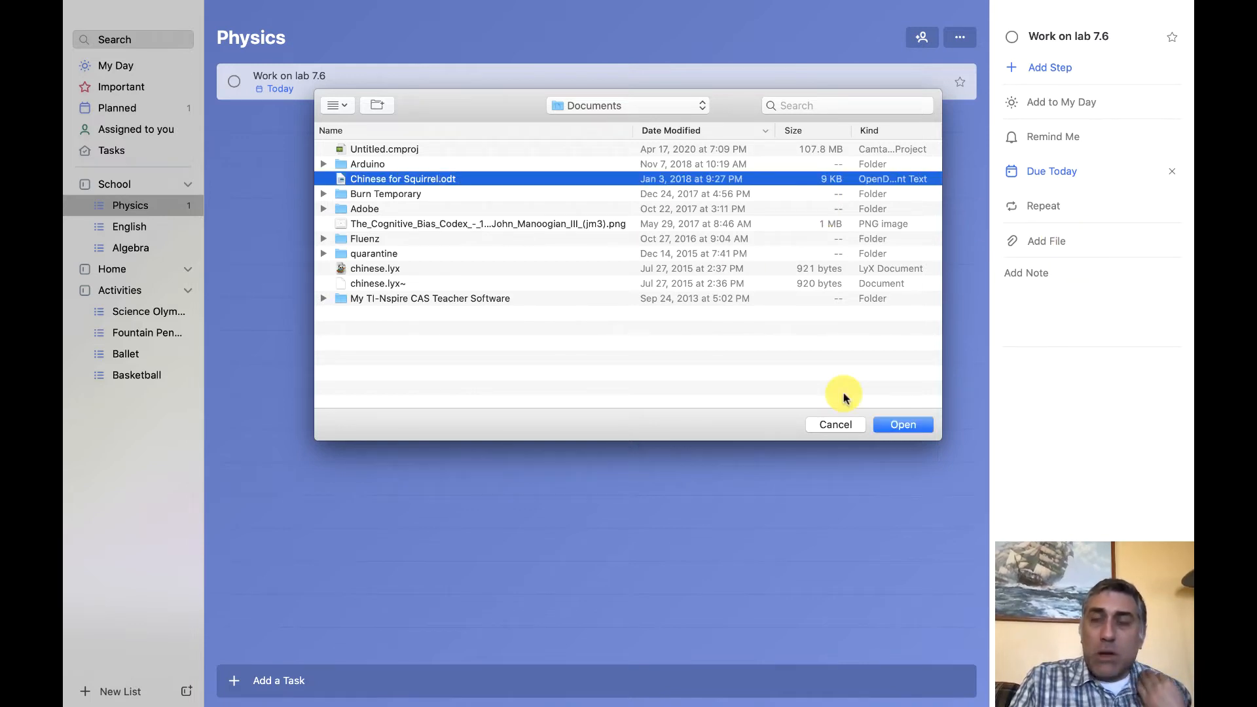
{"action": "left_click", "coordinate": [902, 424]}
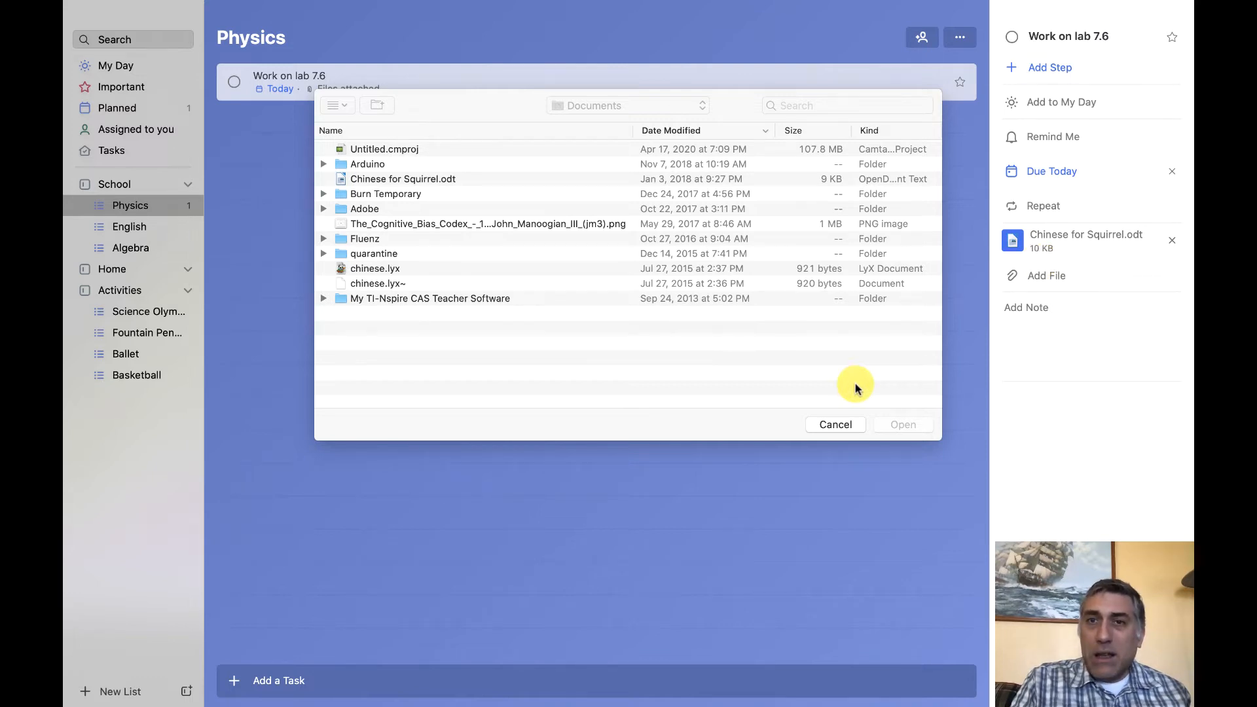
Add the note "Don't forget to call Martha for help." to the task.
{"action": "left_click", "coordinate": [834, 425]}
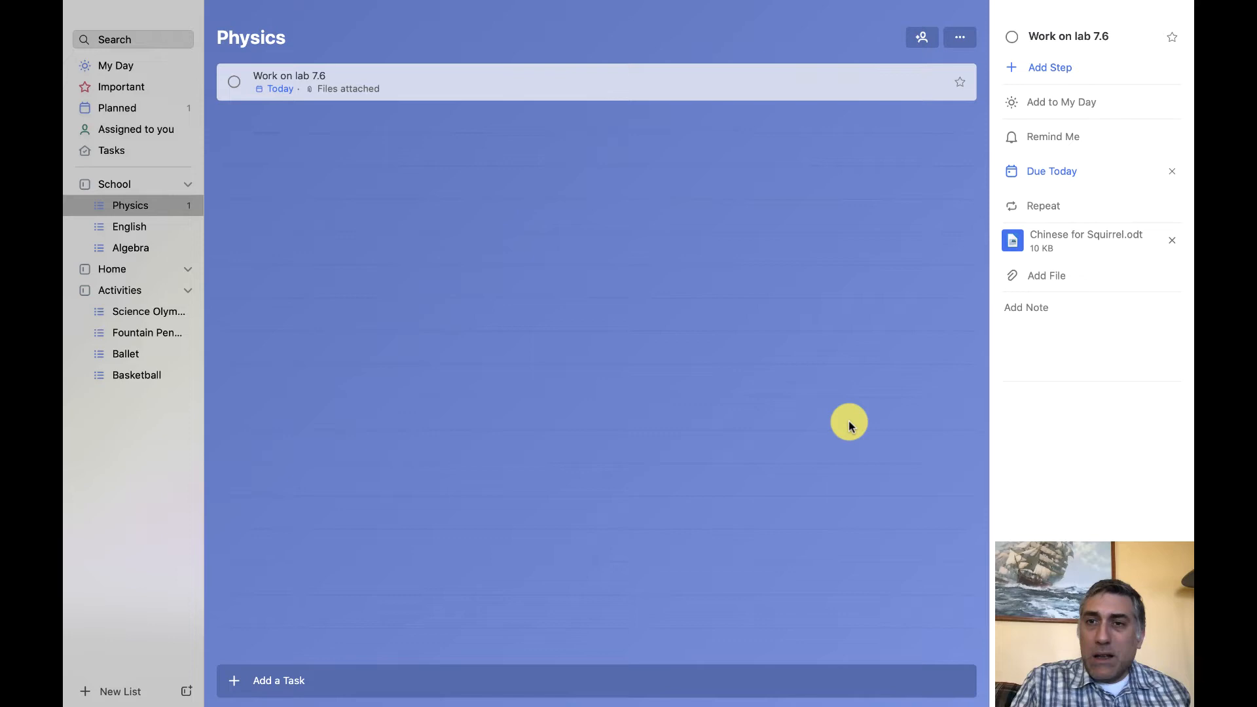
{"action": "mouse_move", "coordinate": [1038, 262]}
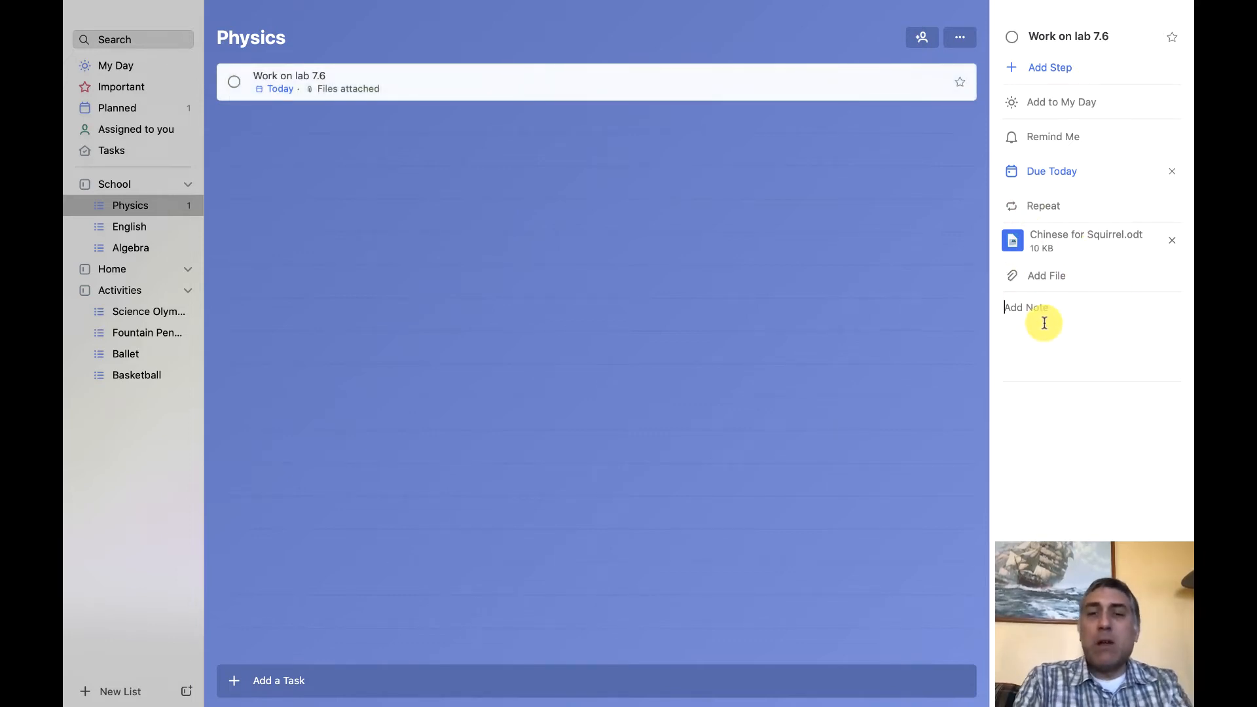
{"action": "type", "text": "D"}
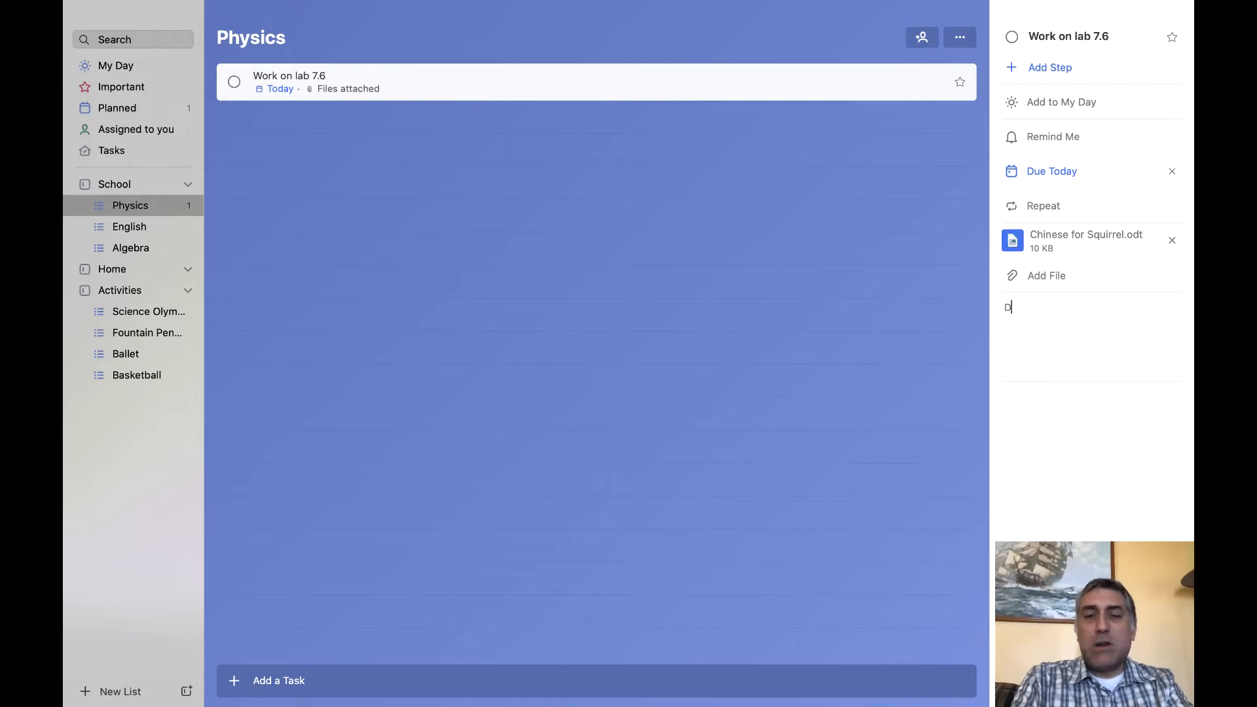
{"action": "type", "text": "on't forget to call Martha for help."}
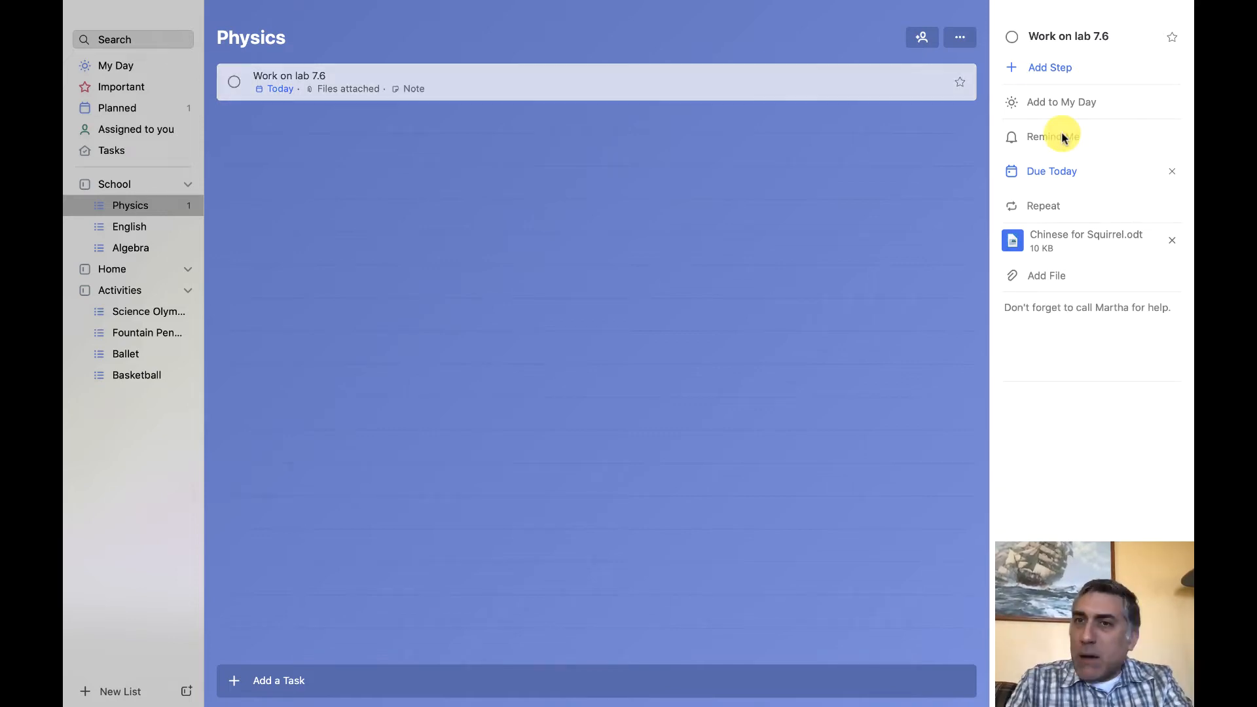
Set a Later Today (6:00 PM) reminder on the lab task and complete it from the alert.
{"action": "left_click", "coordinate": [1053, 136]}
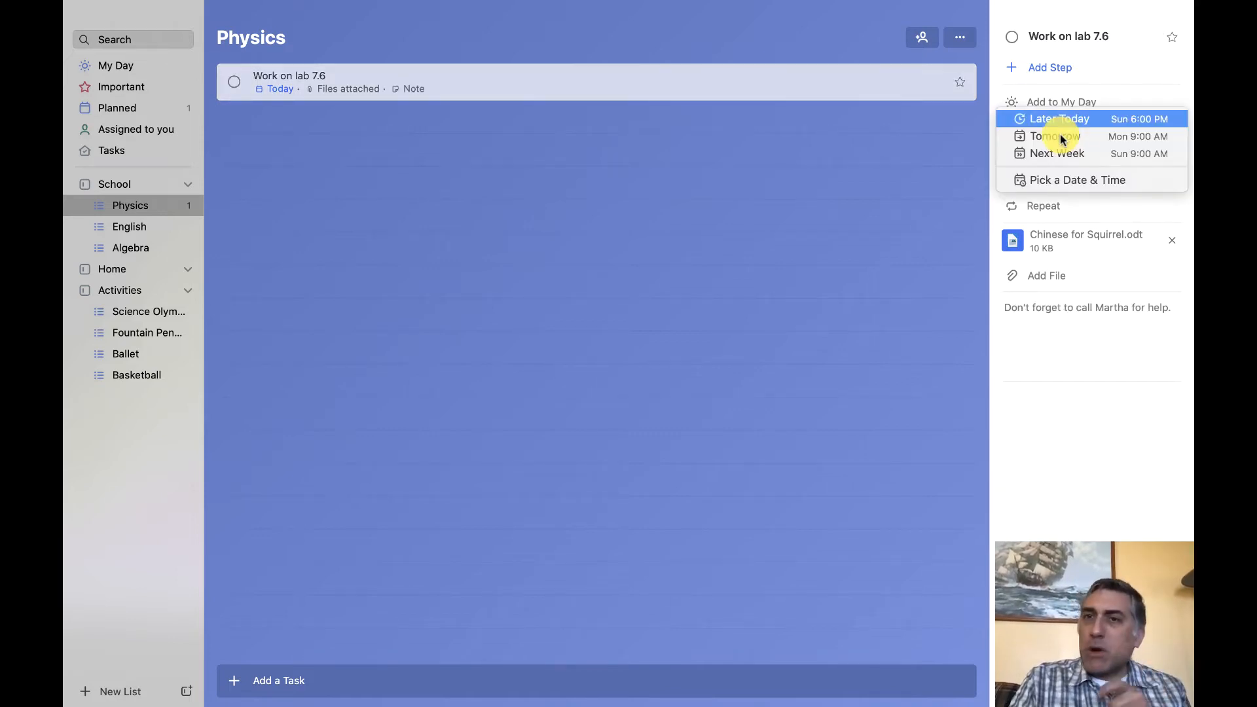
{"action": "mouse_move", "coordinate": [1080, 120]}
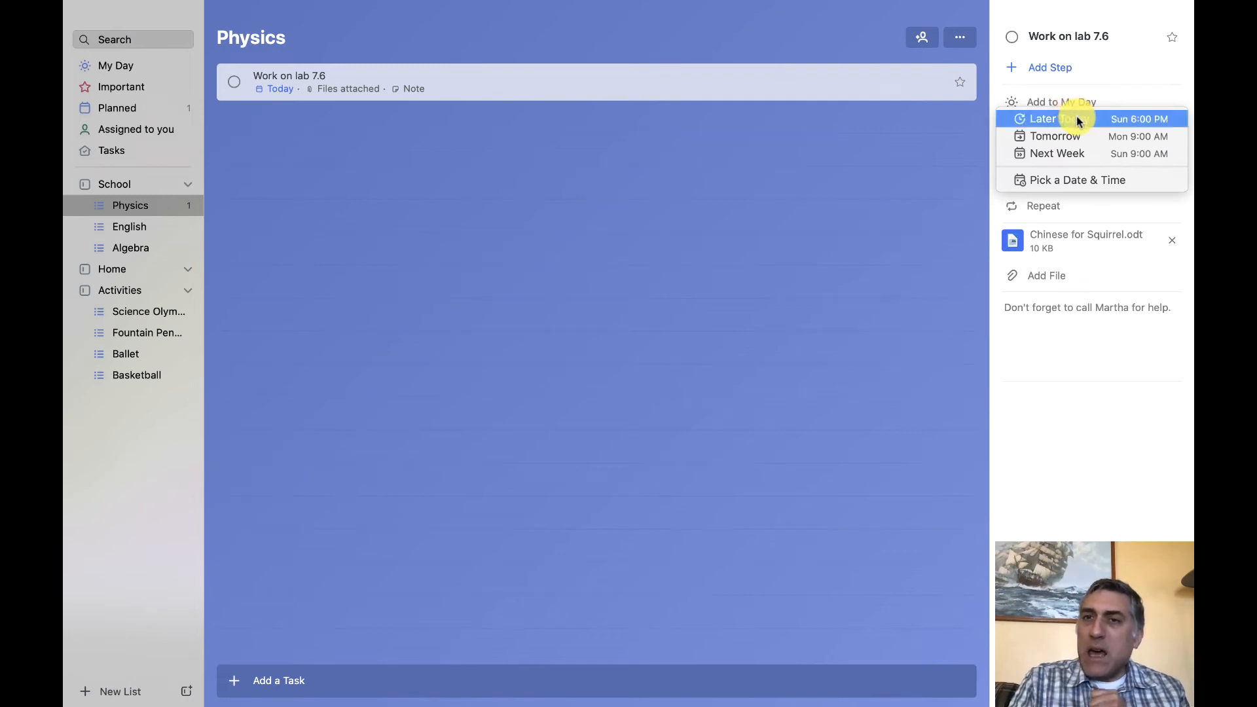
{"action": "left_click", "coordinate": [1043, 119]}
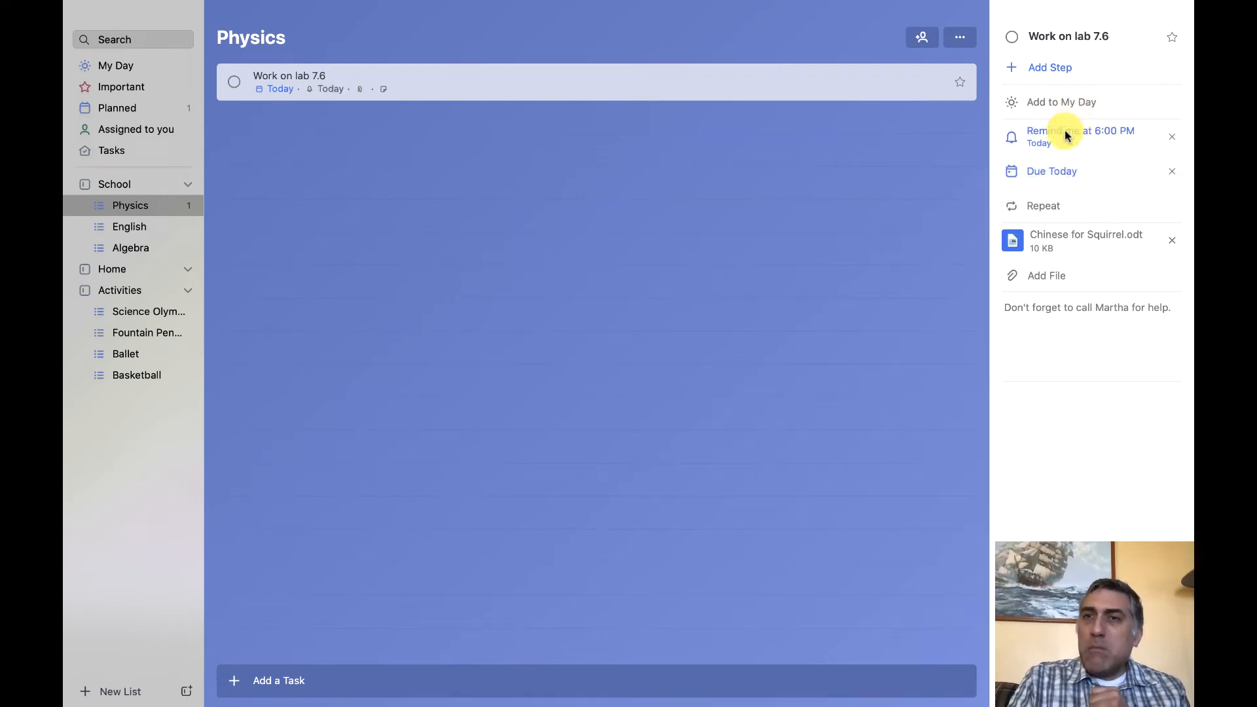
{"action": "left_click", "coordinate": [1080, 136]}
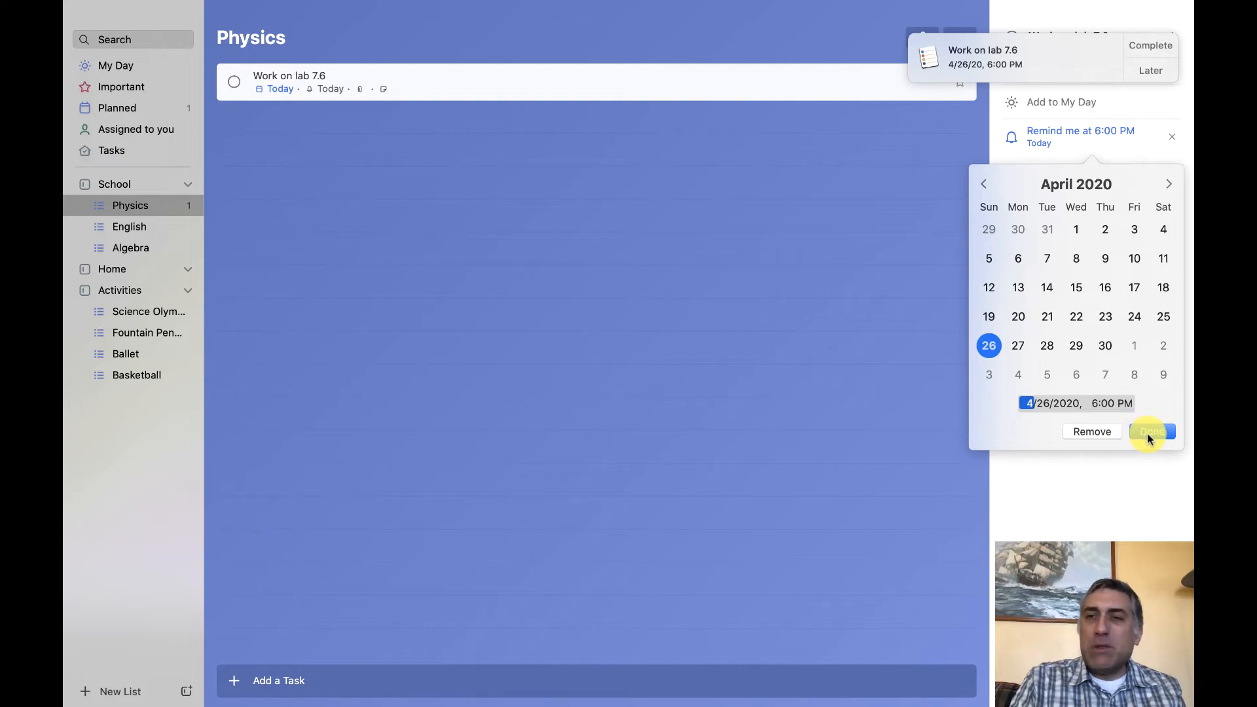
{"action": "left_click", "coordinate": [1151, 431]}
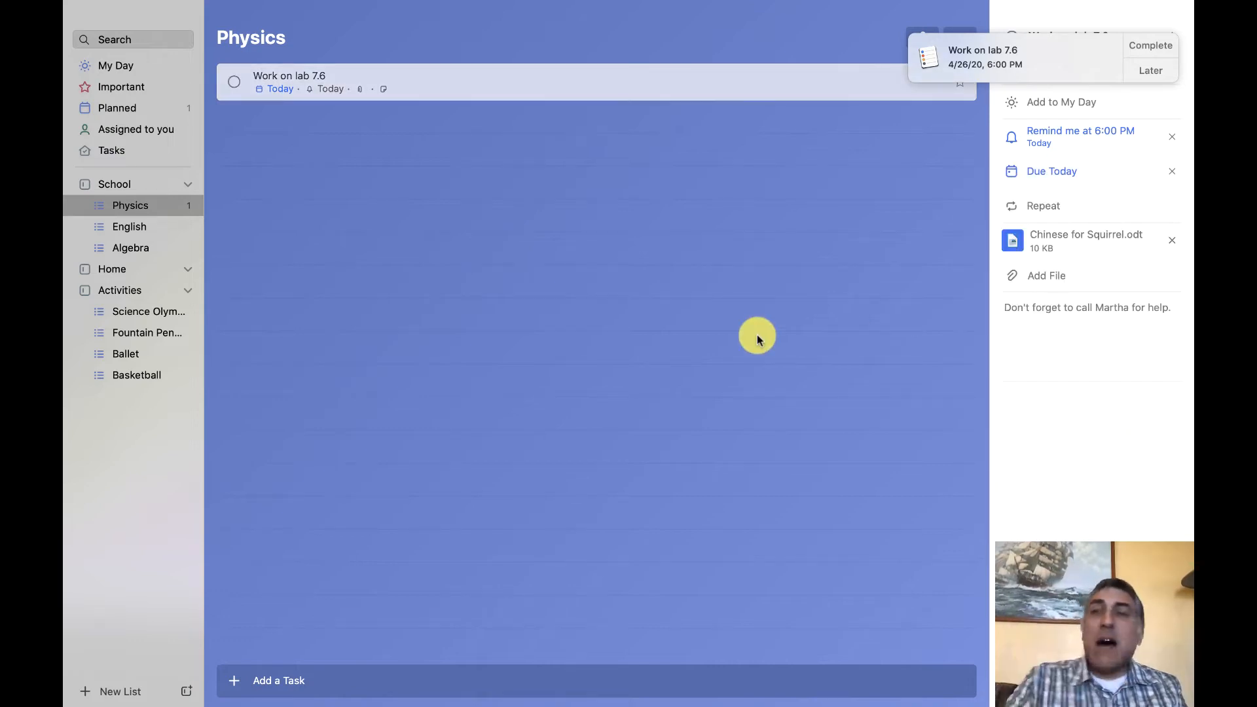
{"action": "left_click", "coordinate": [1150, 44]}
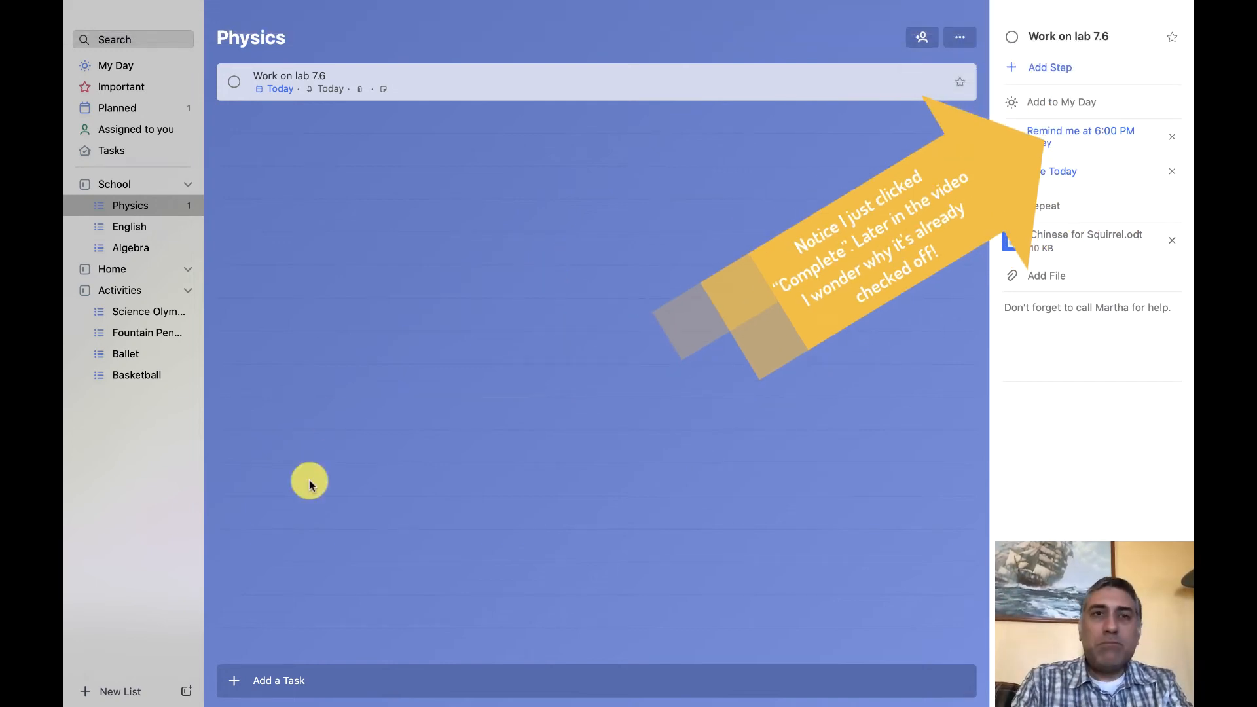
{"action": "mouse_move", "coordinate": [309, 698]}
{"action": "type", "text": "Work on"}
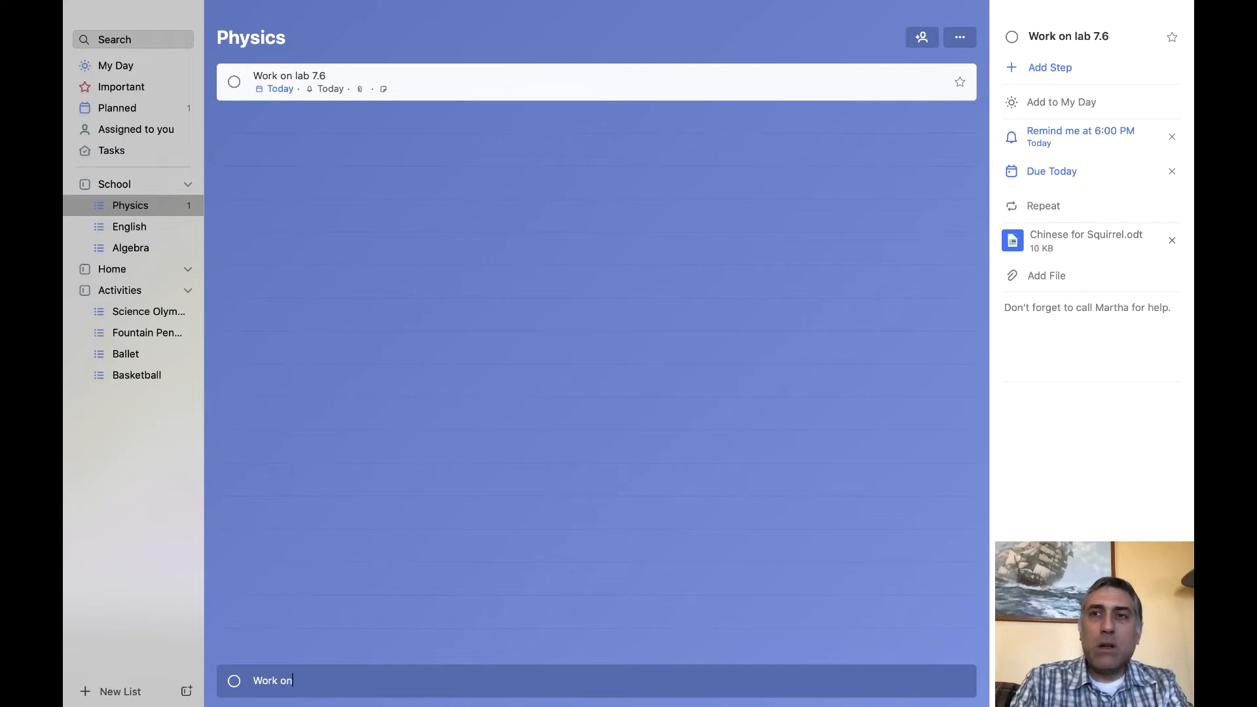
Add a "Work on Homework 7.5" task to Physics and select it.
{"action": "type", "text": "Homework"}
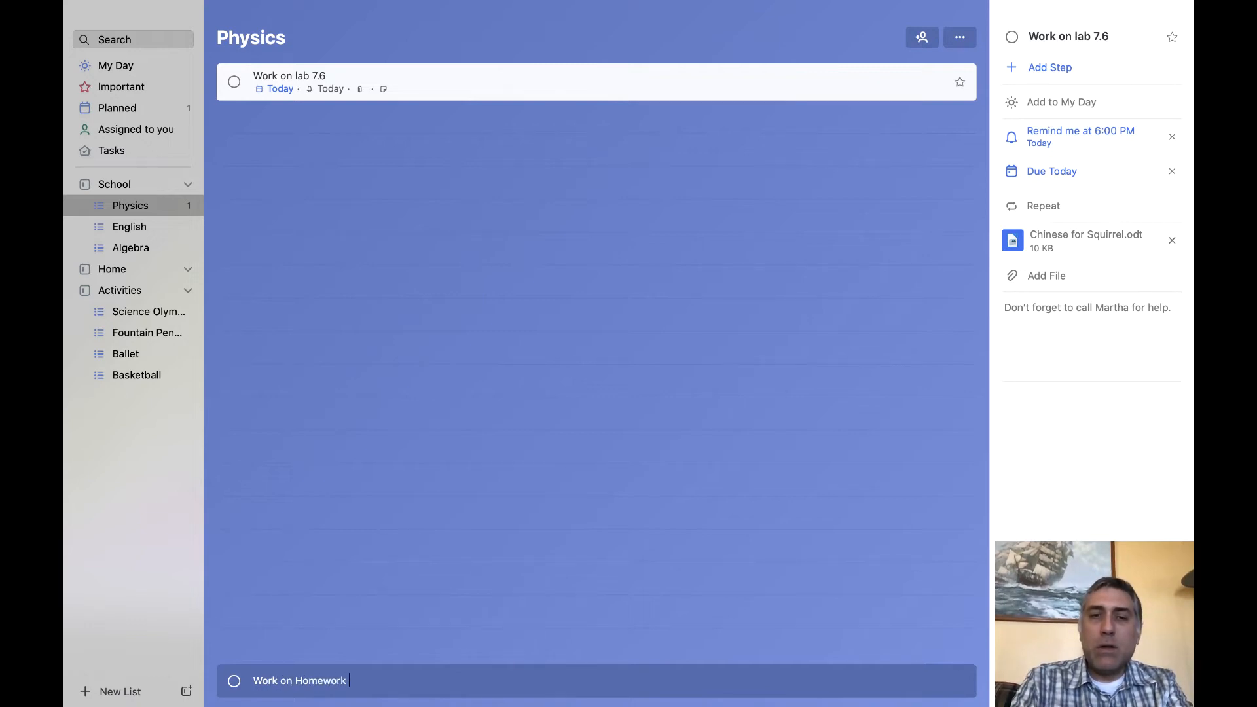
{"action": "type", "text": "7"}
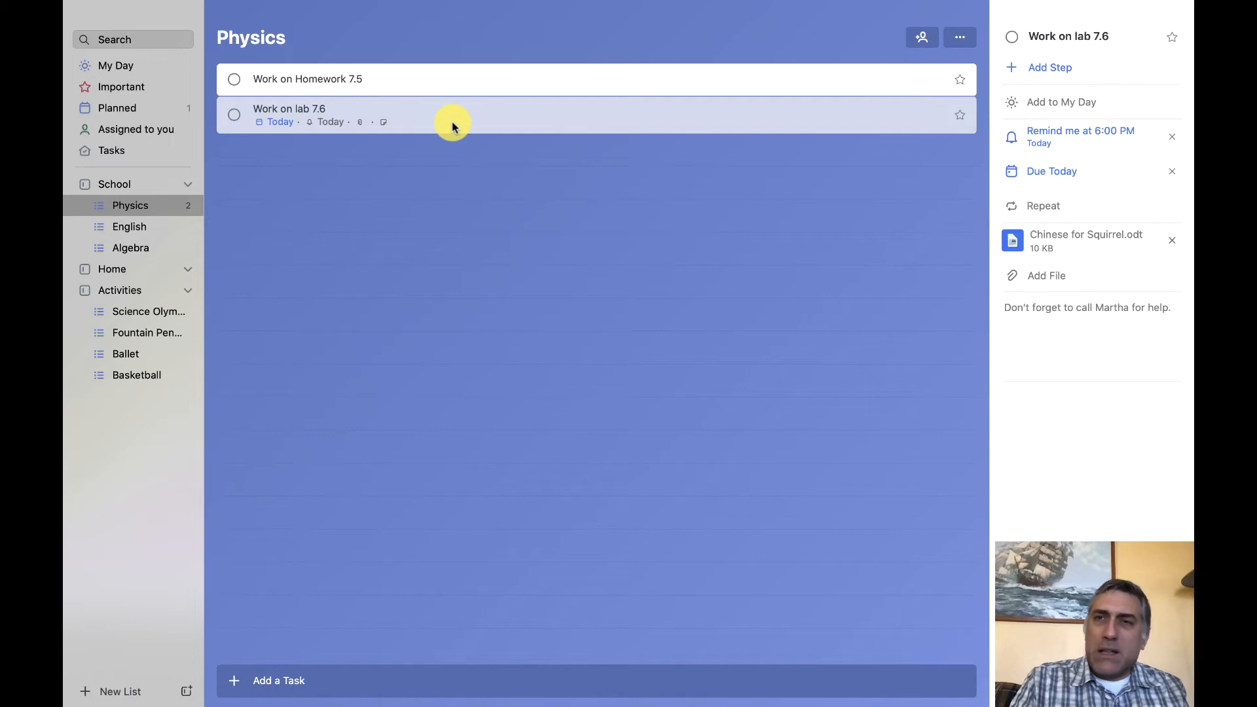
{"action": "mouse_move", "coordinate": [459, 94]}
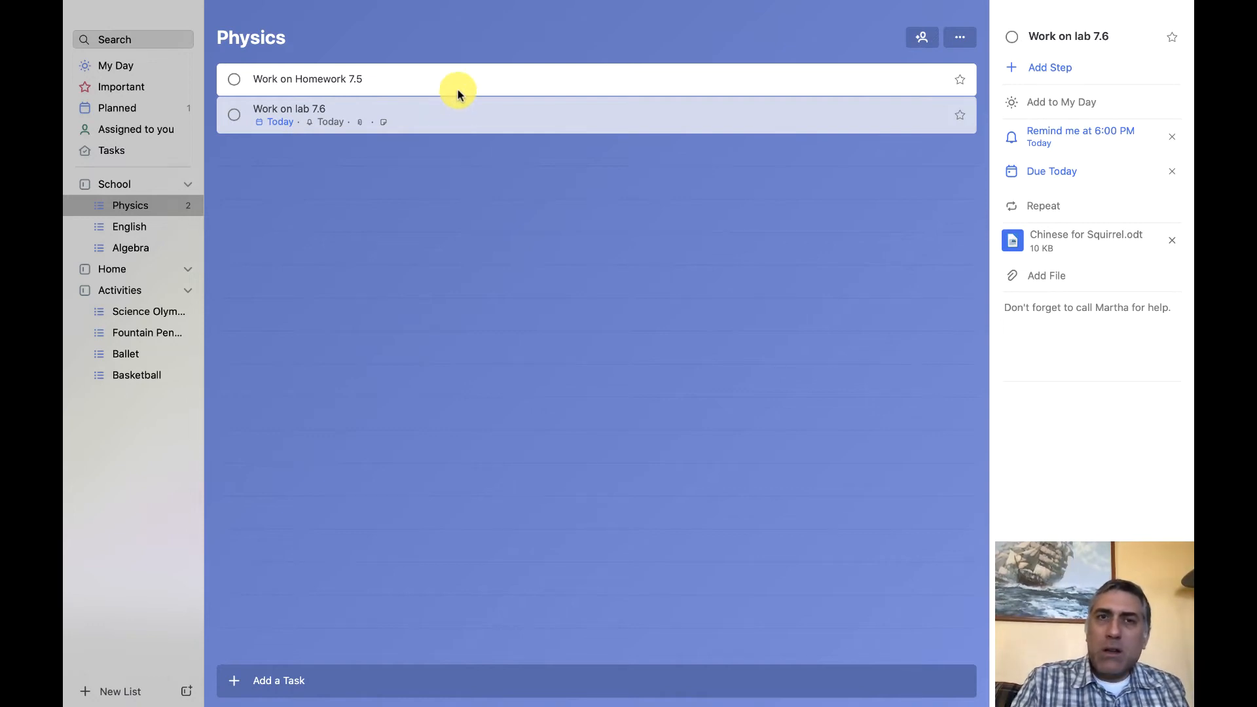
{"action": "left_click", "coordinate": [306, 78]}
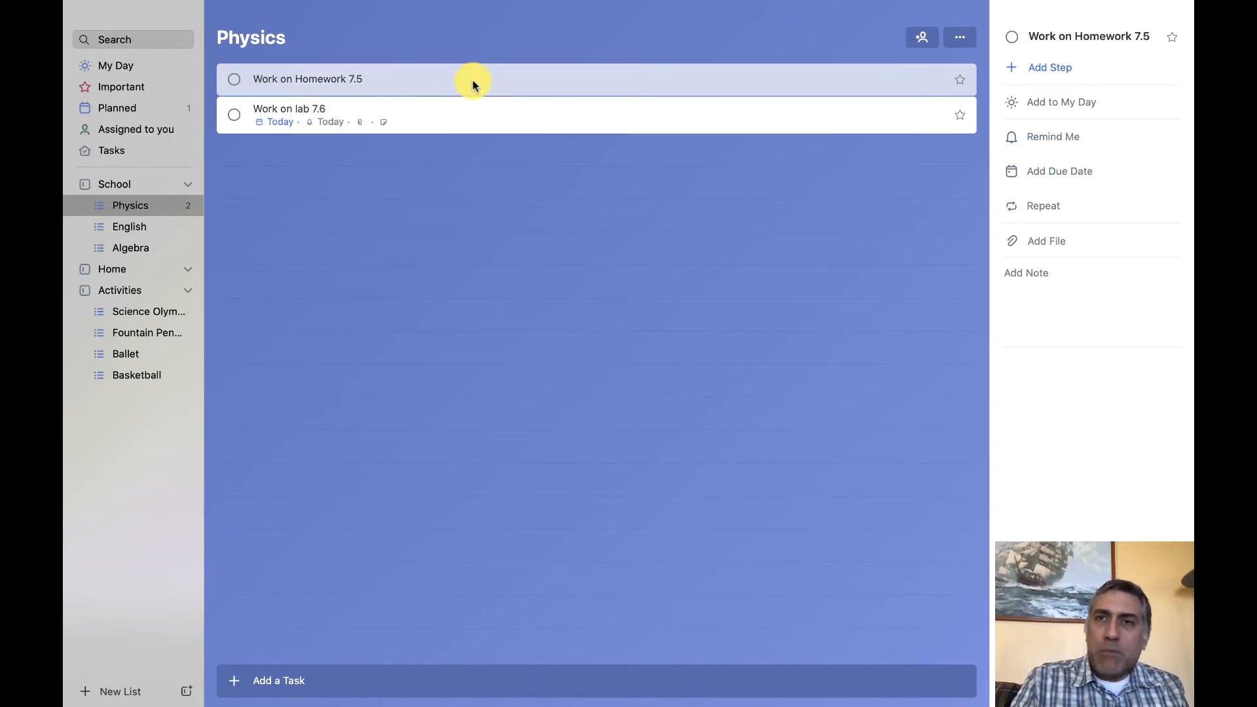
{"action": "mouse_move", "coordinate": [1066, 170]}
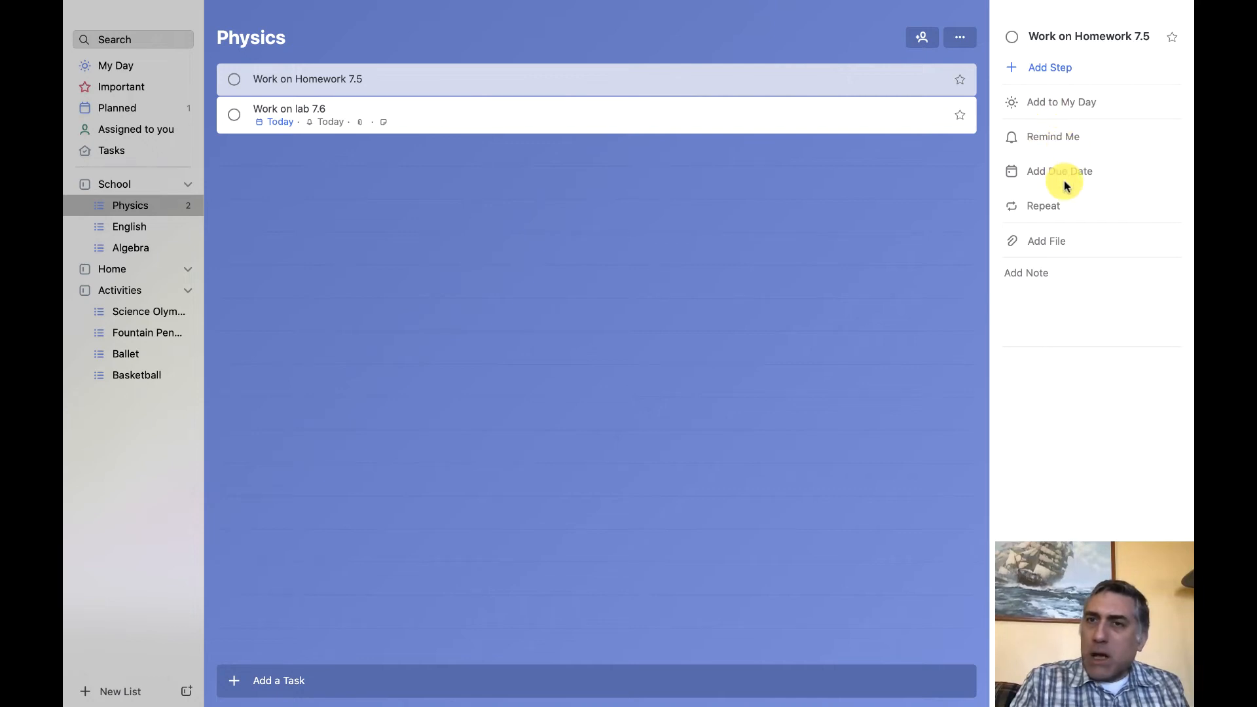
Pick Tuesday, April 28 from the calendar as the homework's due date.
{"action": "left_click", "coordinate": [1059, 170]}
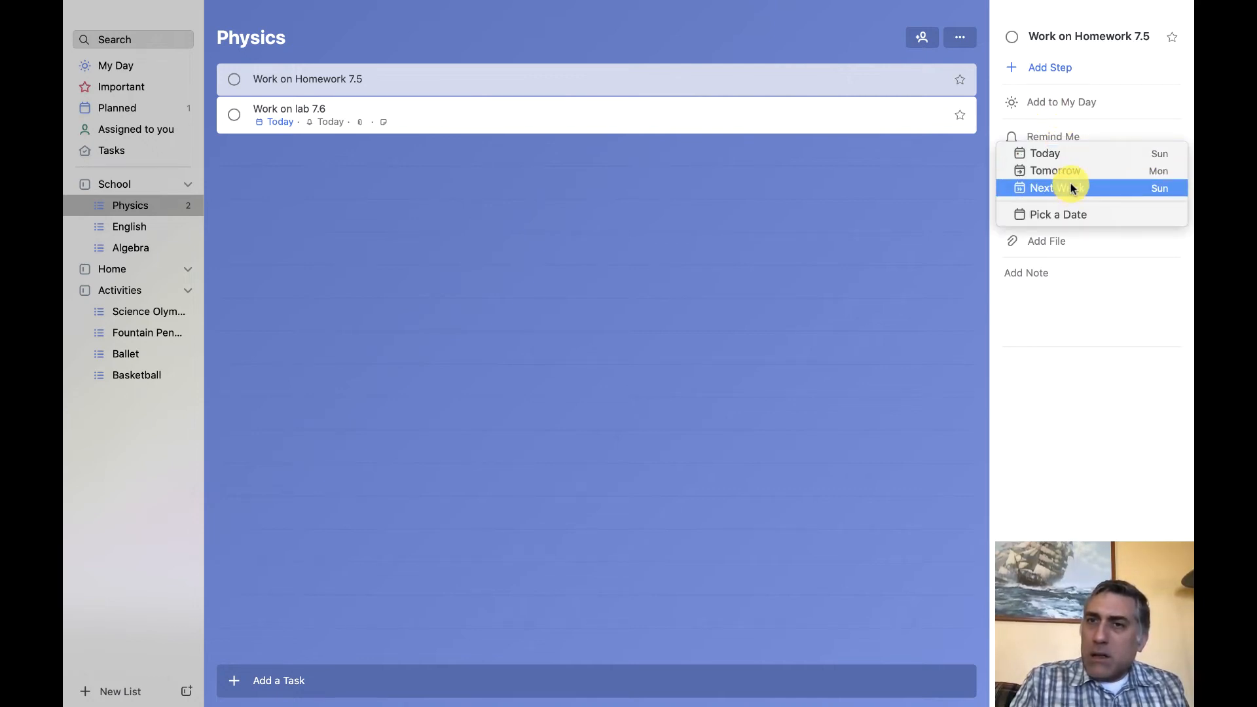
{"action": "left_click", "coordinate": [1058, 213]}
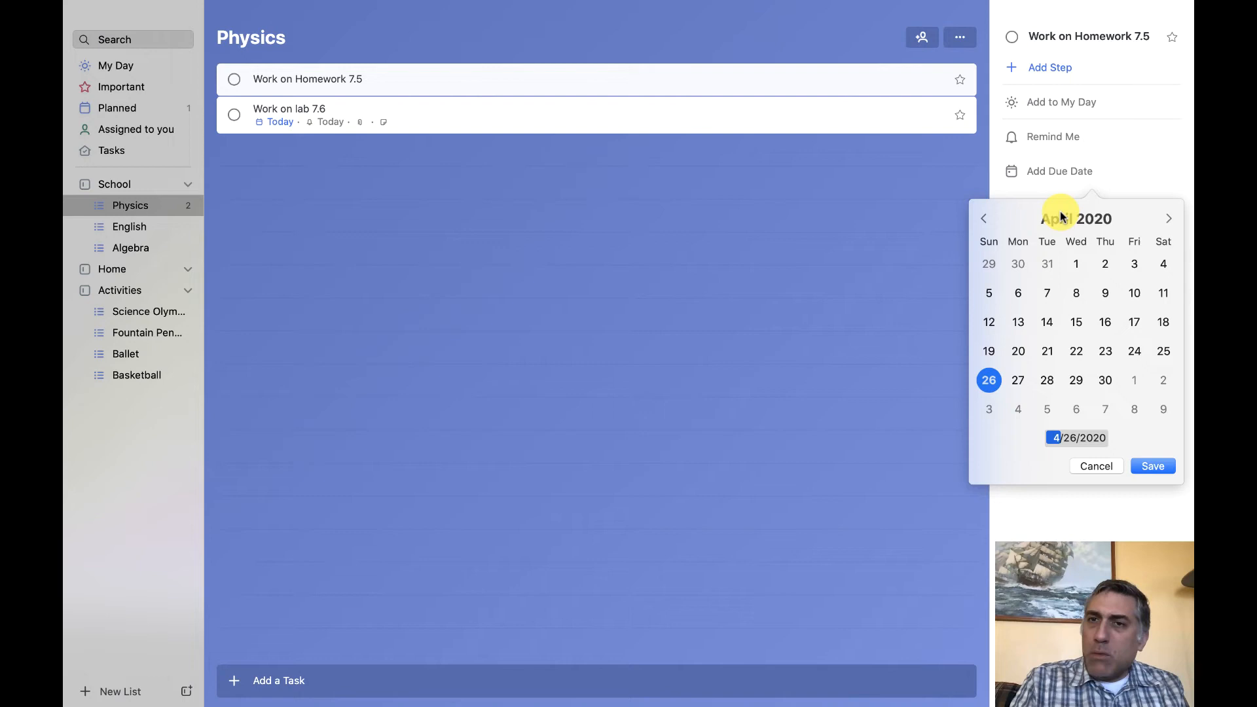
{"action": "mouse_move", "coordinate": [1048, 380]}
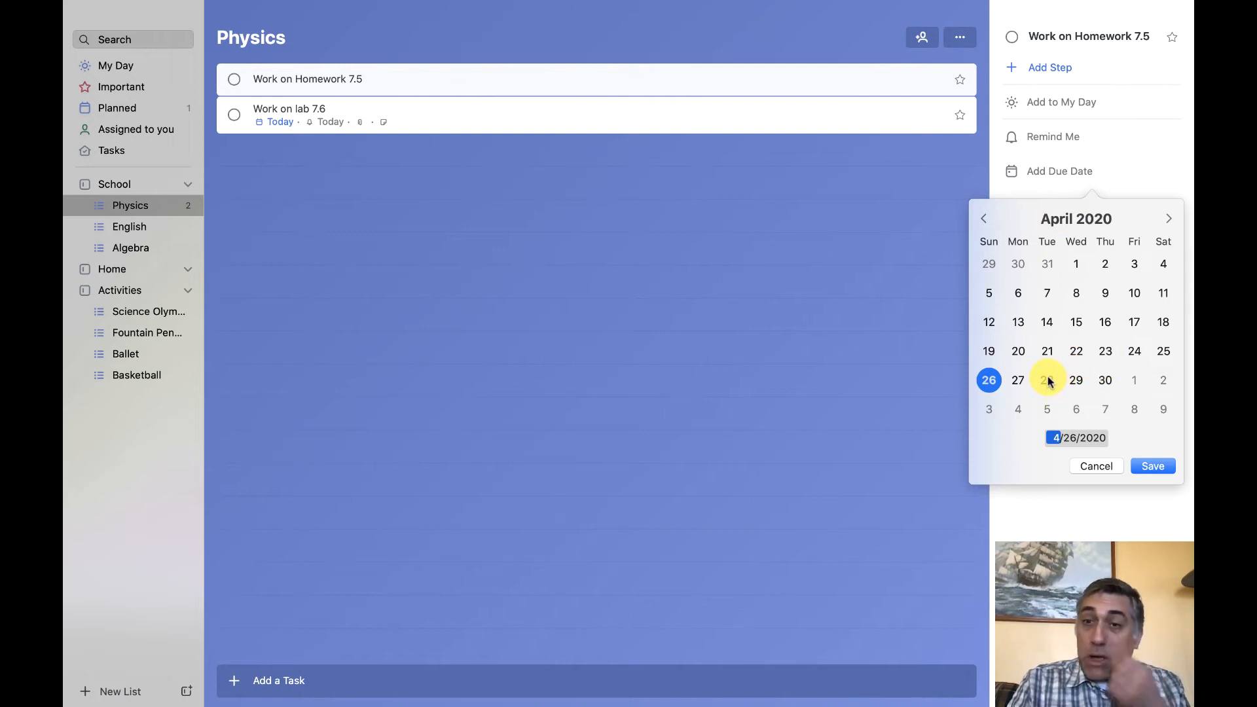
{"action": "left_click", "coordinate": [1095, 466]}
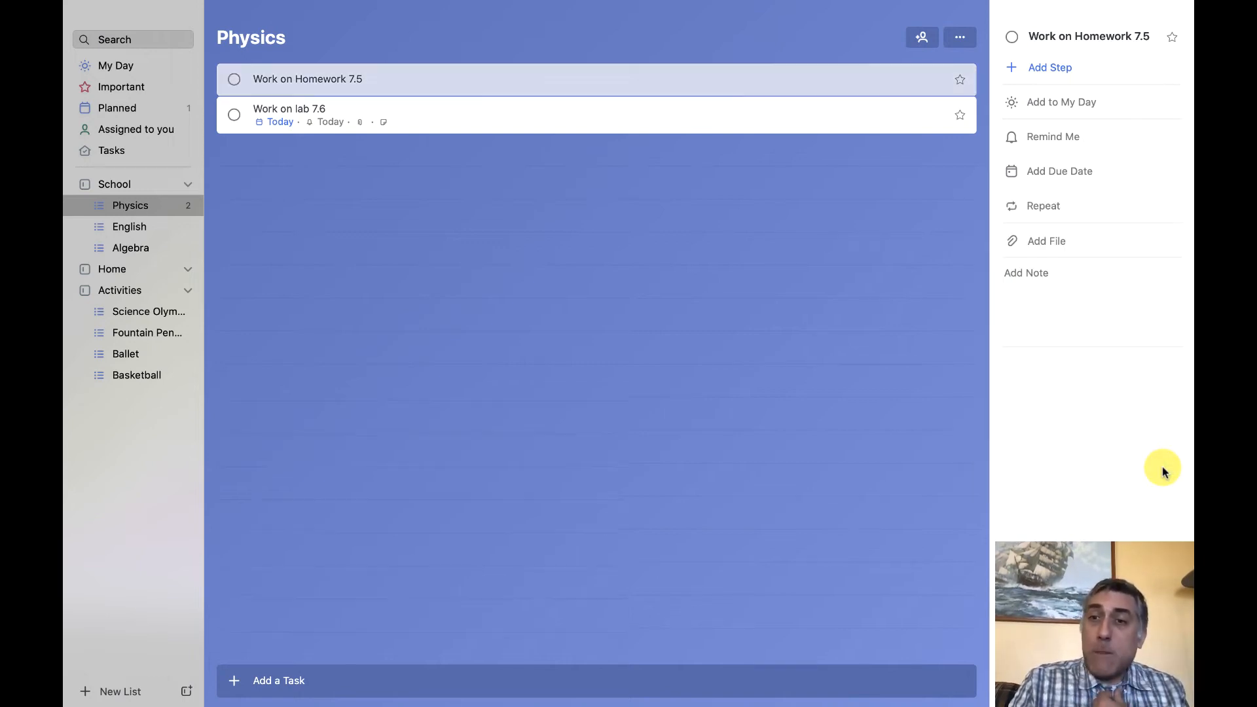
{"action": "left_click", "coordinate": [1059, 171]}
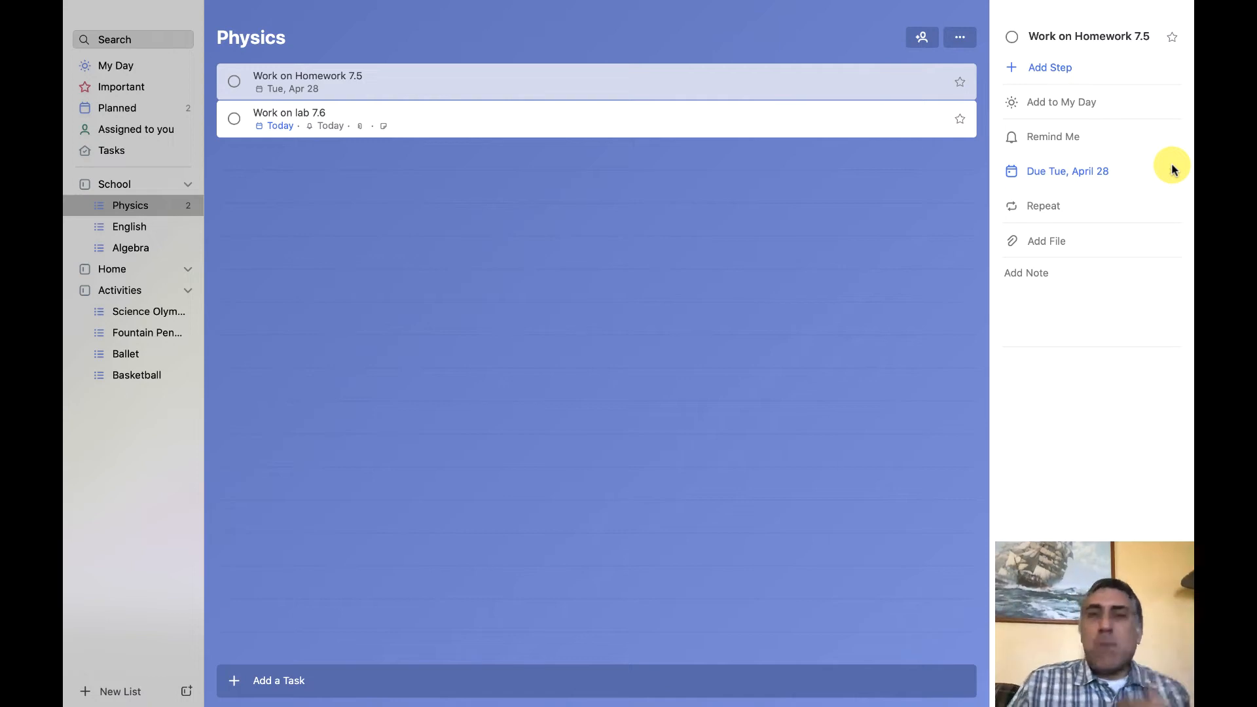
{"action": "mouse_move", "coordinate": [1171, 169]}
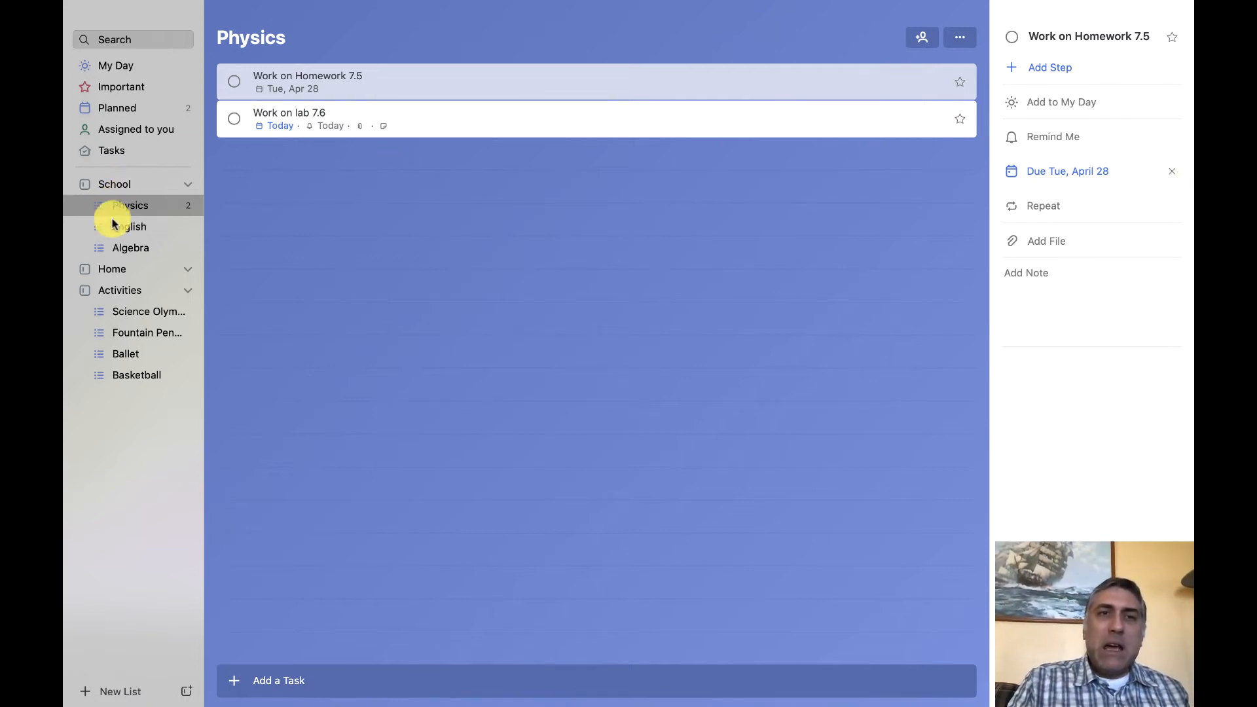
Add a "Write Journal Entry" task to the English list.
{"action": "left_click", "coordinate": [129, 226]}
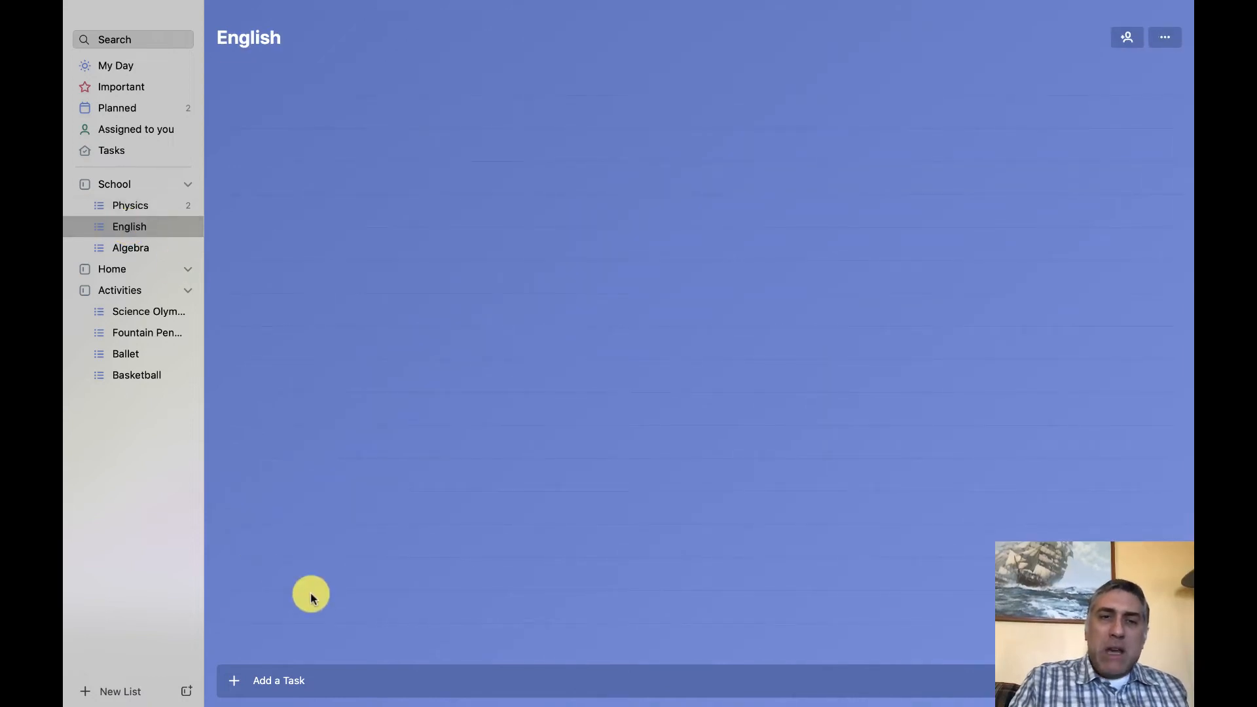
{"action": "mouse_move", "coordinate": [344, 646]}
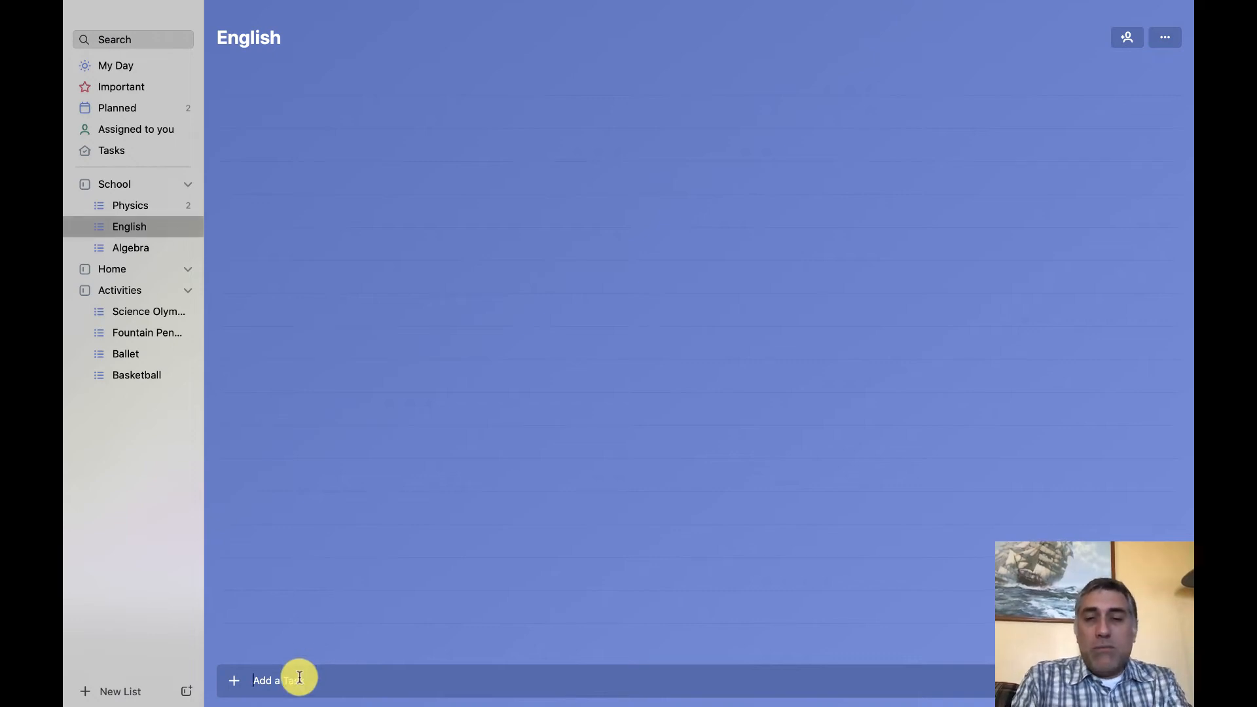
{"action": "type", "text": "Write Journ"}
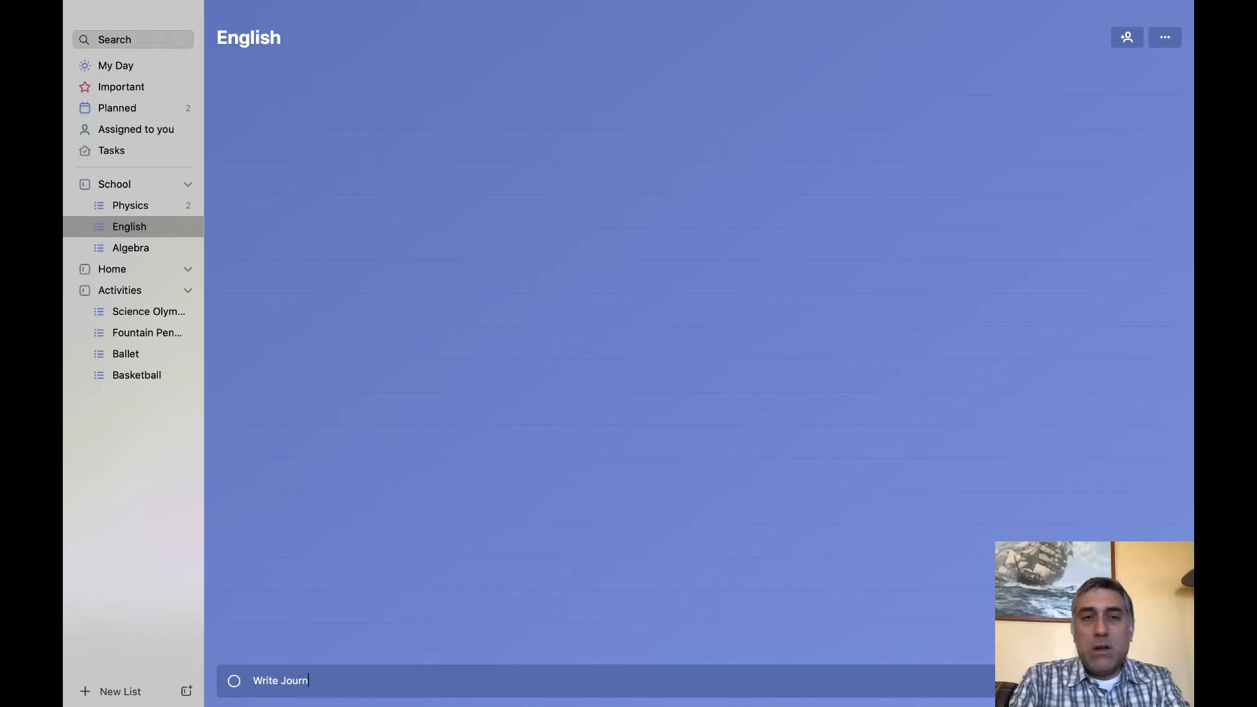
{"action": "key", "text": "Return"}
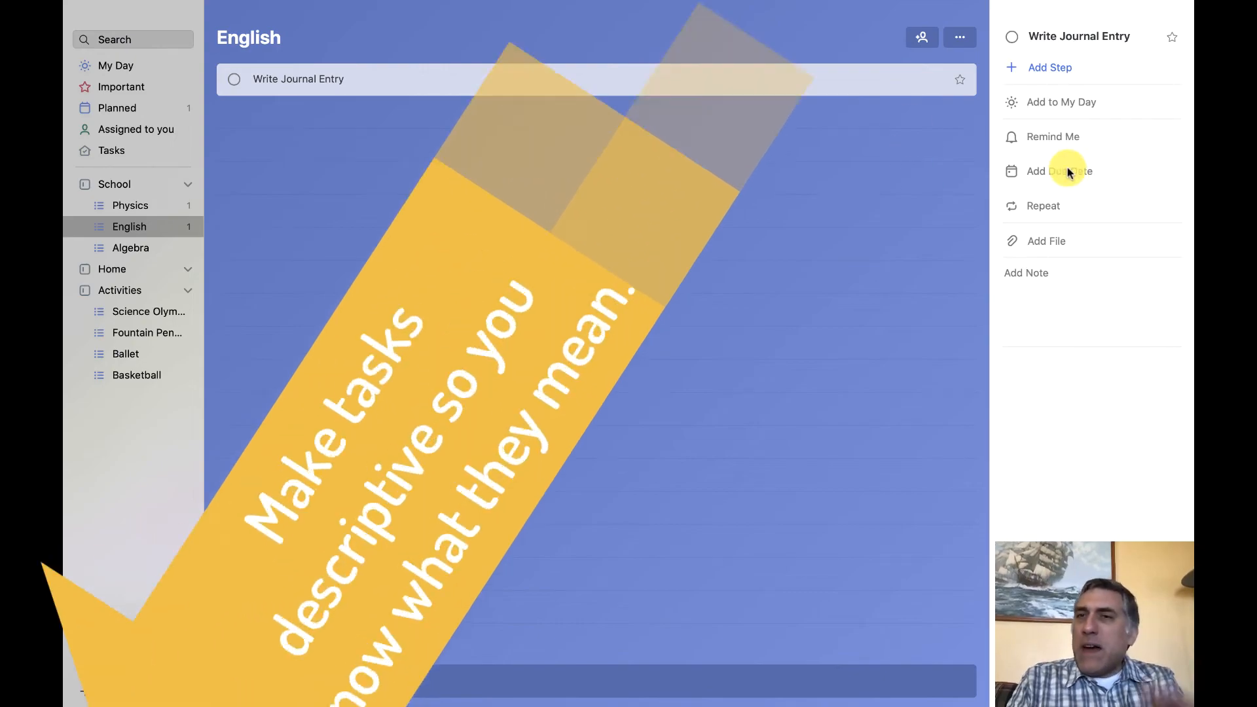
Set the Write Journal Entry due date to Thursday, April 30 via Pick a Date.
{"action": "left_click", "coordinate": [1058, 170]}
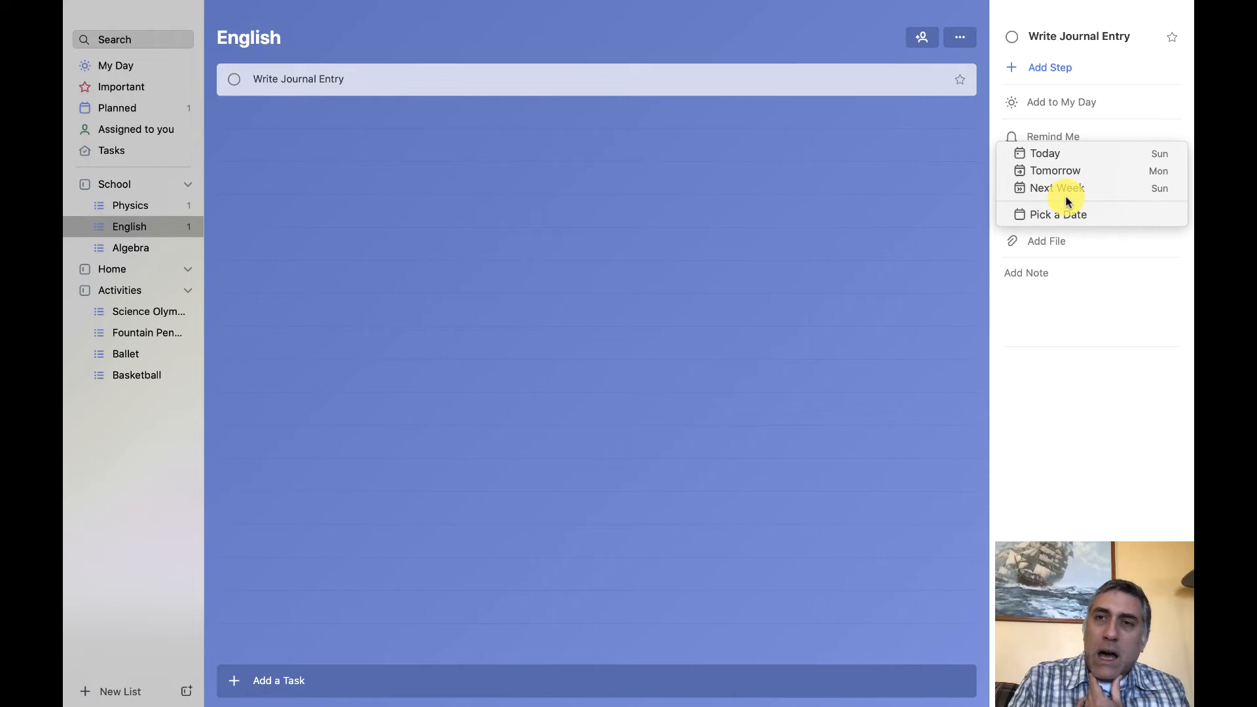
{"action": "left_click", "coordinate": [1057, 214]}
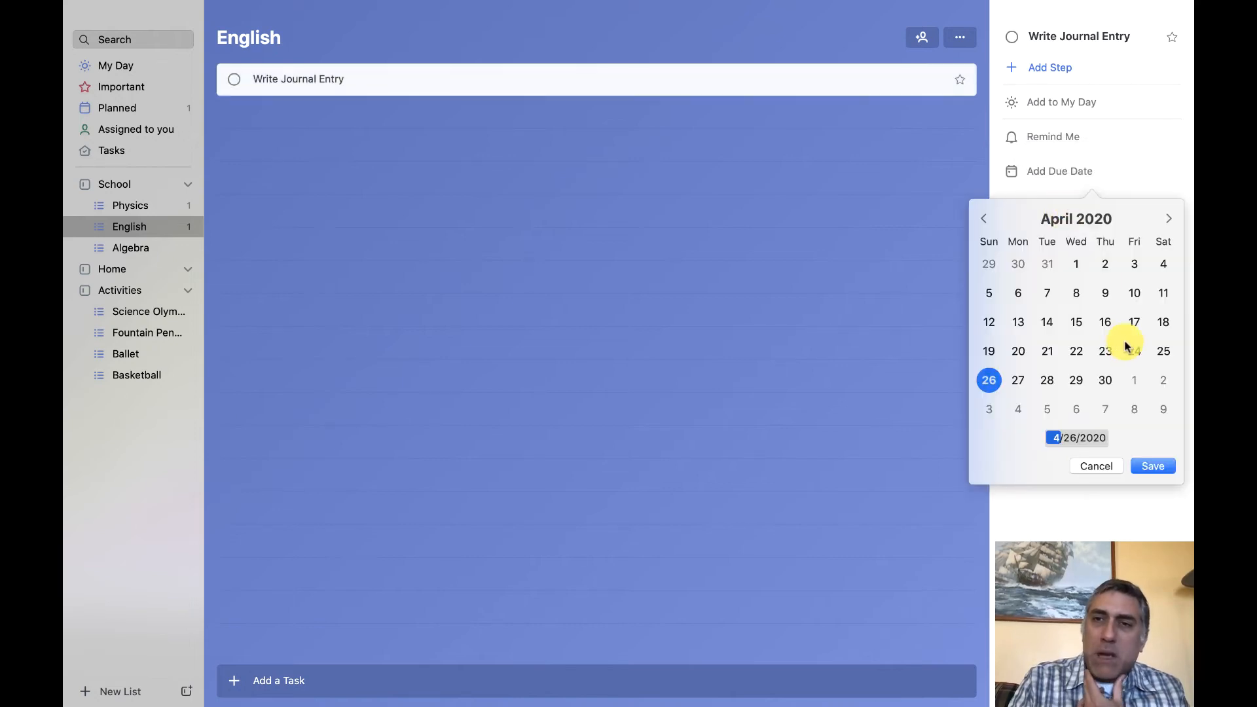
{"action": "left_click", "coordinate": [1105, 380]}
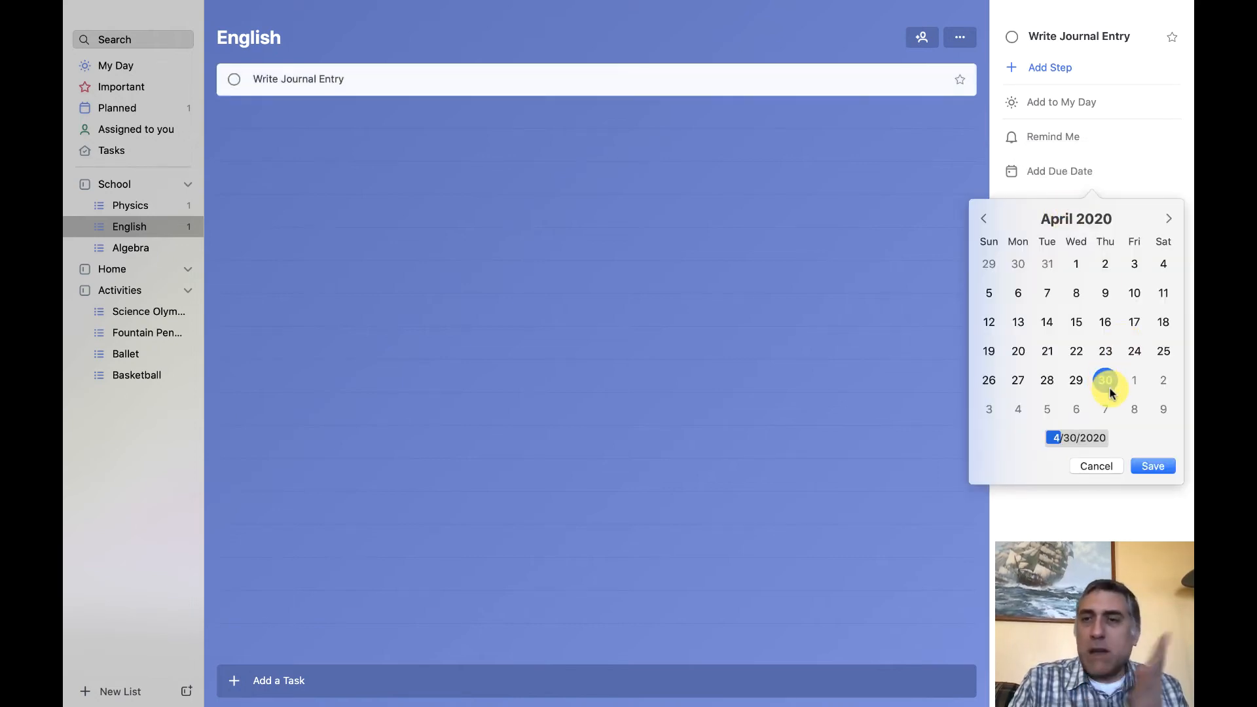
{"action": "left_click", "coordinate": [1152, 467]}
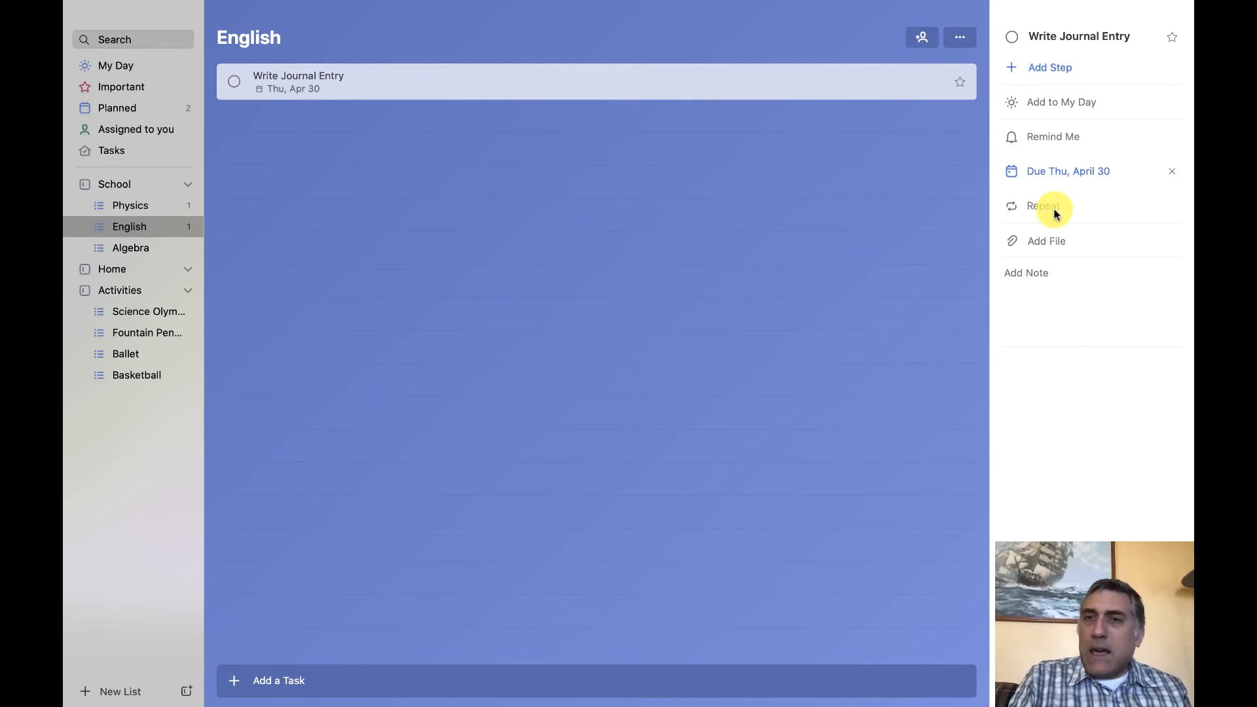
Give Write Journal Entry a custom weekly repeat on Thursdays, then look at reminder options.
{"action": "left_click", "coordinate": [1043, 206]}
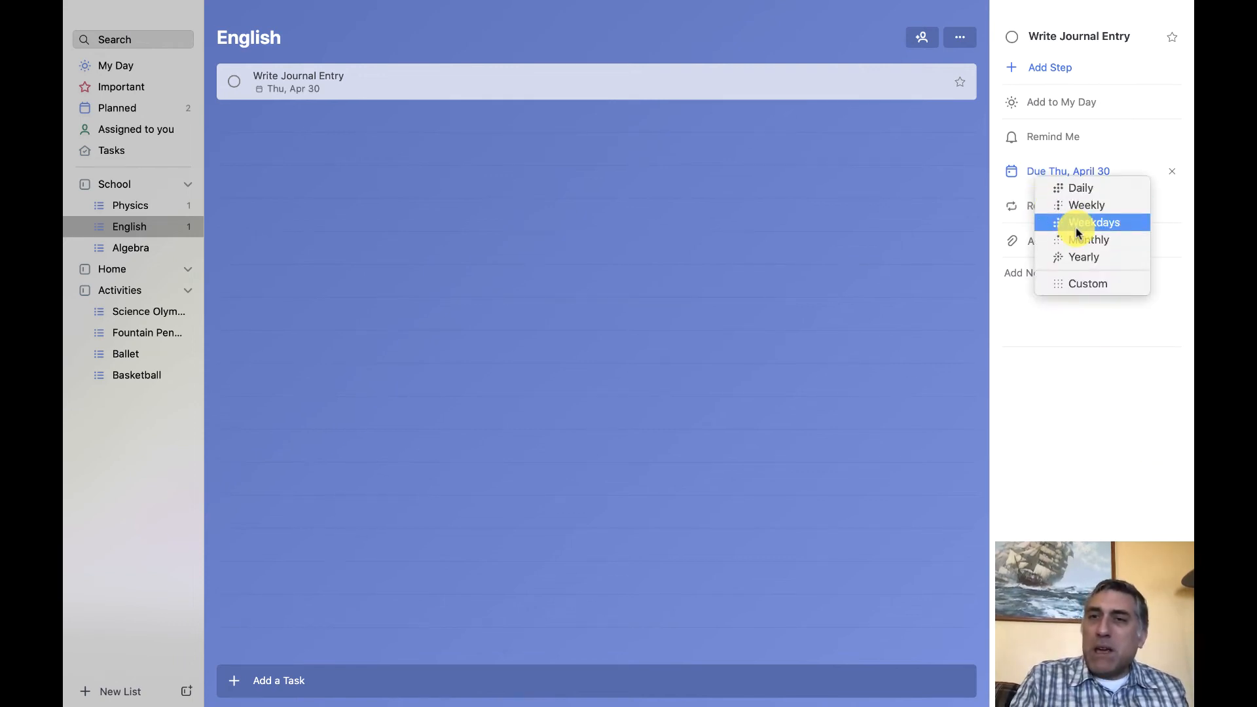
{"action": "mouse_move", "coordinate": [1093, 257]}
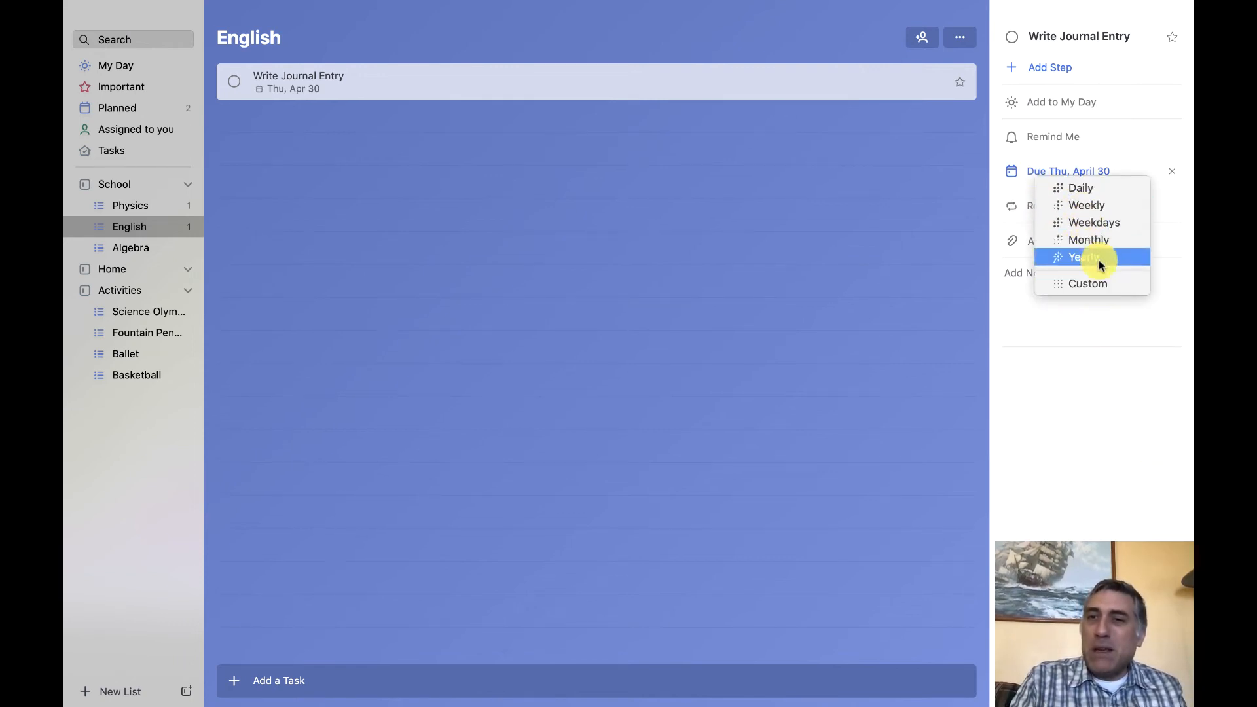
{"action": "mouse_move", "coordinate": [1089, 283]}
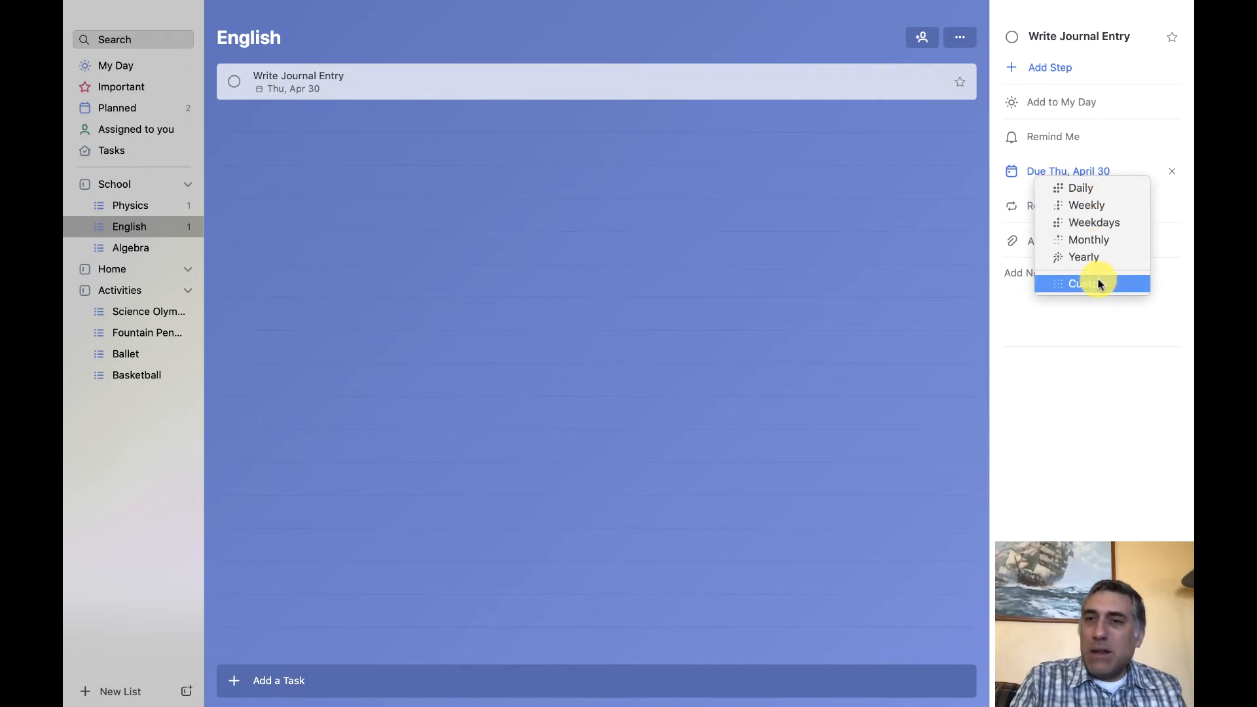
{"action": "left_click", "coordinate": [1091, 283]}
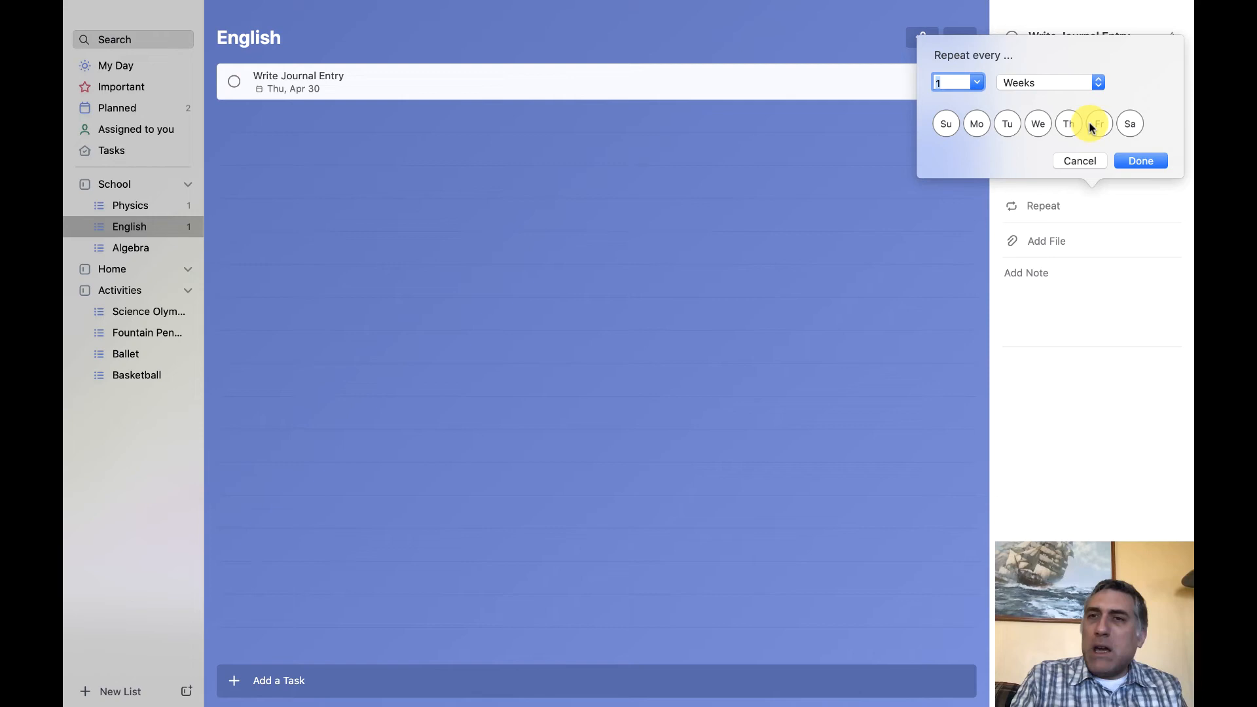
{"action": "left_click", "coordinate": [1068, 123]}
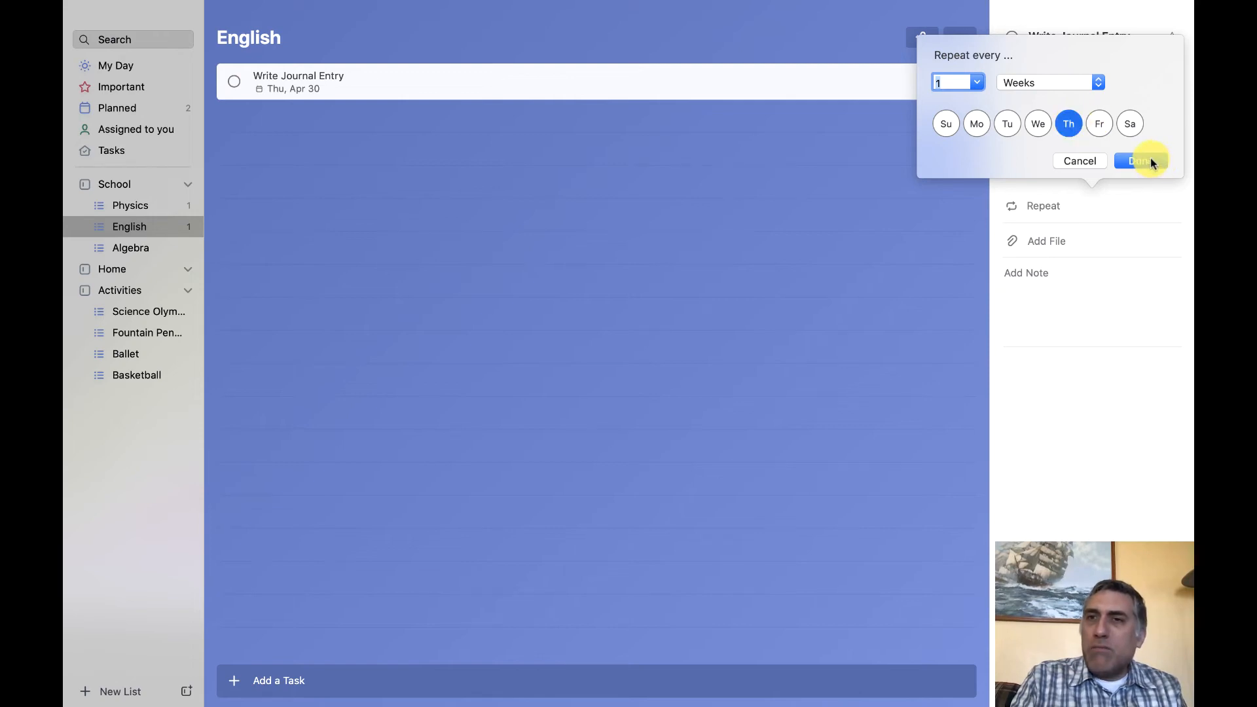
{"action": "left_click", "coordinate": [1136, 159]}
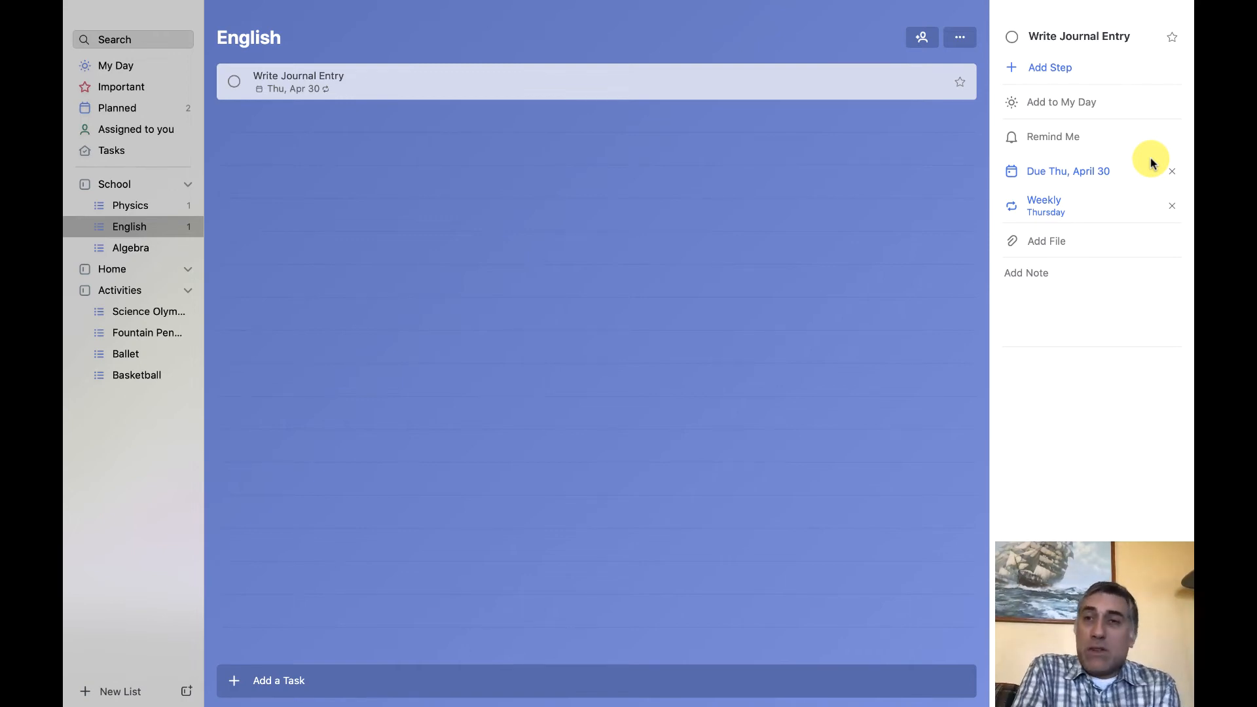
{"action": "left_click", "coordinate": [1053, 137]}
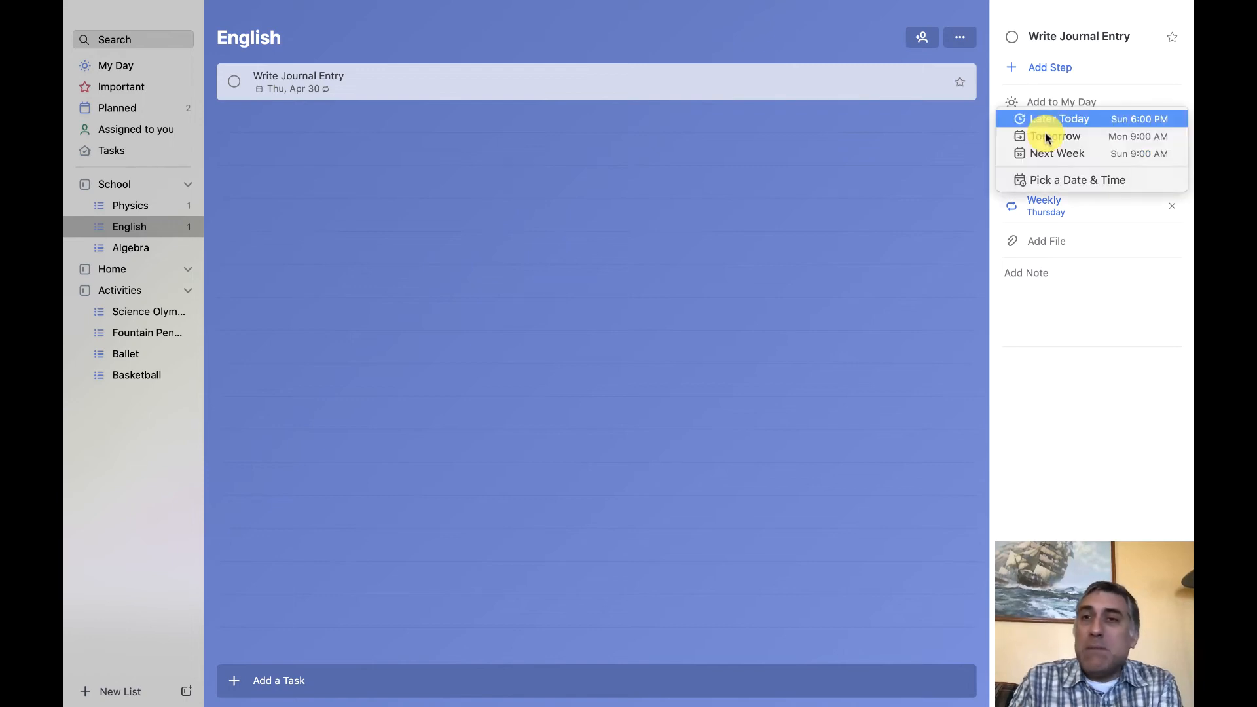
{"action": "mouse_move", "coordinate": [1132, 264]}
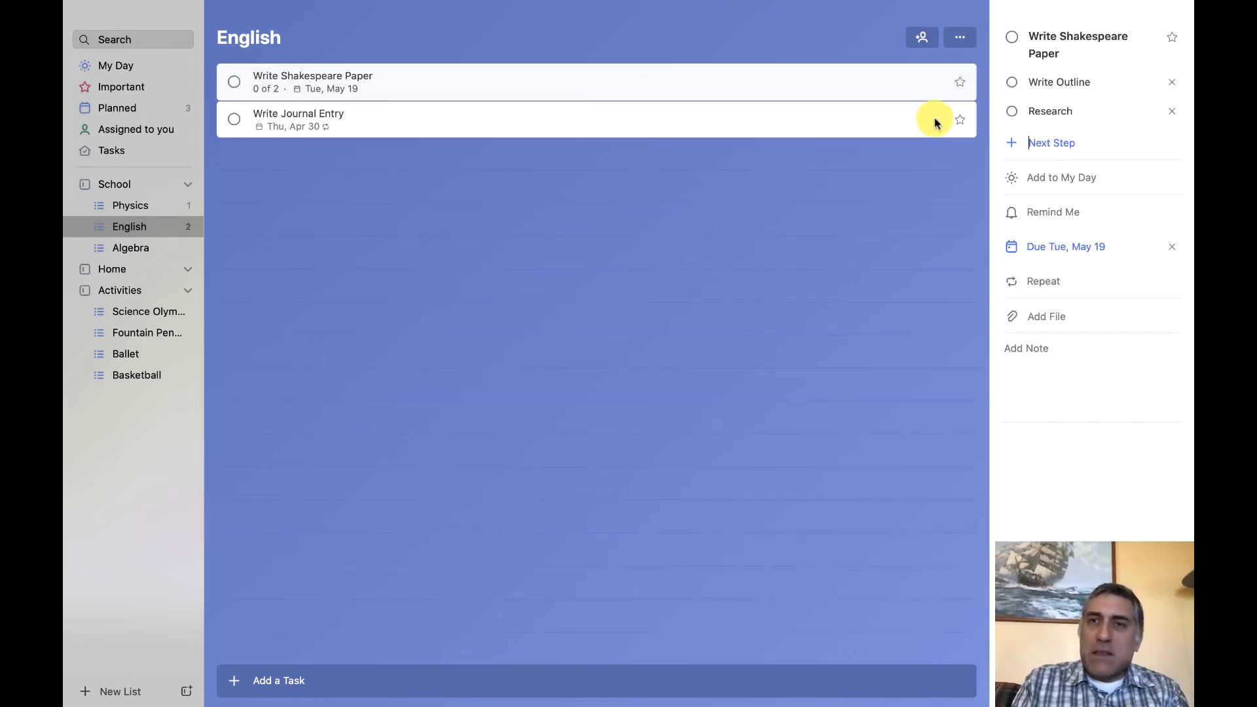
{"action": "mouse_move", "coordinate": [959, 124]}
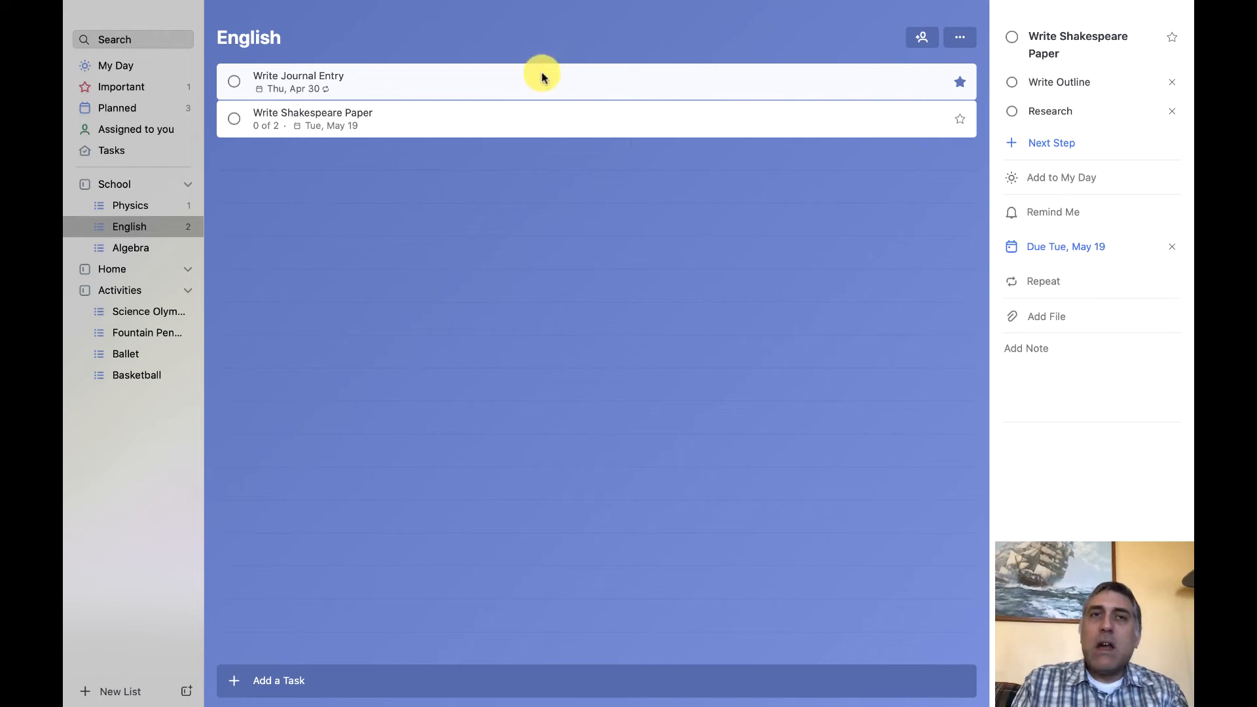
{"action": "mouse_move", "coordinate": [867, 56]}
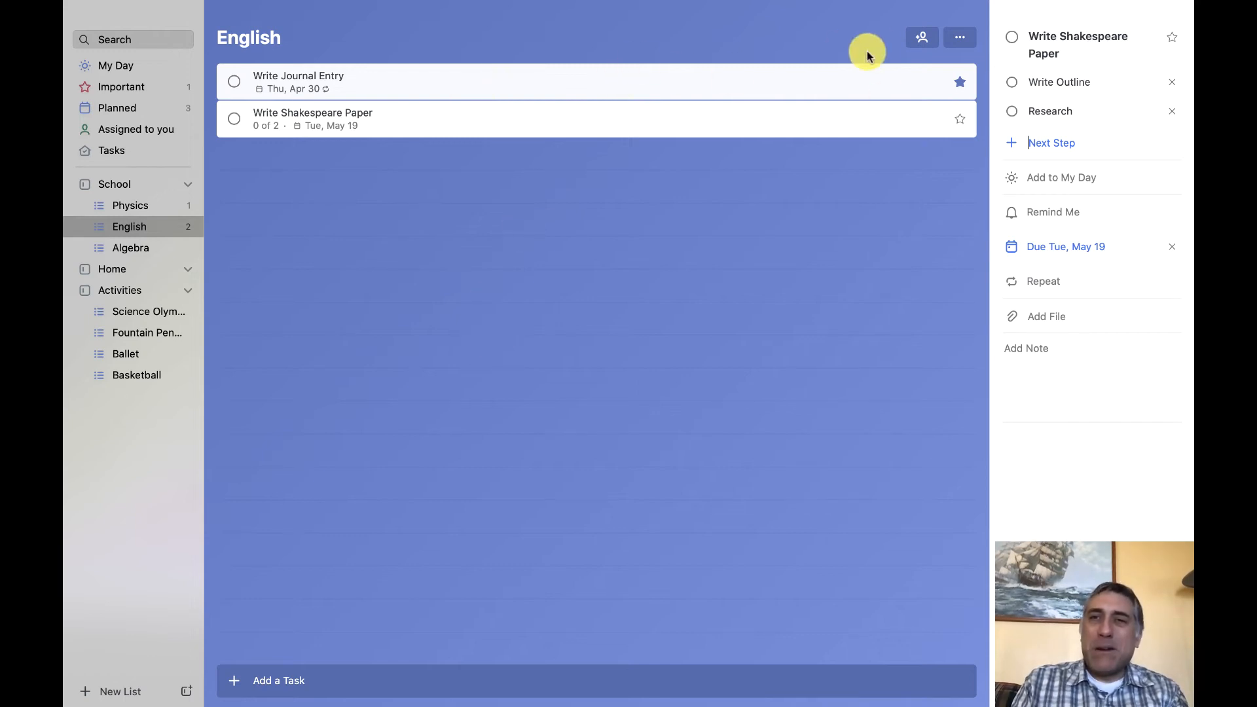
Show the Important view listing the starred Write Journal Entry task.
{"action": "left_click", "coordinate": [120, 86]}
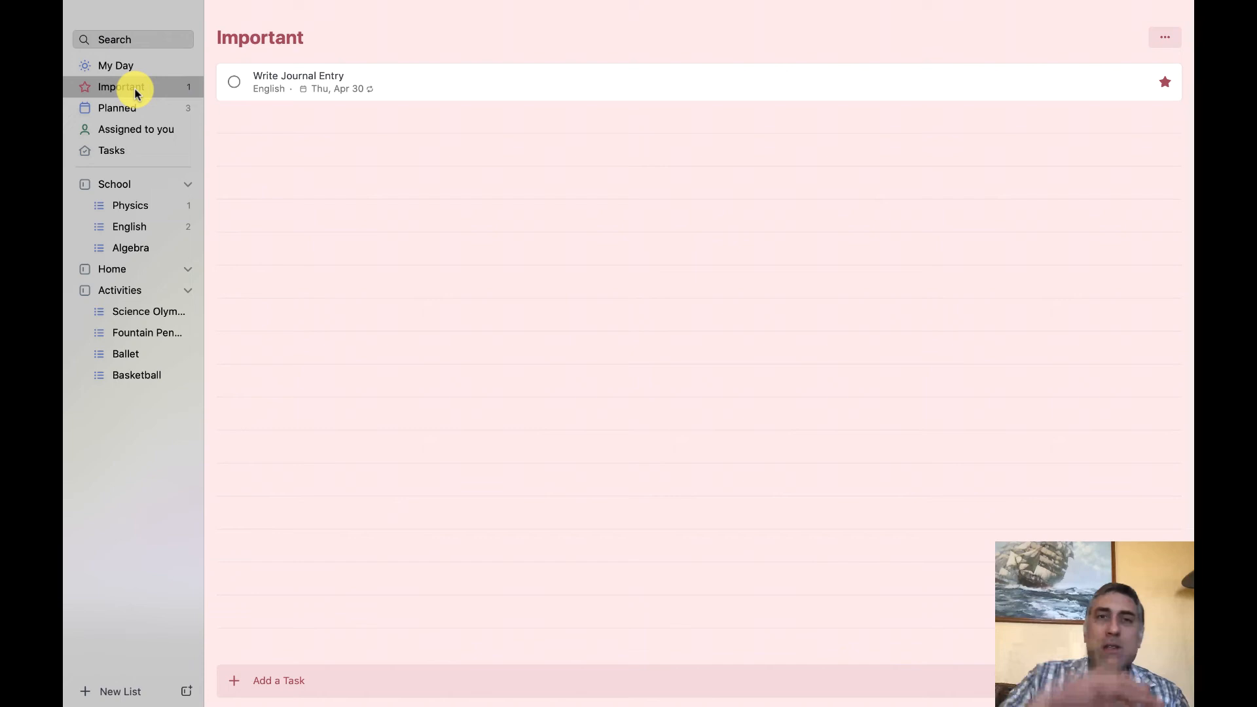
Restore Work on lab 7.6 in Physics, then complete it again from the Planned view.
{"action": "left_click", "coordinate": [117, 108]}
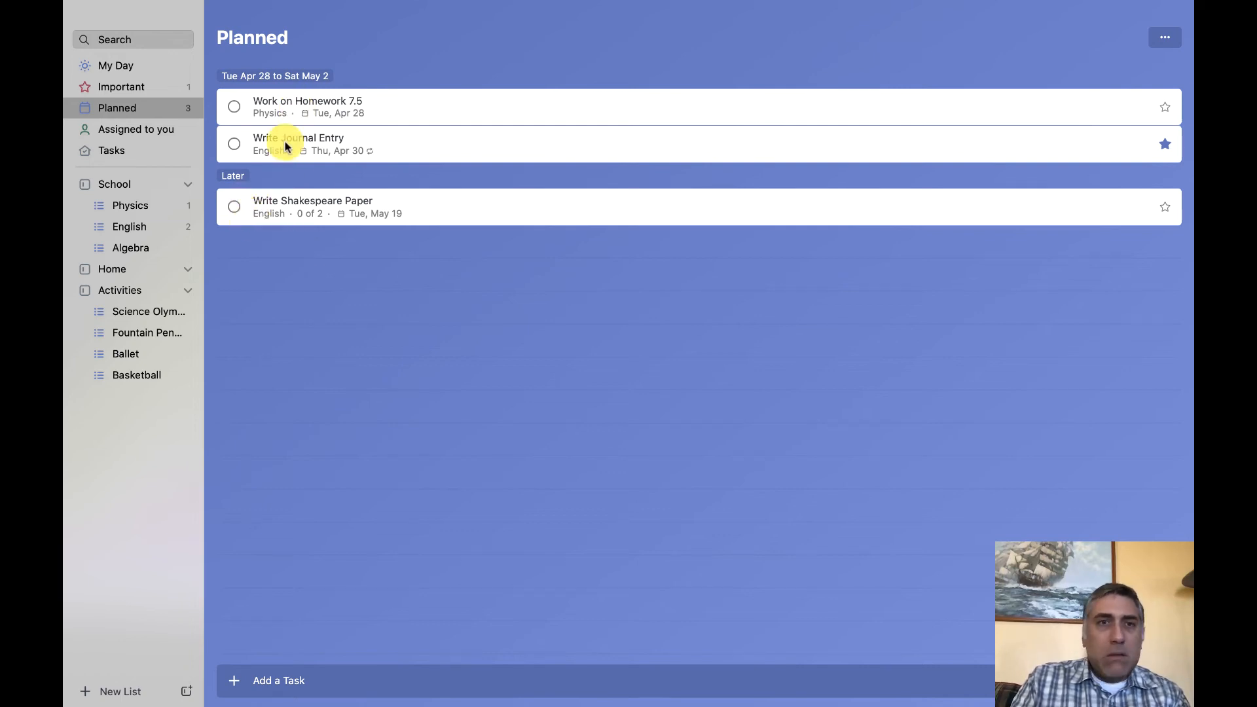
{"action": "mouse_move", "coordinate": [394, 250]}
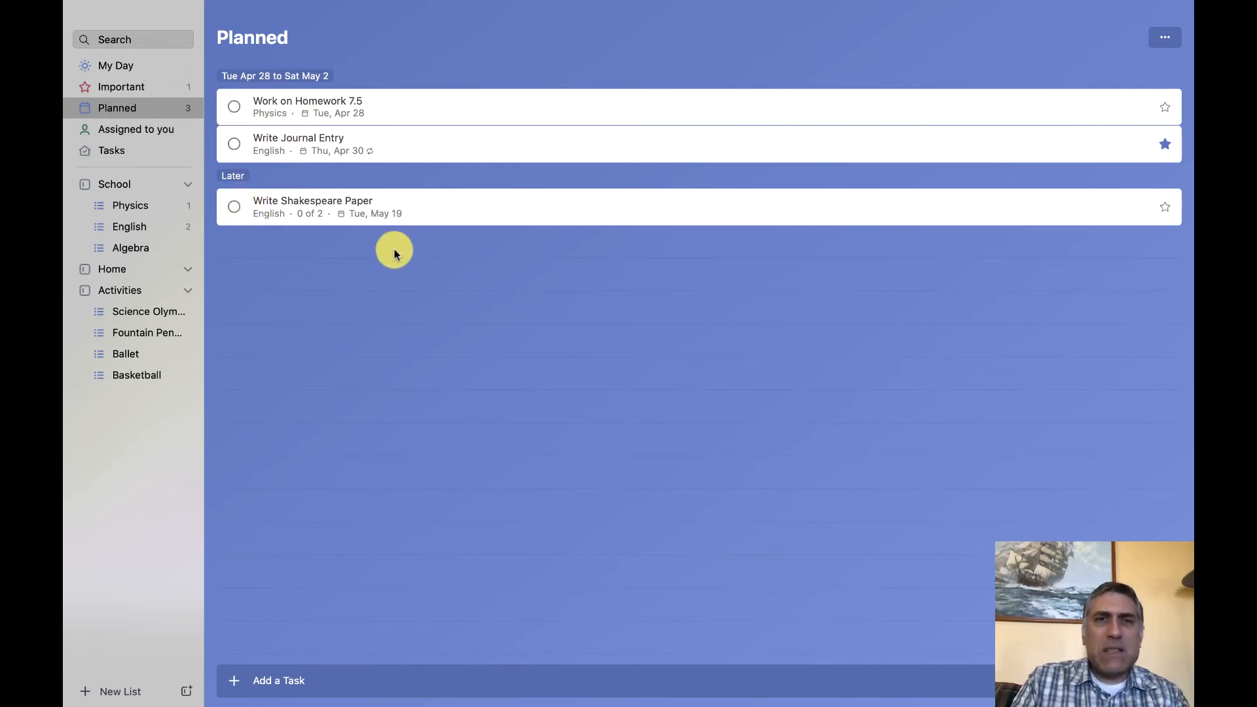
{"action": "mouse_move", "coordinate": [152, 129]}
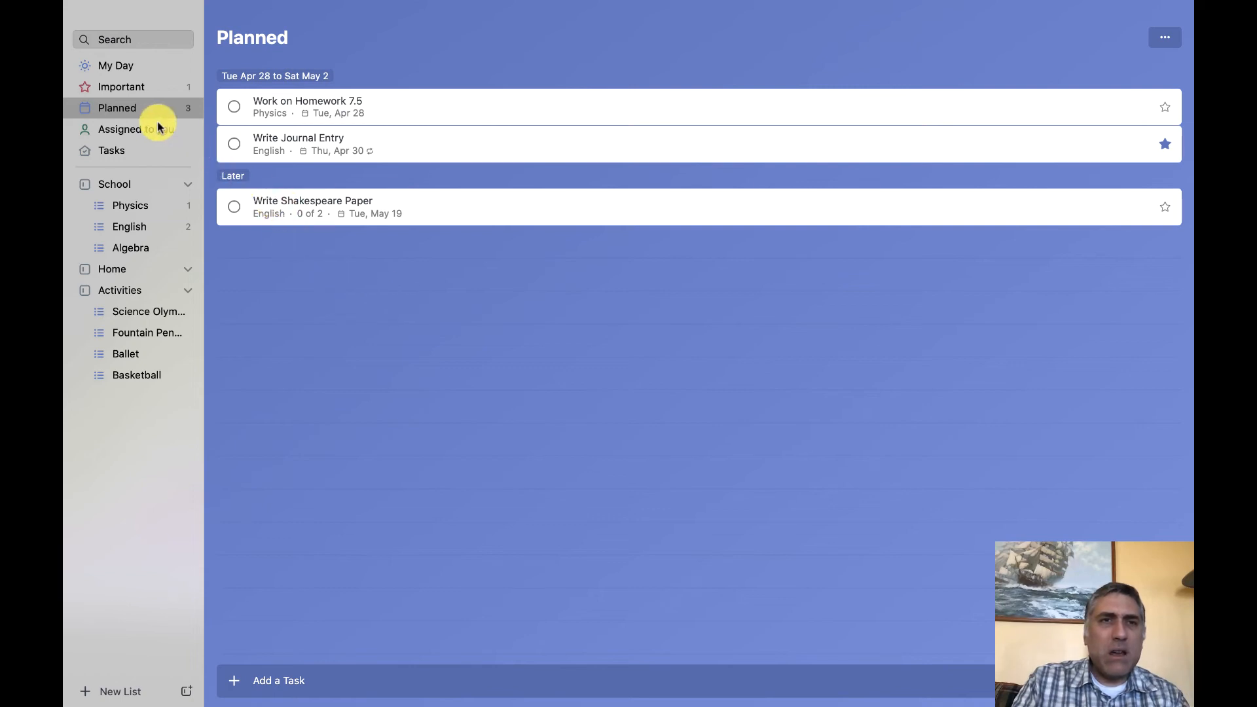
{"action": "left_click", "coordinate": [130, 205]}
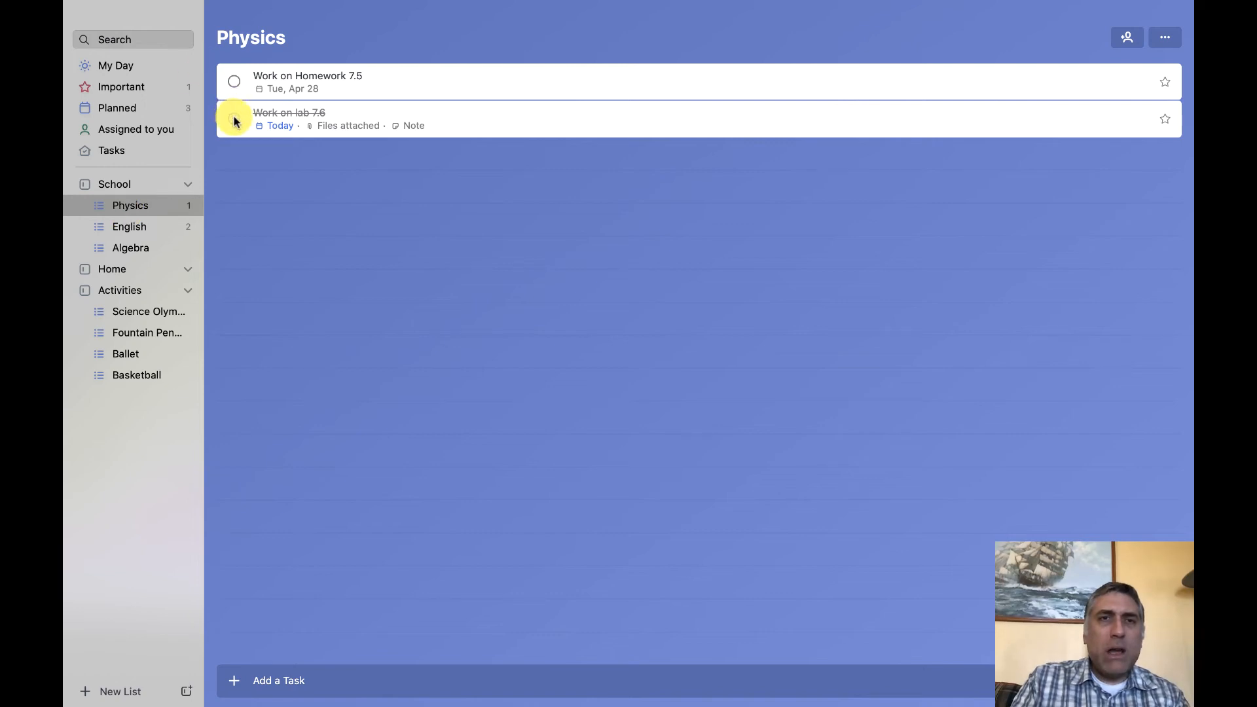
{"action": "left_click", "coordinate": [233, 120]}
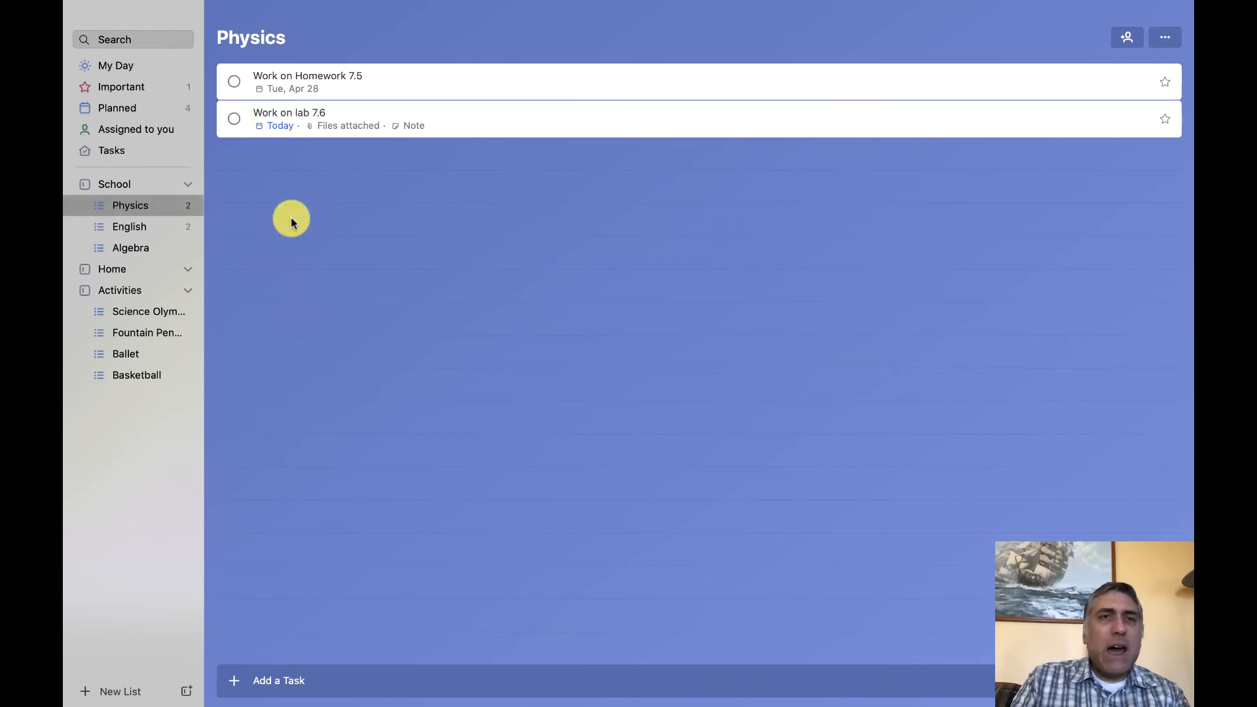
{"action": "left_click", "coordinate": [116, 107]}
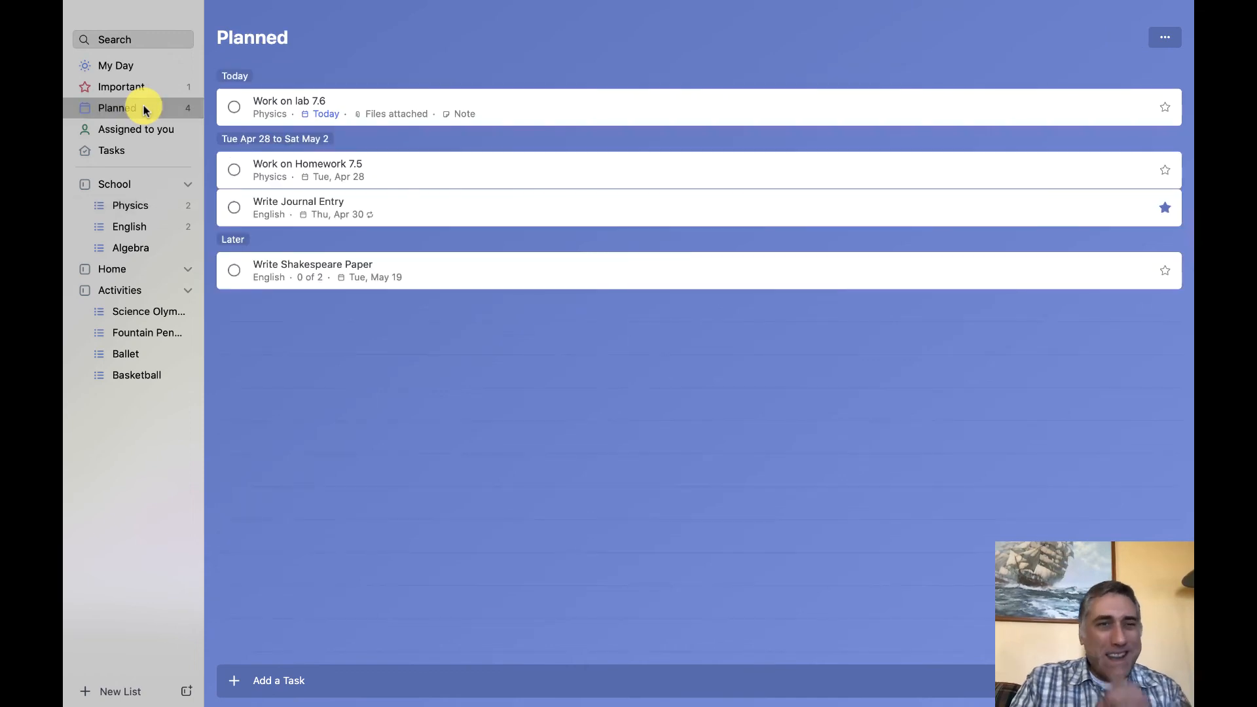
{"action": "mouse_move", "coordinate": [527, 137]}
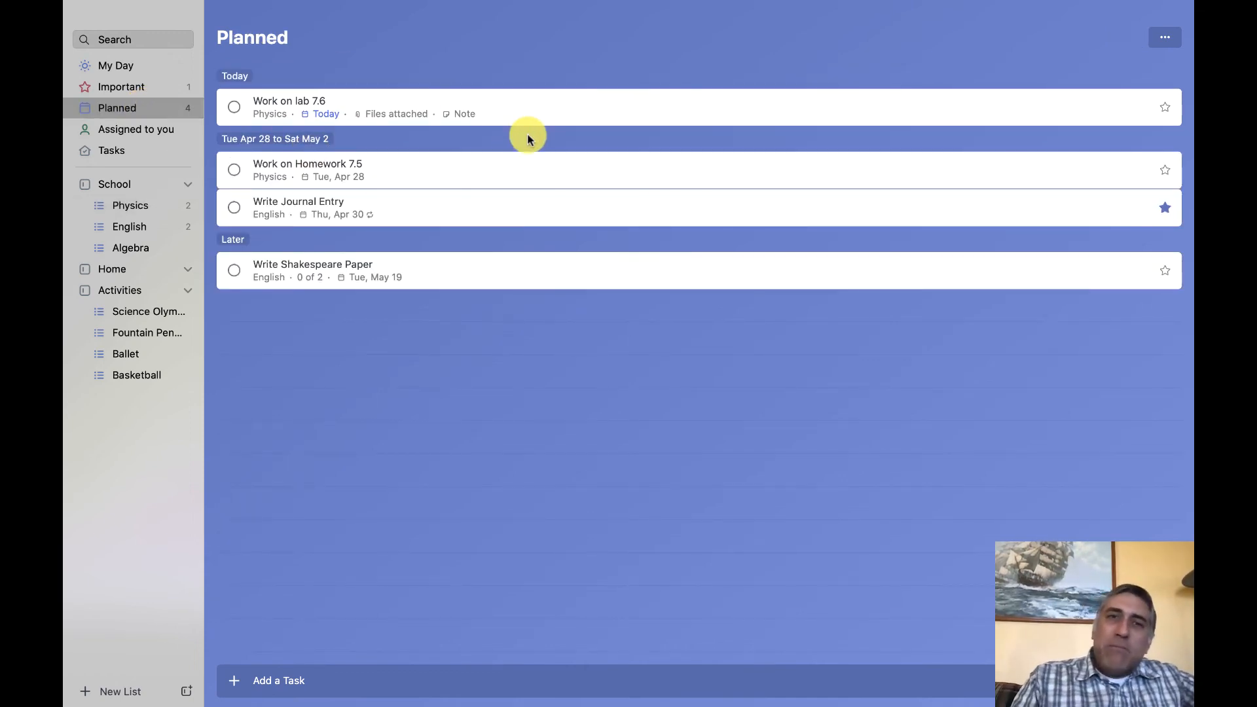
{"action": "mouse_move", "coordinate": [66, 72]}
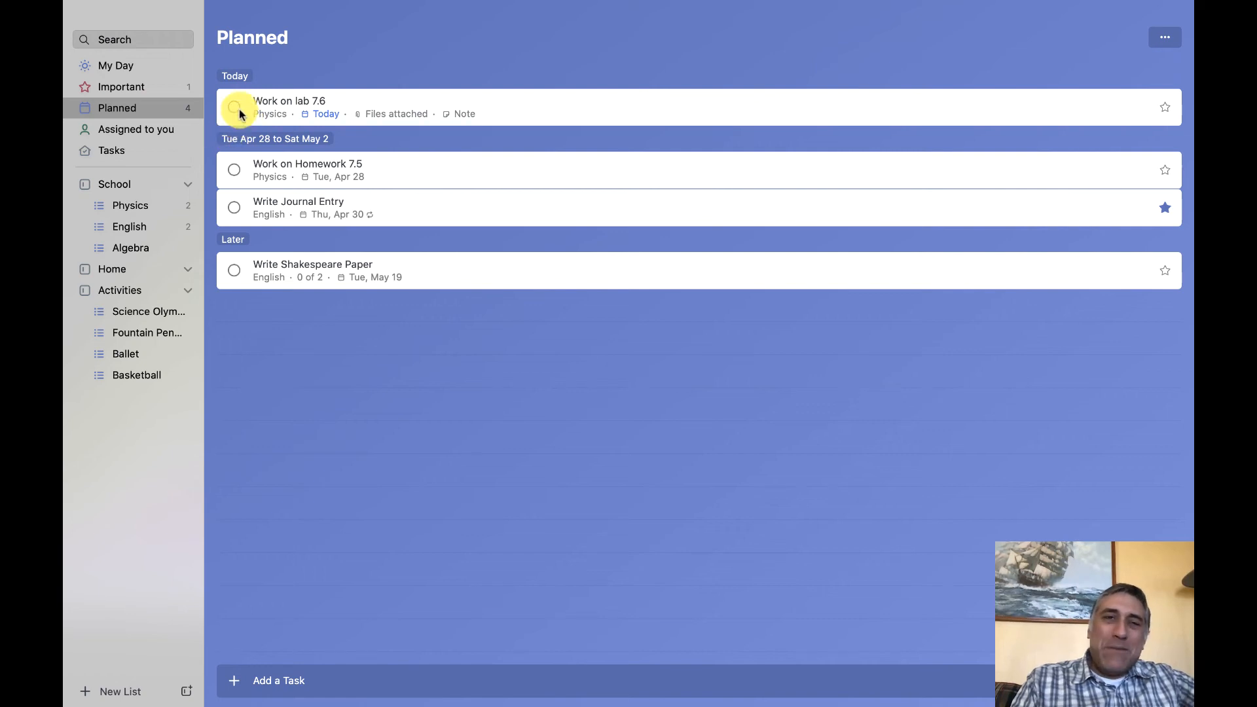
{"action": "left_click", "coordinate": [234, 107]}
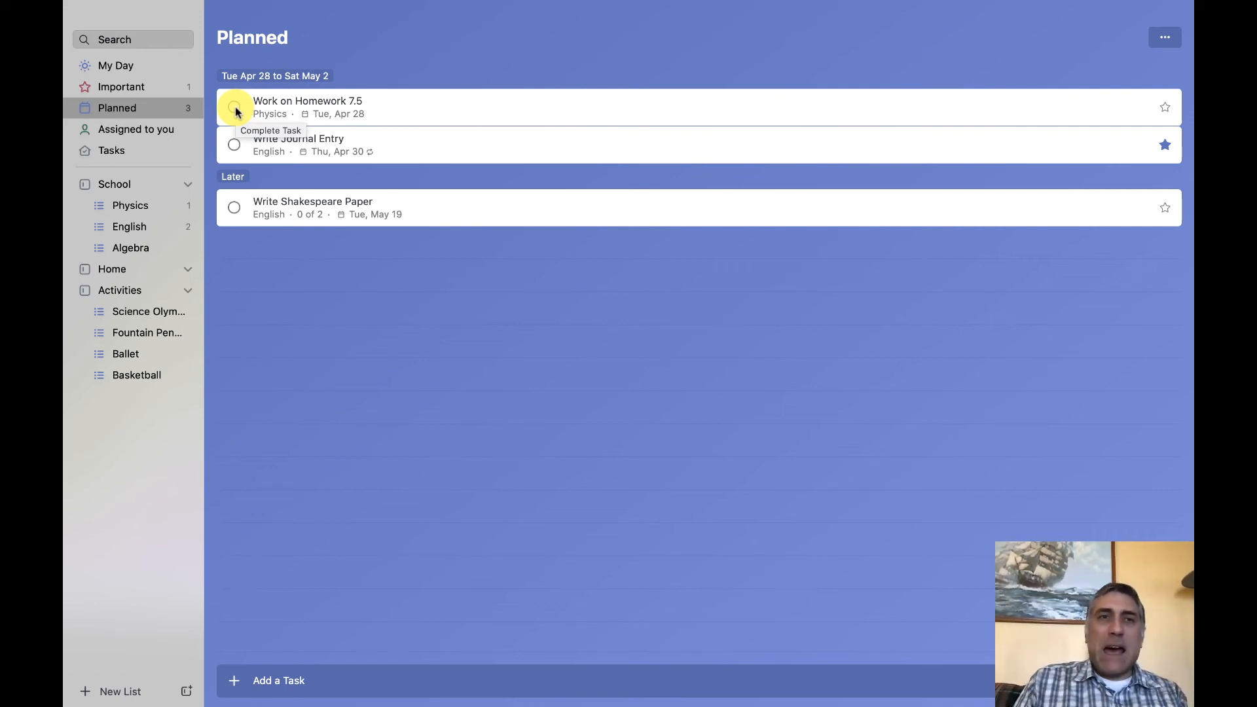
{"action": "mouse_move", "coordinate": [514, 129]}
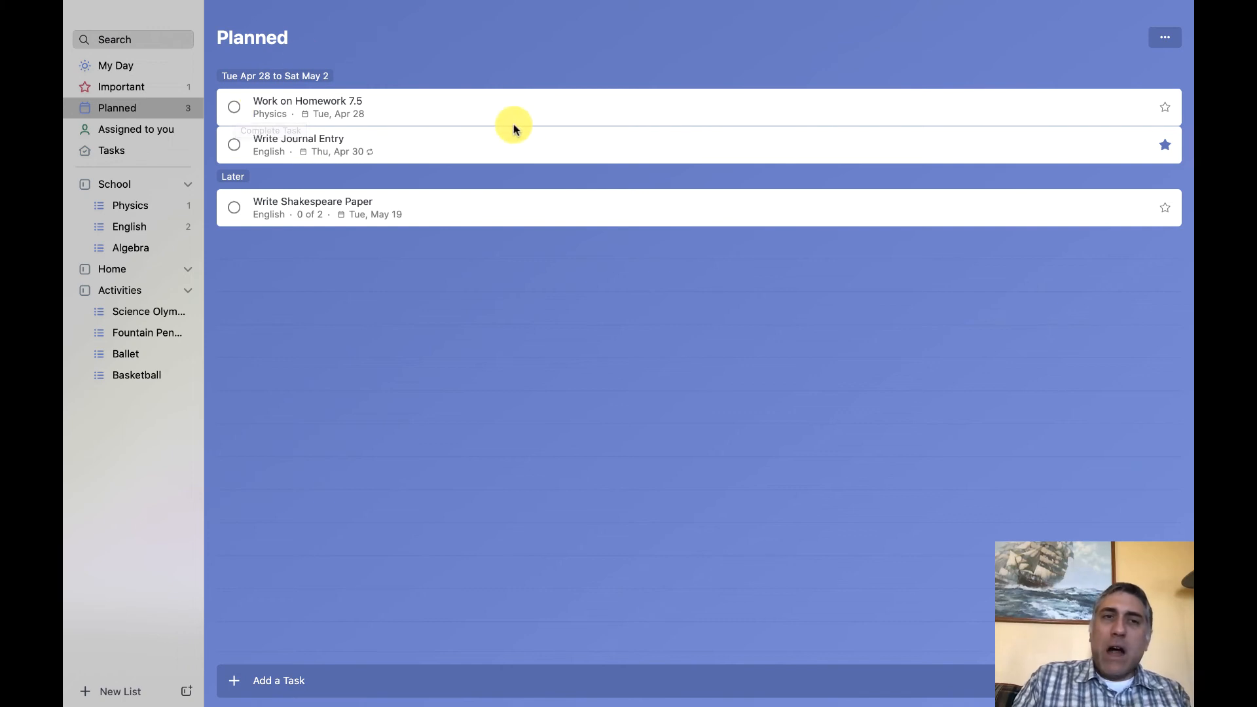
{"action": "mouse_move", "coordinate": [1134, 19]}
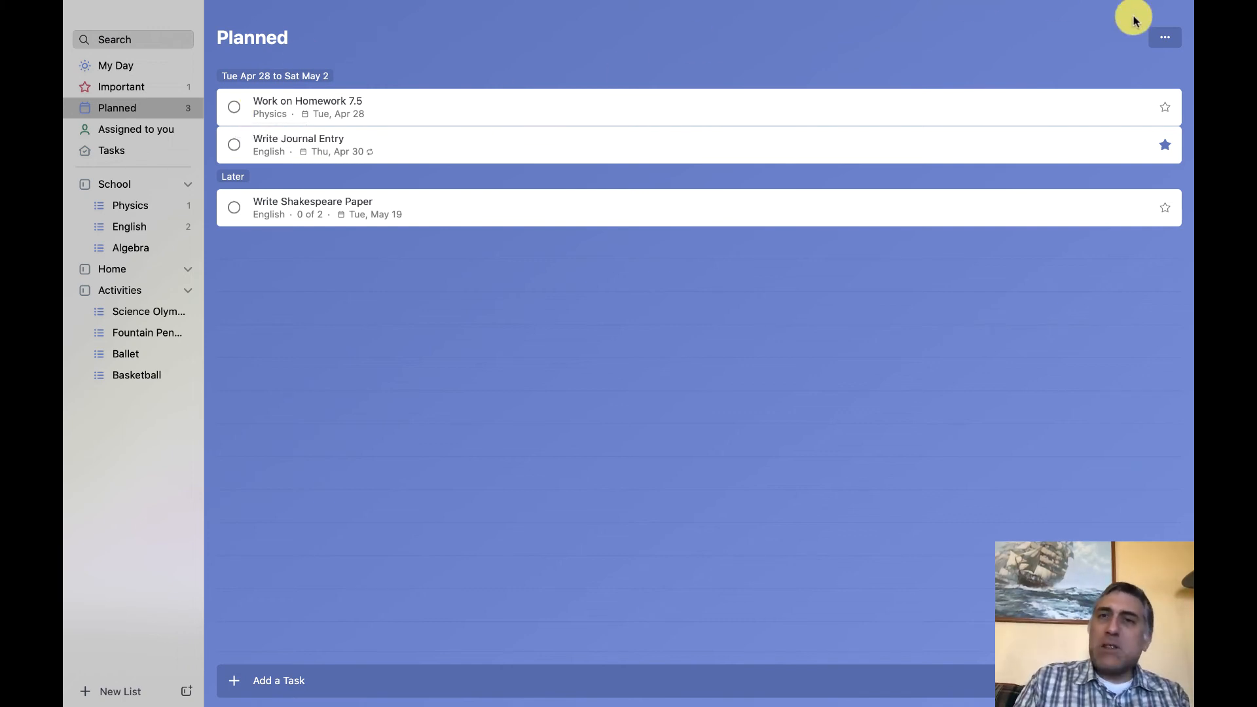
Apply the wheat field and red poppies photo theme to Planned, then move to Assigned to you.
{"action": "left_click", "coordinate": [1164, 36]}
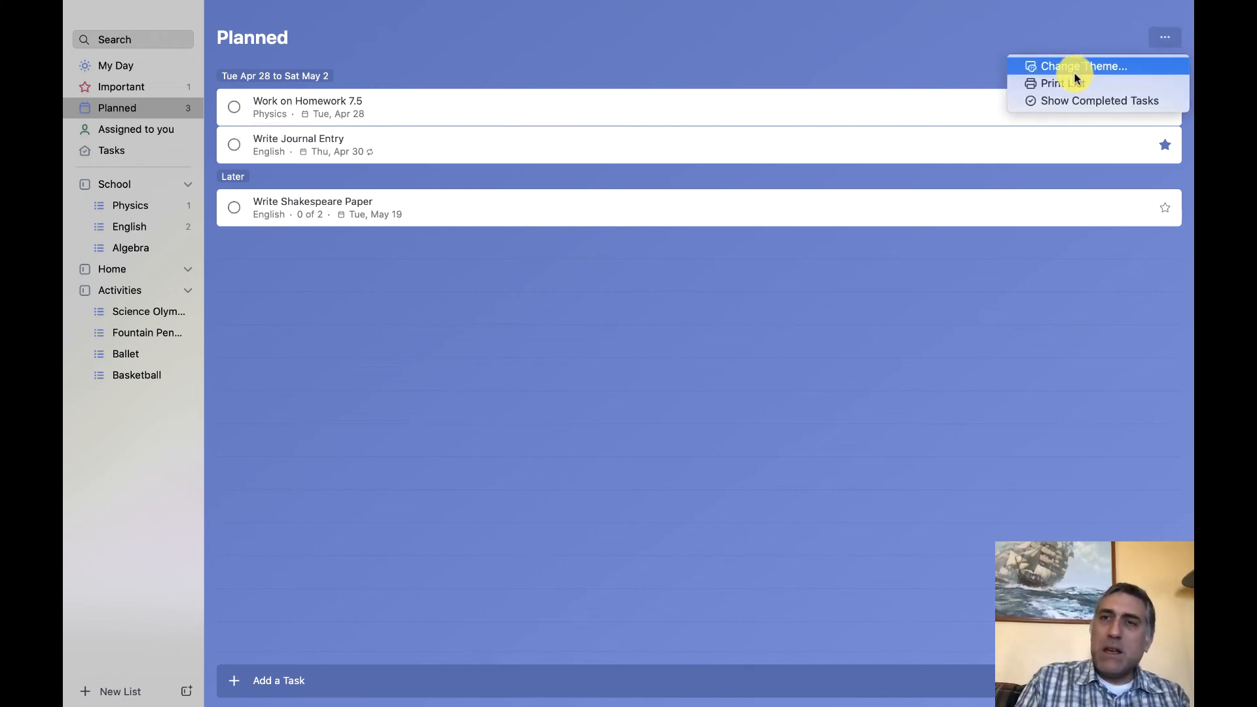
{"action": "left_click", "coordinate": [1083, 65]}
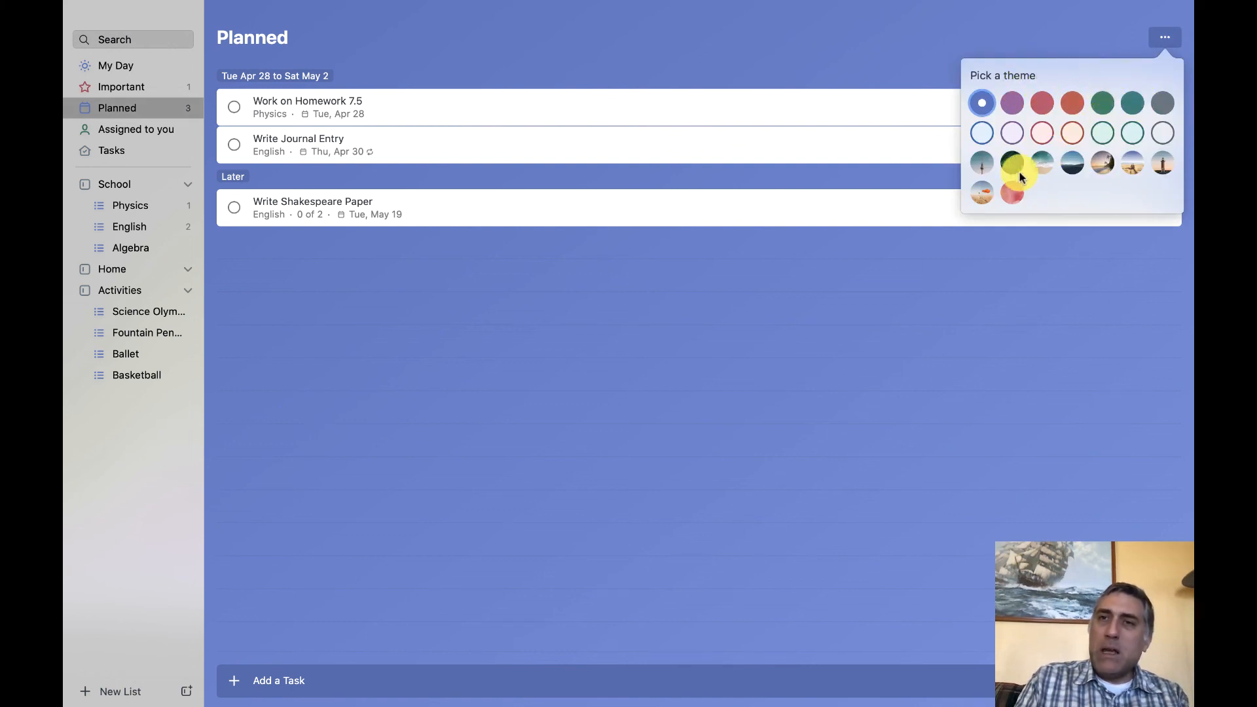
{"action": "left_click", "coordinate": [981, 191]}
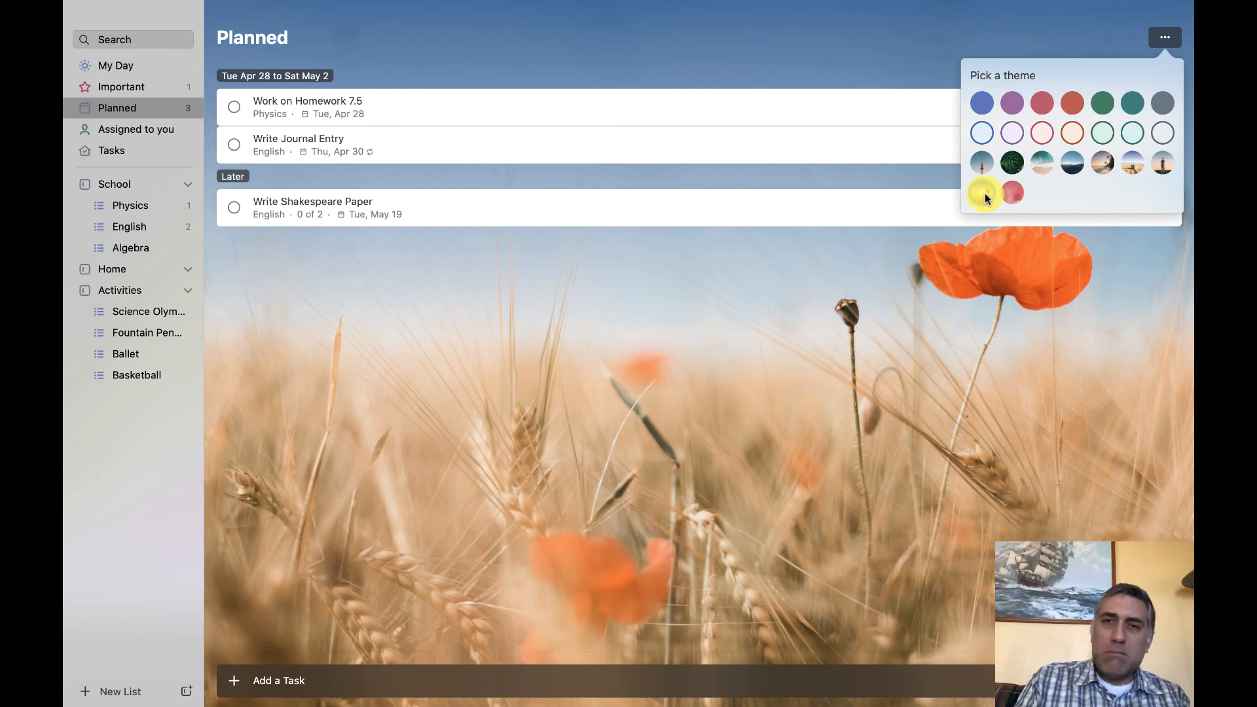
{"action": "left_click", "coordinate": [794, 68]}
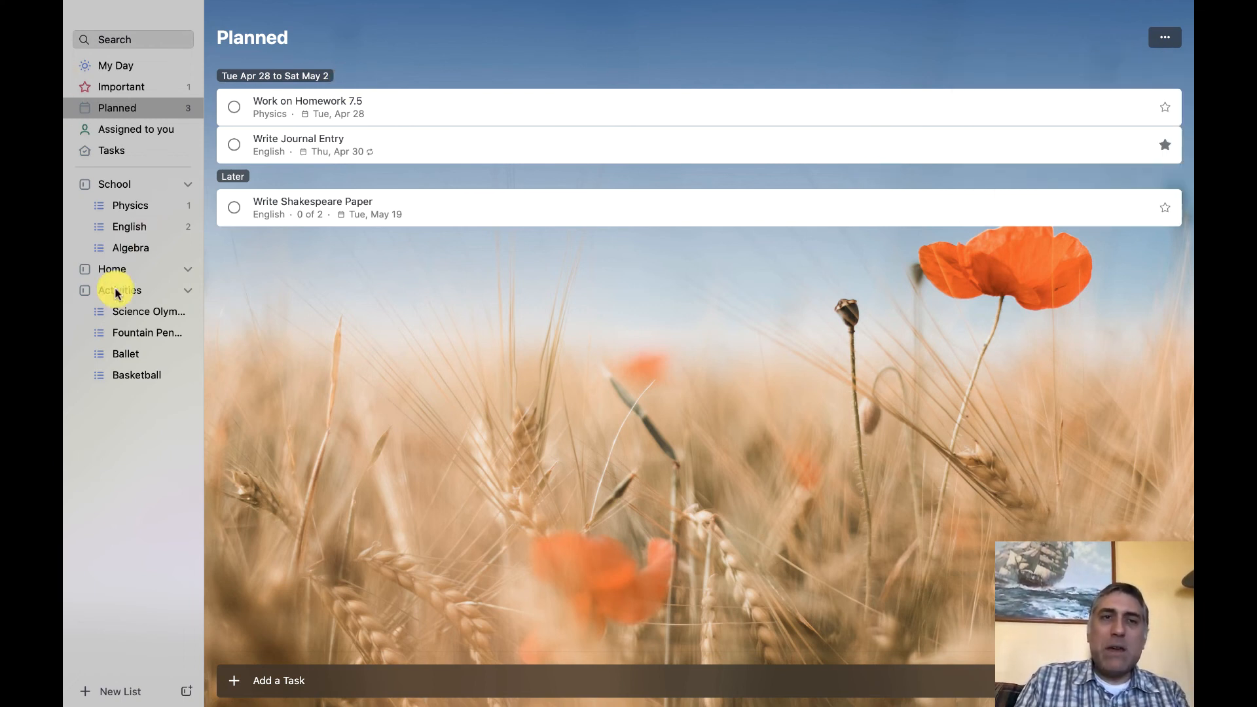
{"action": "left_click", "coordinate": [135, 129]}
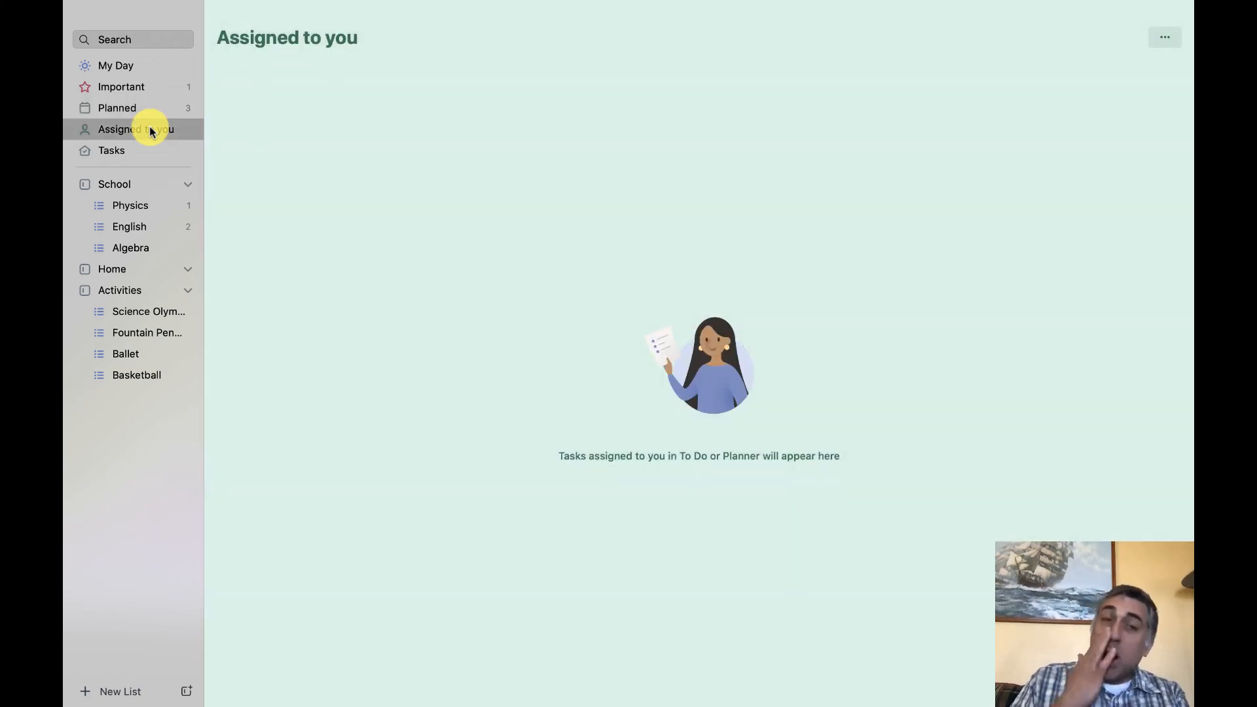
{"action": "mouse_move", "coordinate": [140, 156]}
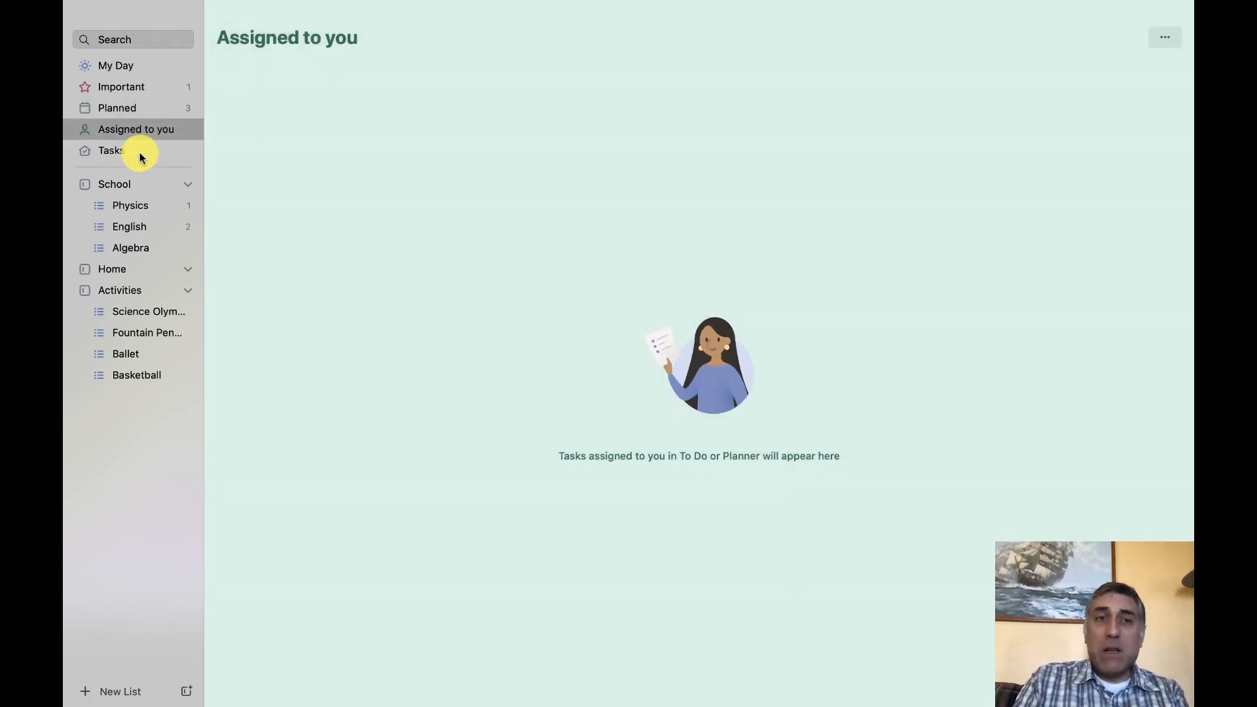
Return to the Planned view in the sidebar.
{"action": "left_click", "coordinate": [116, 107]}
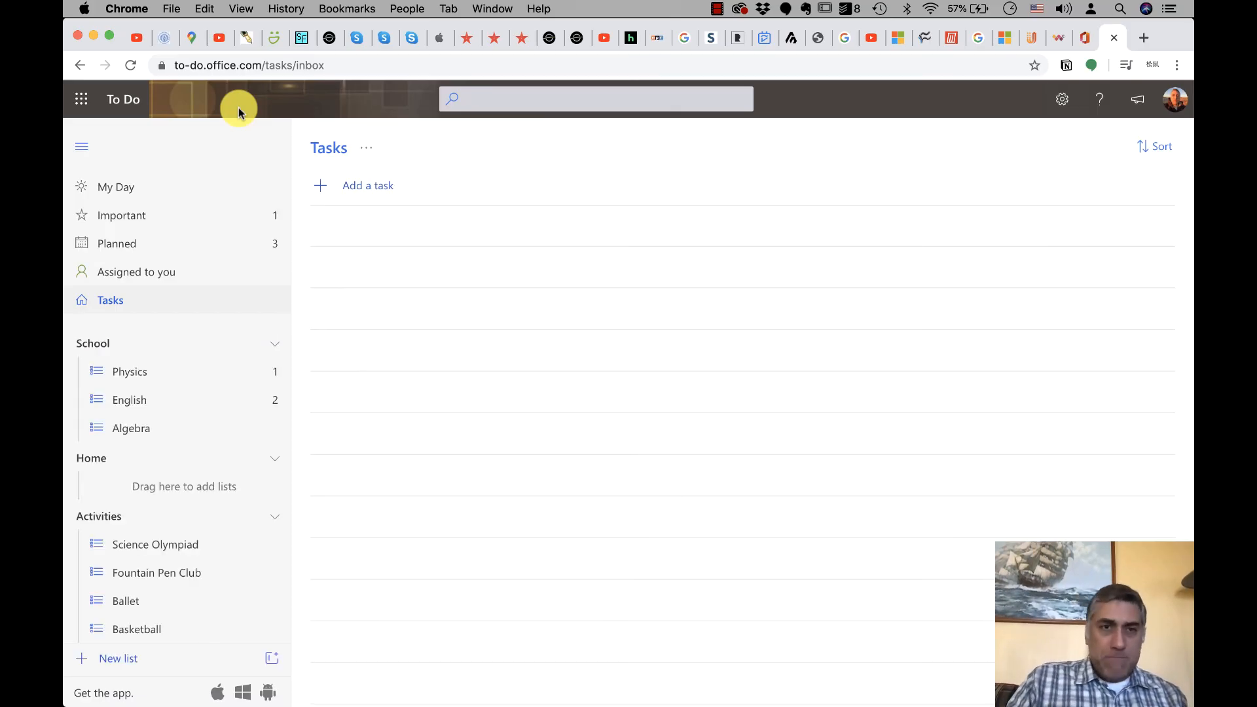
{"action": "mouse_move", "coordinate": [170, 185]}
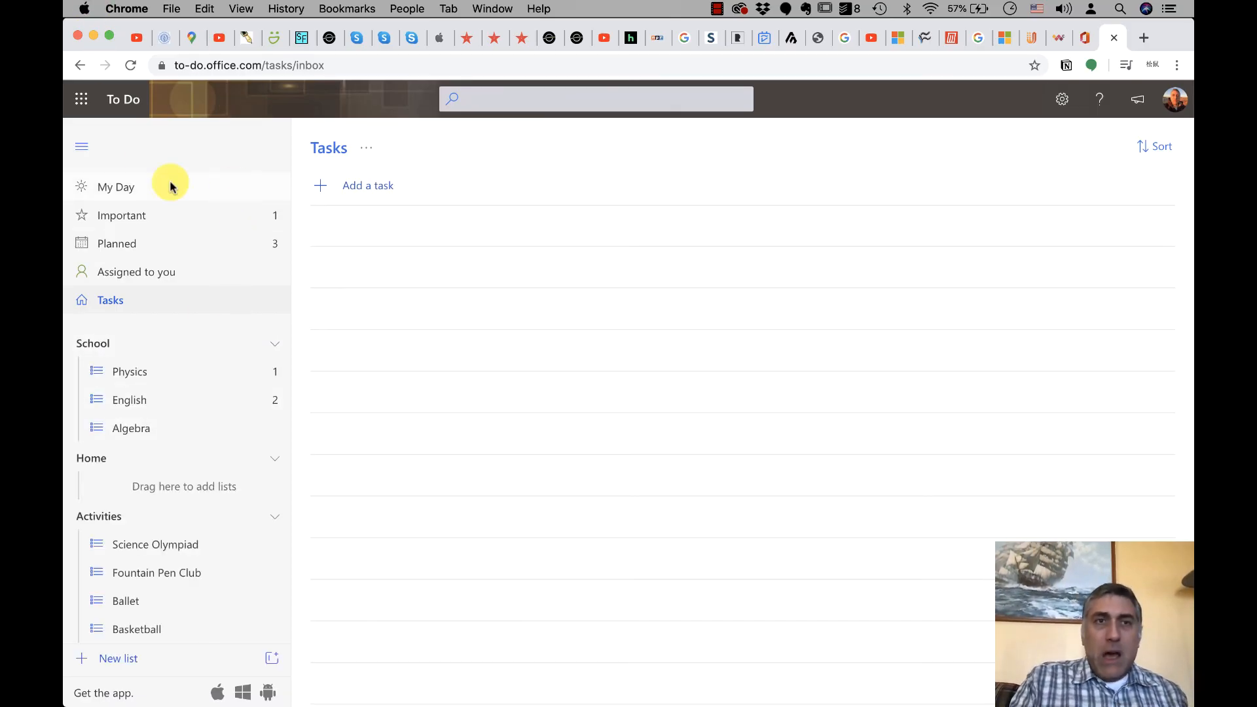
{"action": "mouse_move", "coordinate": [1085, 38]}
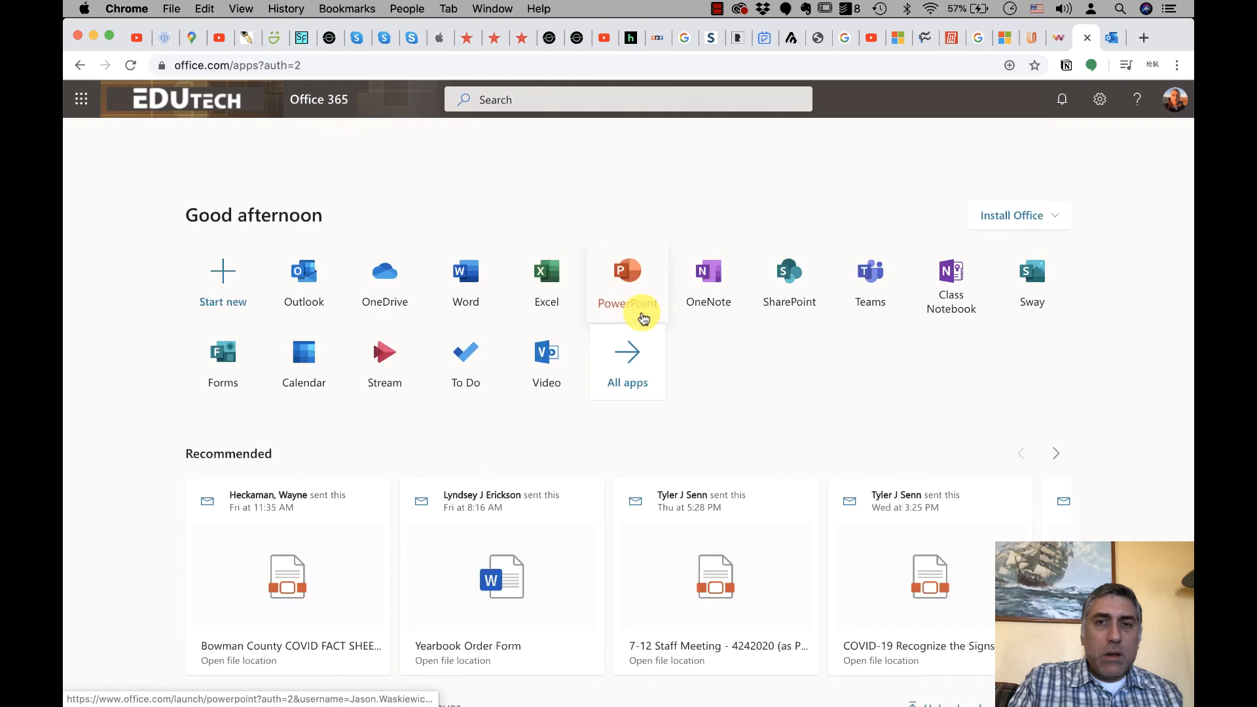
Switch to the To Do web app at to-do.office.com and show its Planned view.
{"action": "left_click", "coordinate": [627, 363]}
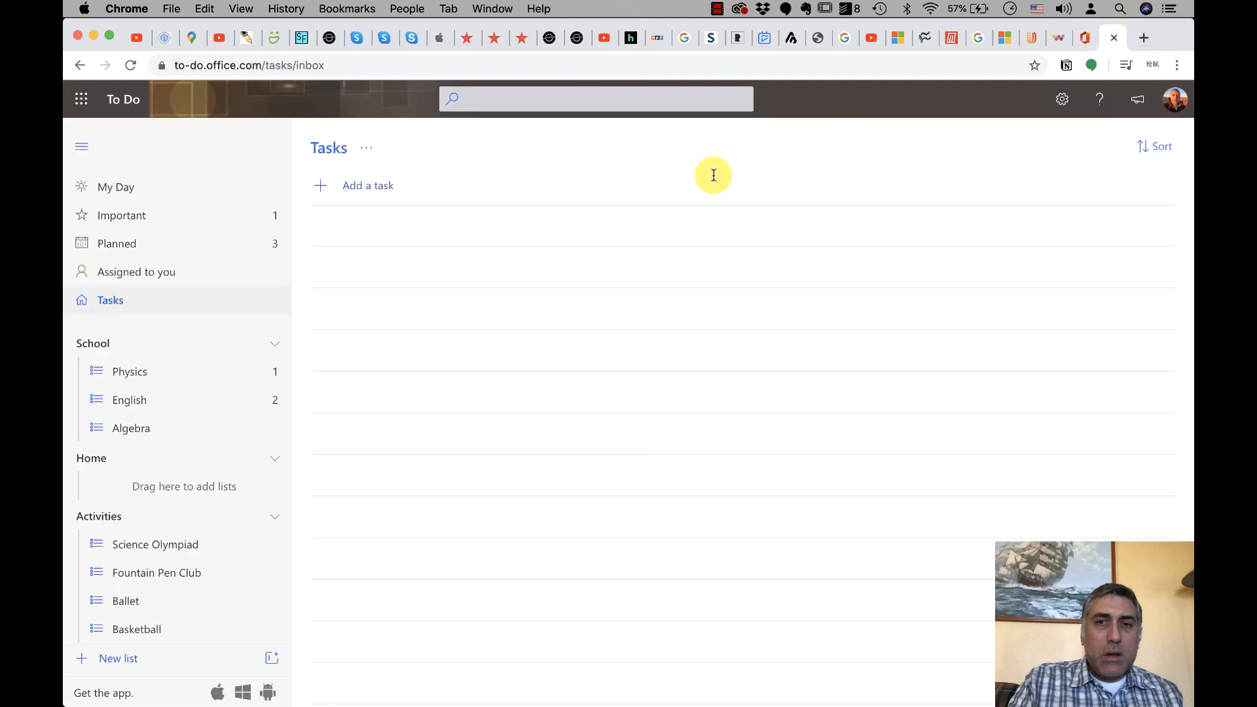
{"action": "mouse_move", "coordinate": [517, 442]}
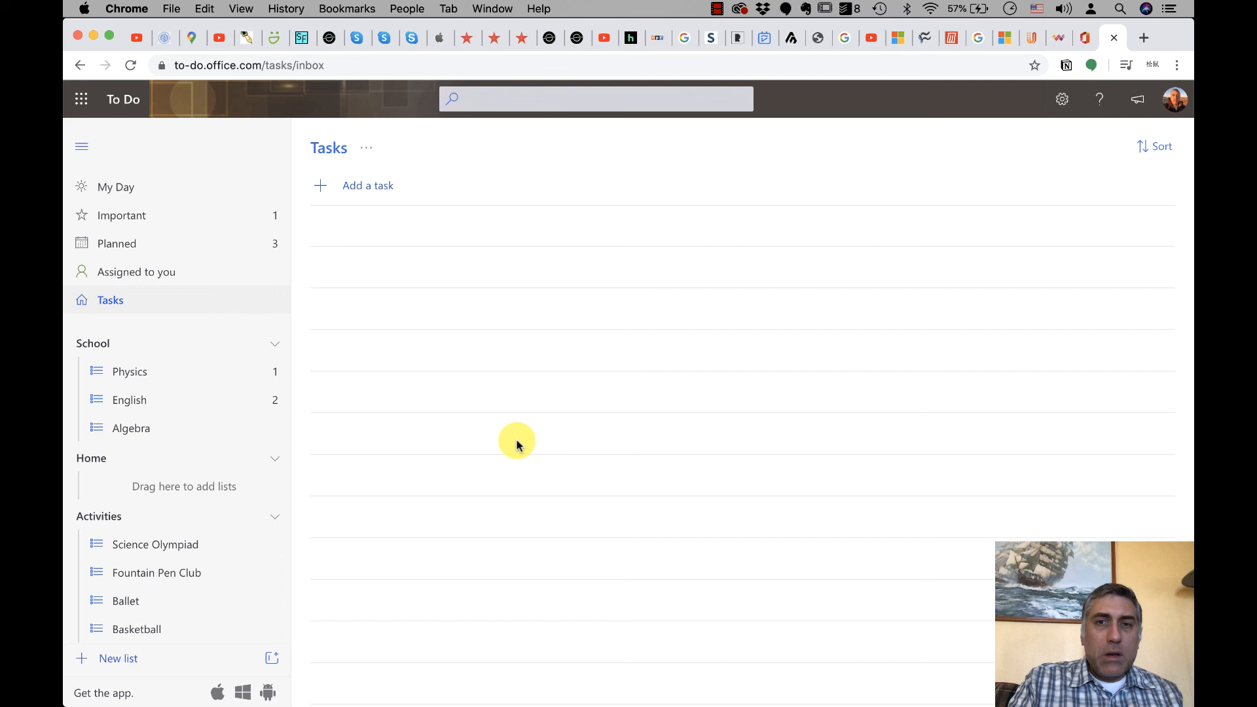
{"action": "mouse_move", "coordinate": [257, 590]}
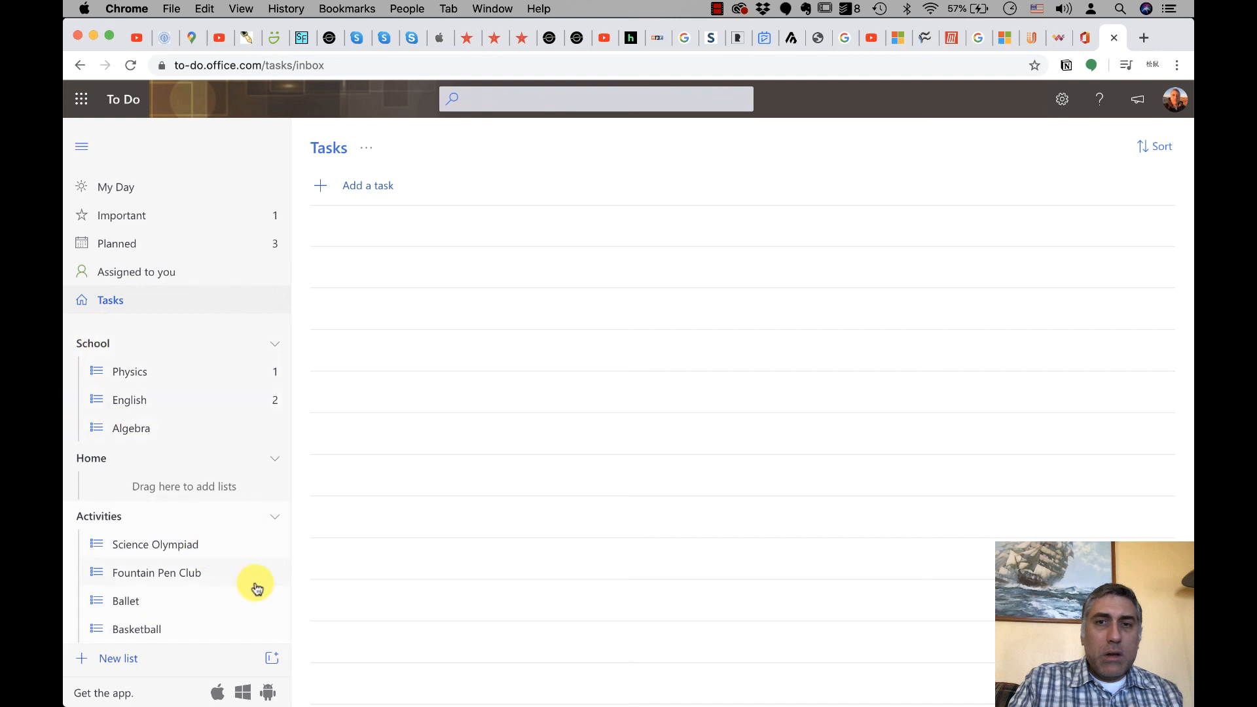
{"action": "mouse_move", "coordinate": [205, 249]}
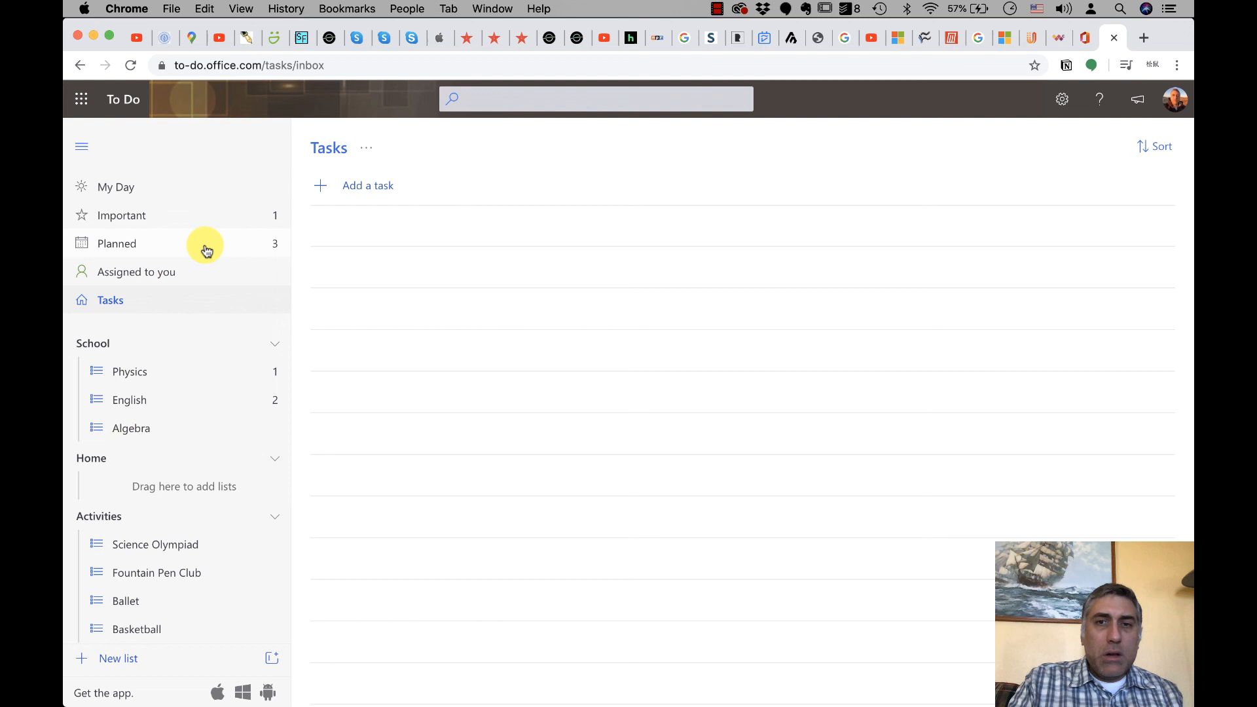
{"action": "left_click", "coordinate": [116, 243]}
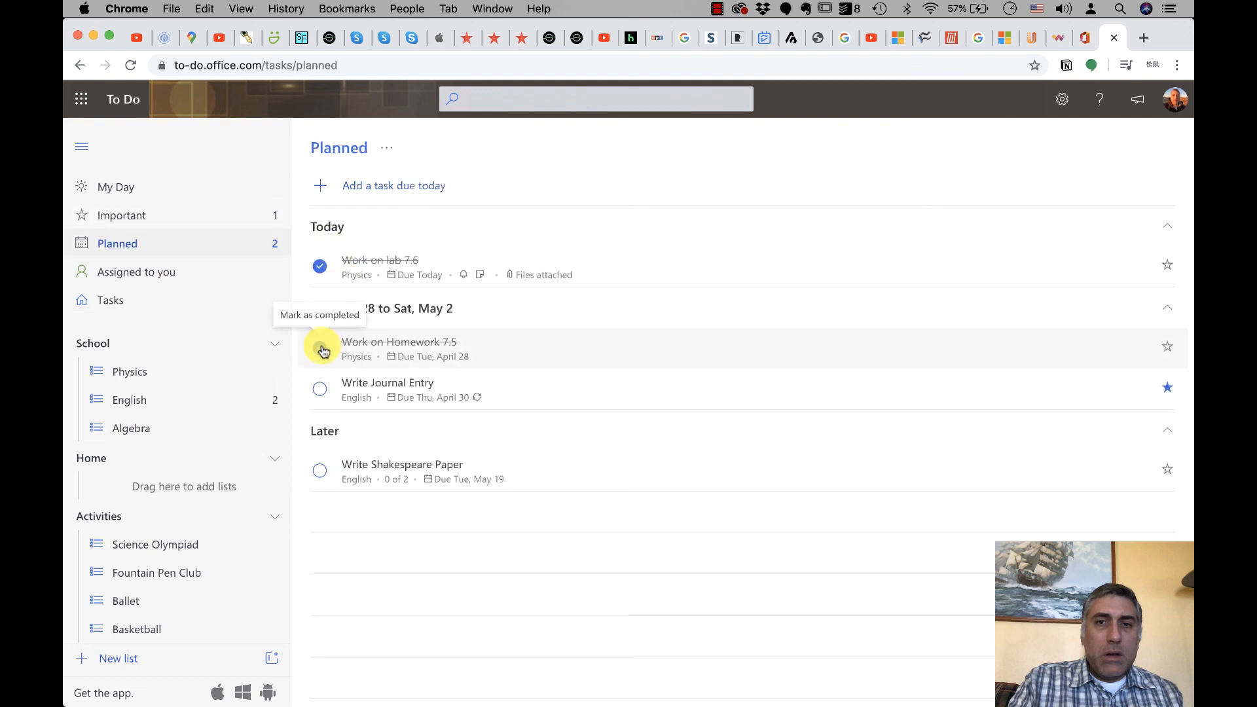
Check off Work on Homework 7.5 in the web Planned view.
{"action": "left_click", "coordinate": [320, 347]}
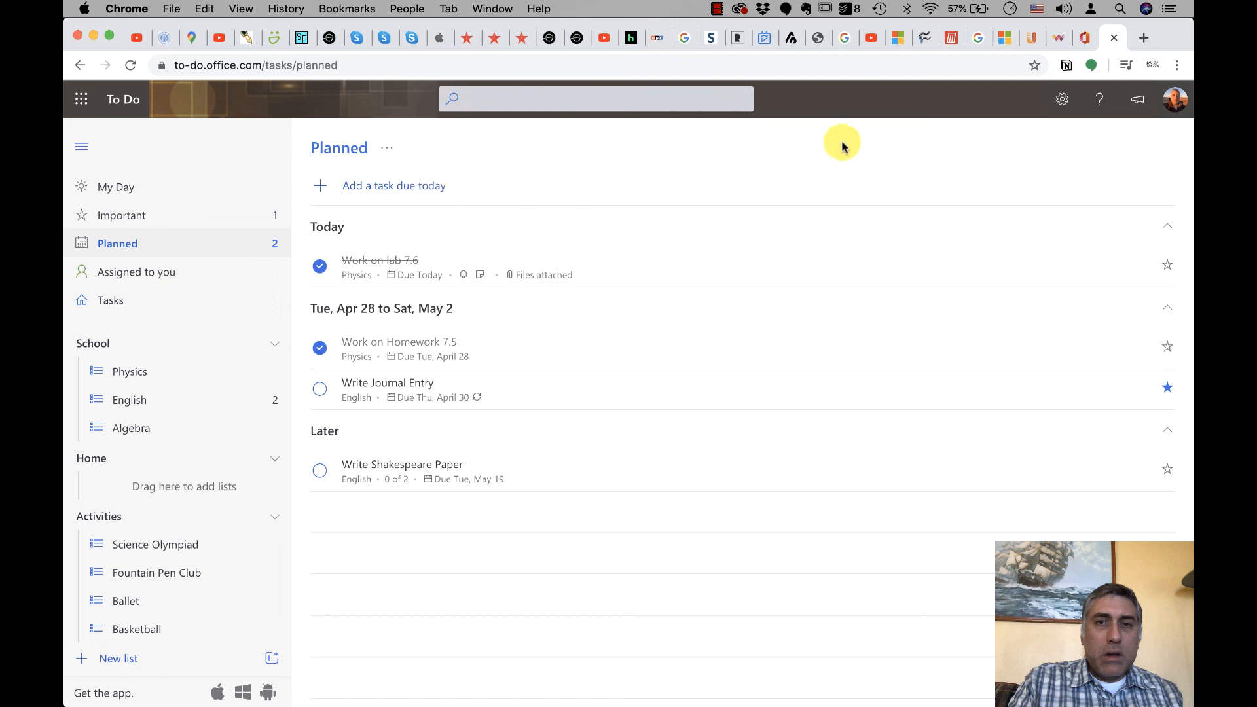
{"action": "mouse_move", "coordinate": [1091, 160]}
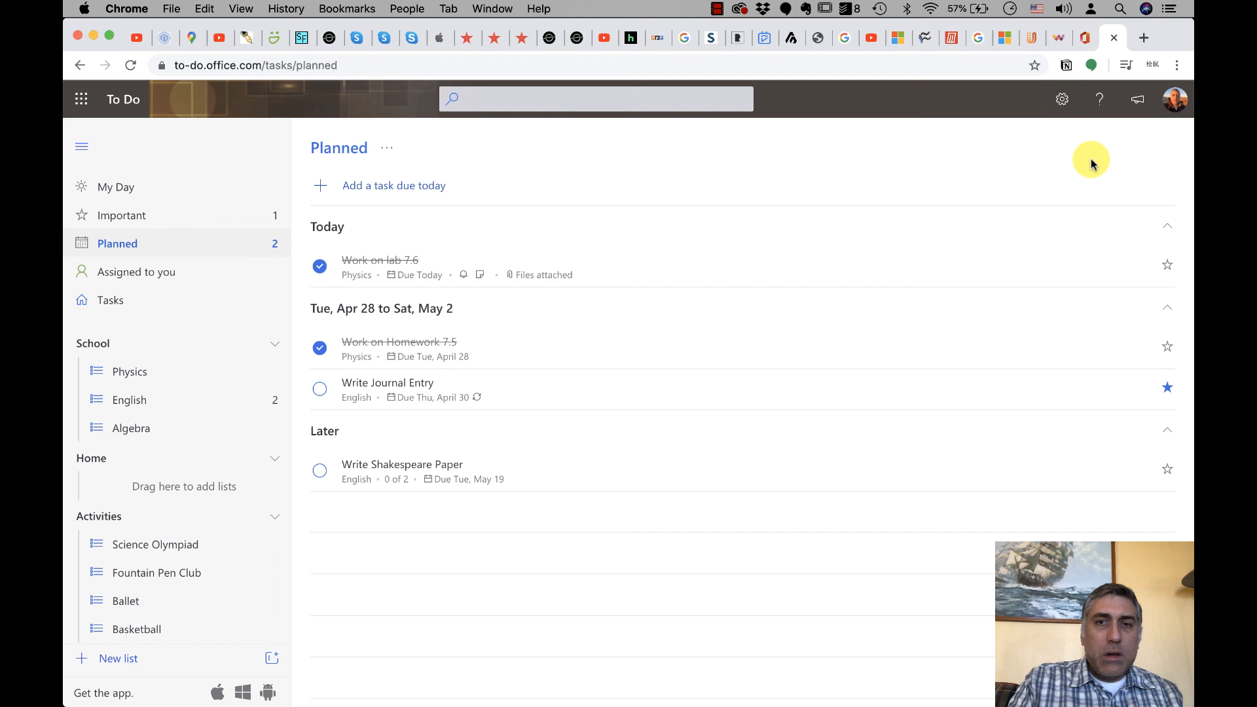
{"action": "mouse_move", "coordinate": [94, 694]}
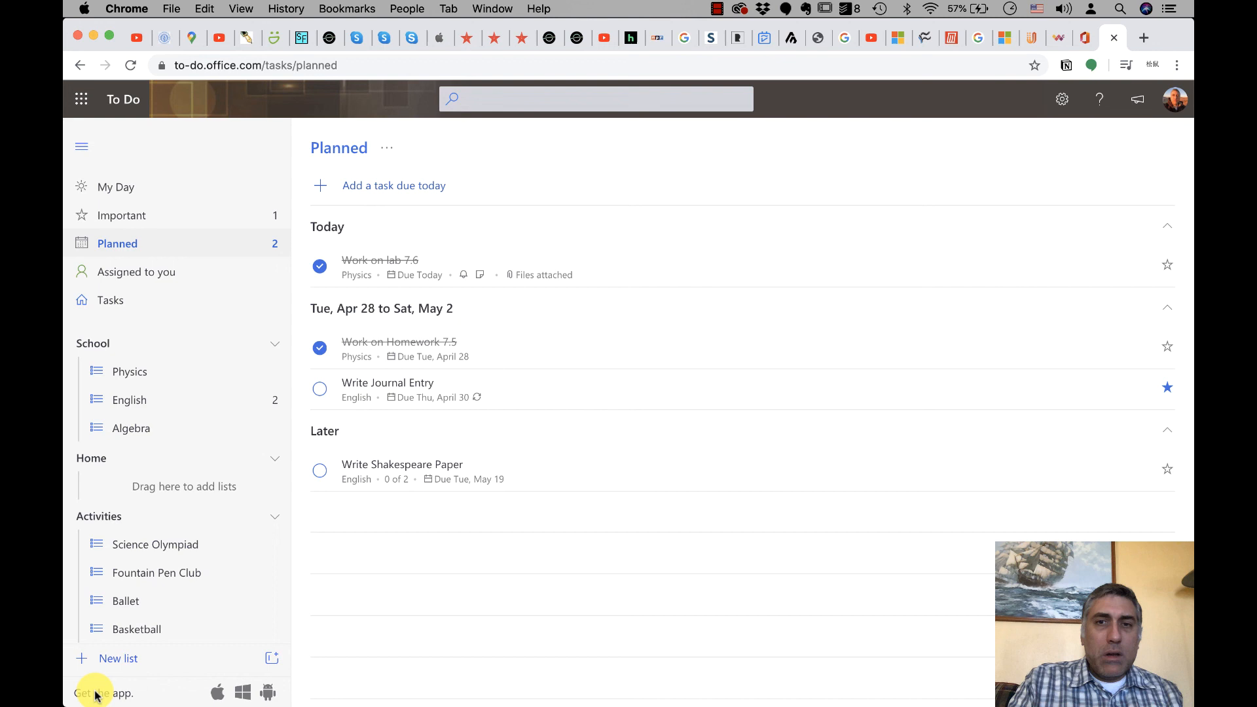
{"action": "mouse_move", "coordinate": [217, 691]}
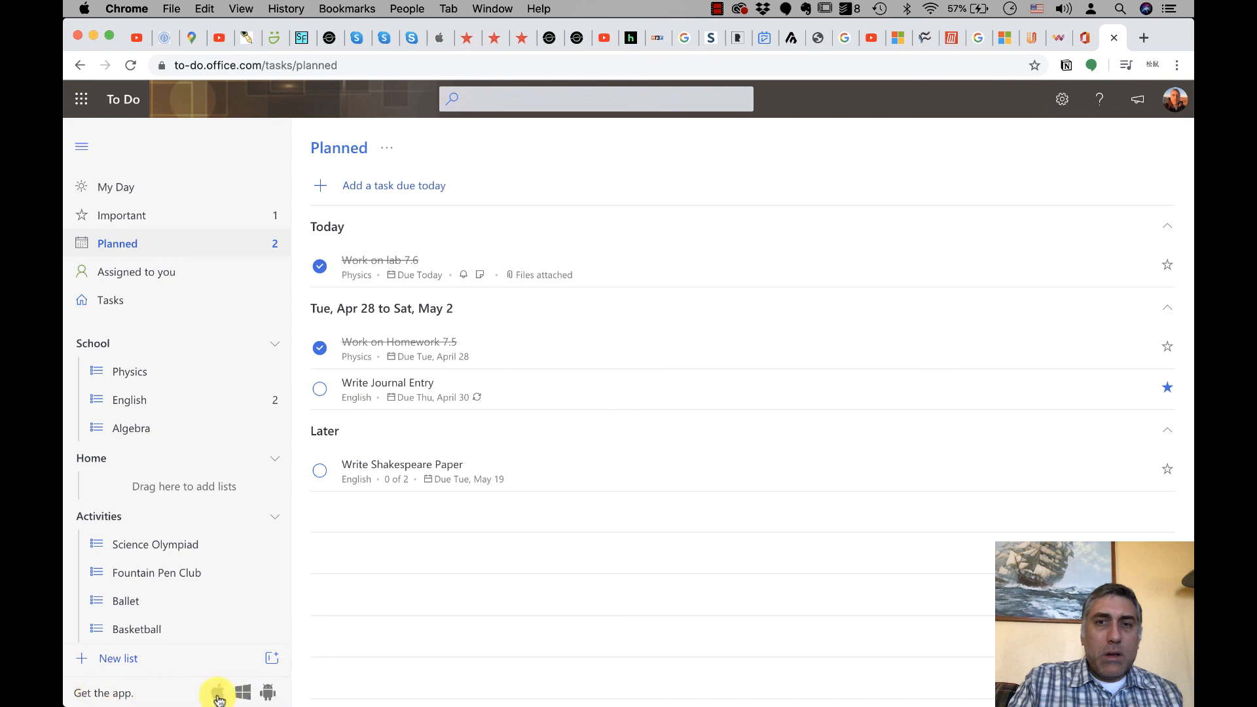
{"action": "mouse_move", "coordinate": [337, 687]}
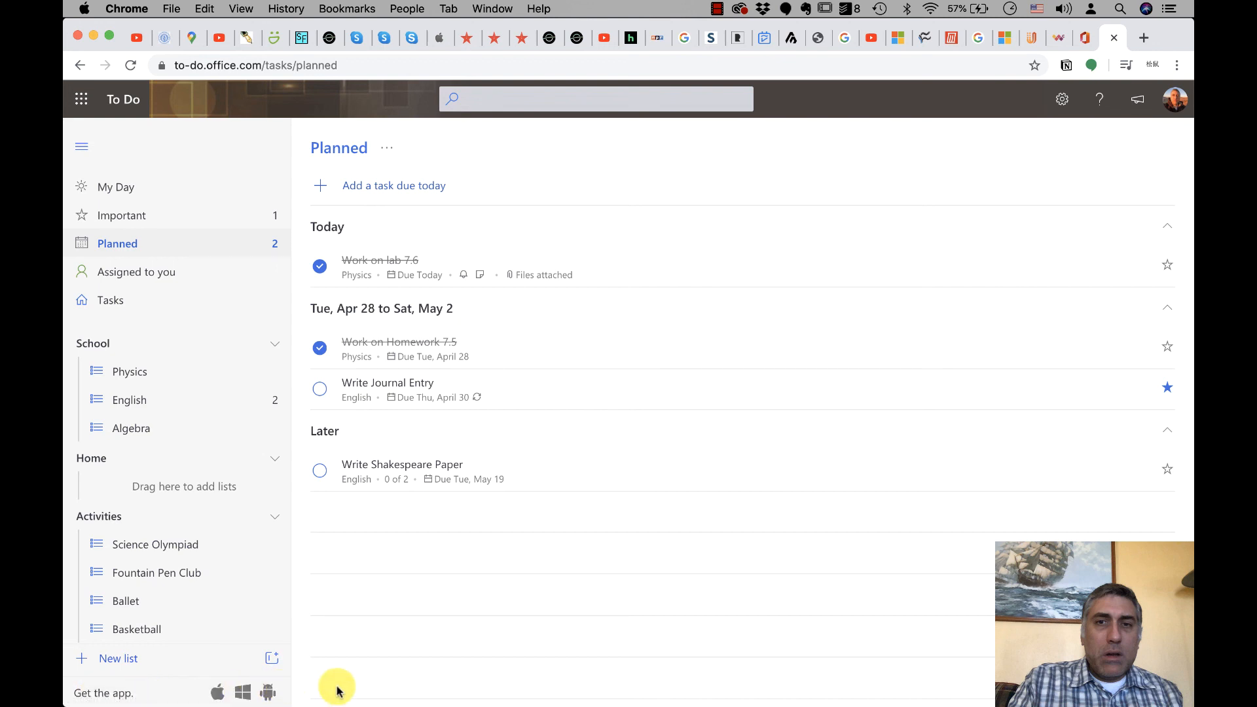
{"action": "mouse_move", "coordinate": [480, 558]}
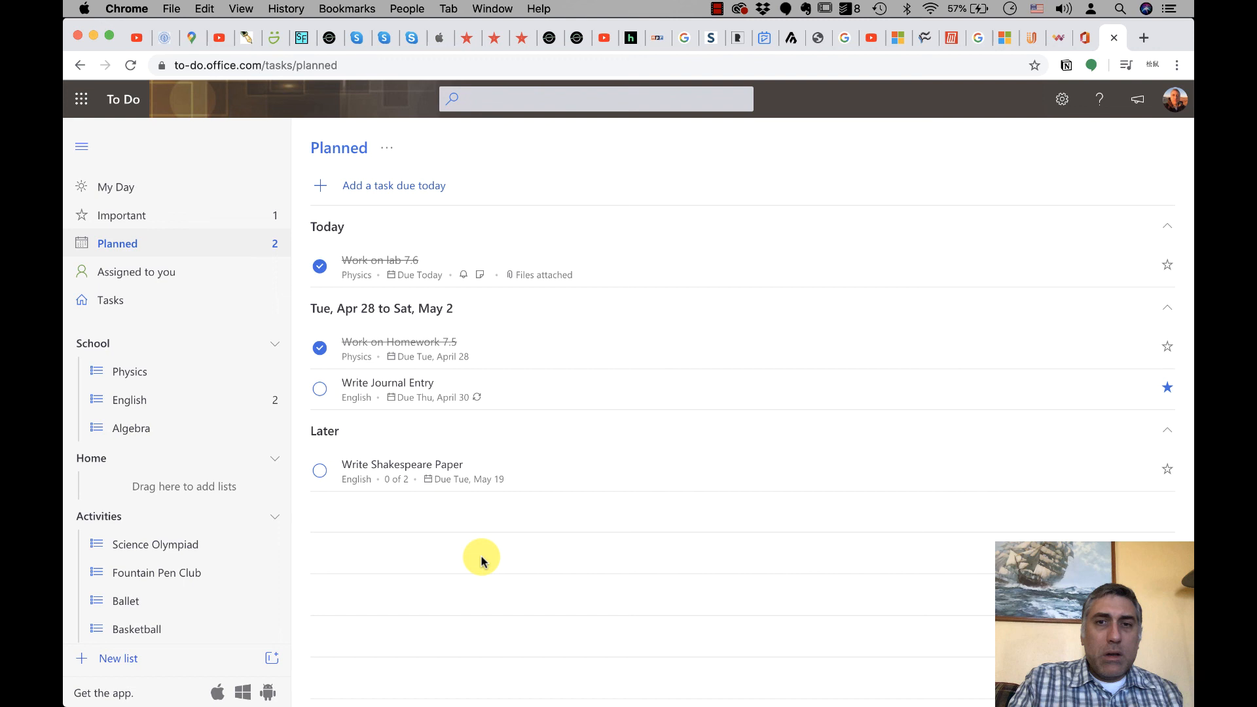